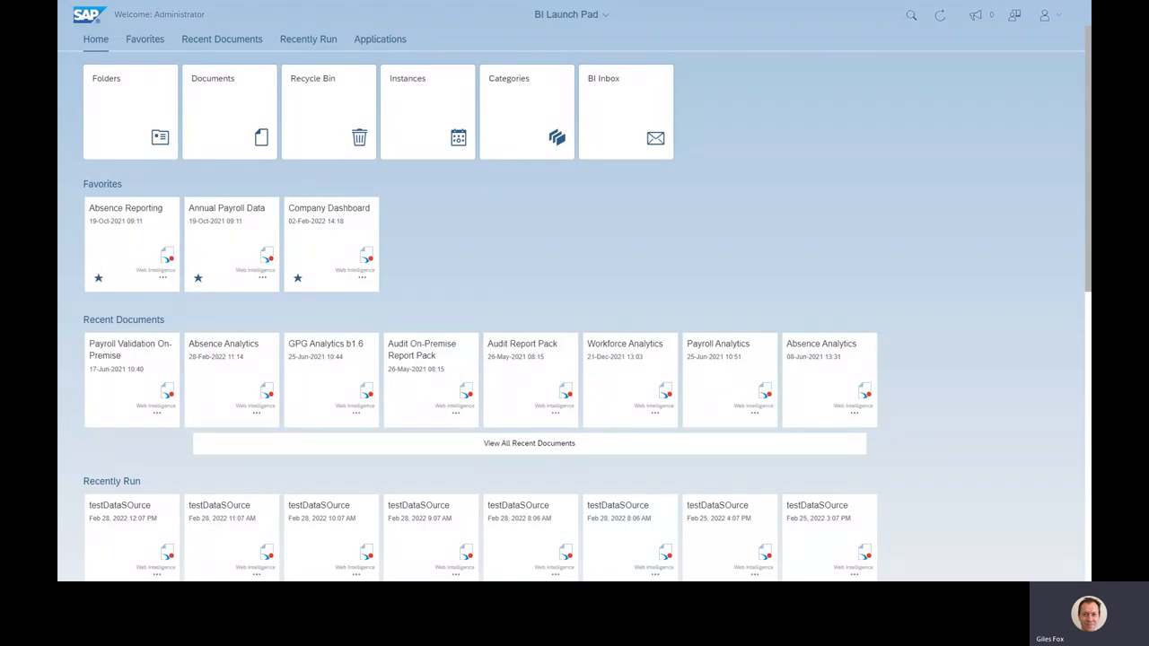
mouse_move(500, 234)
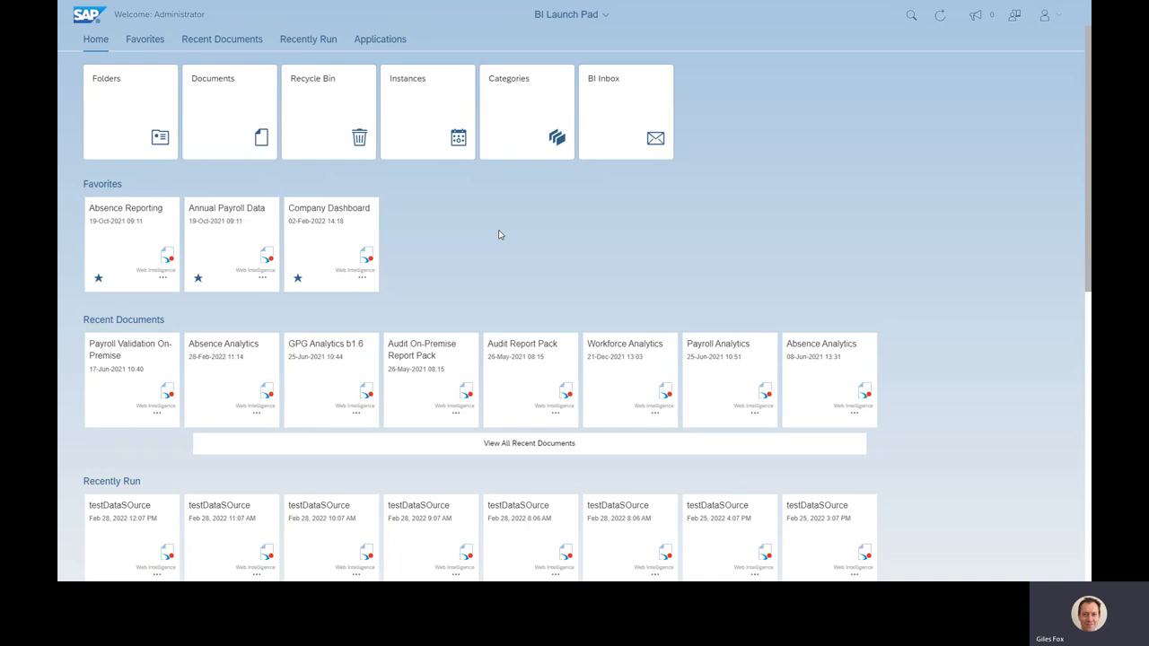
mouse_move(448, 52)
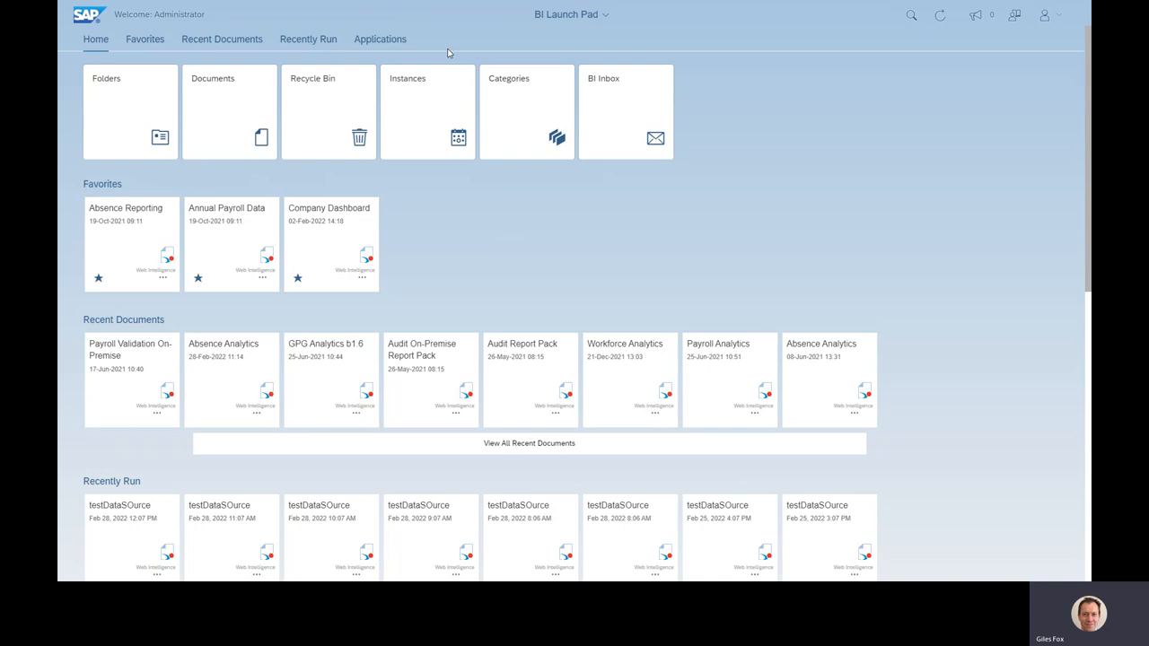
Start a new Web Intelligence document from the Launch Pad Applications list.
click(380, 38)
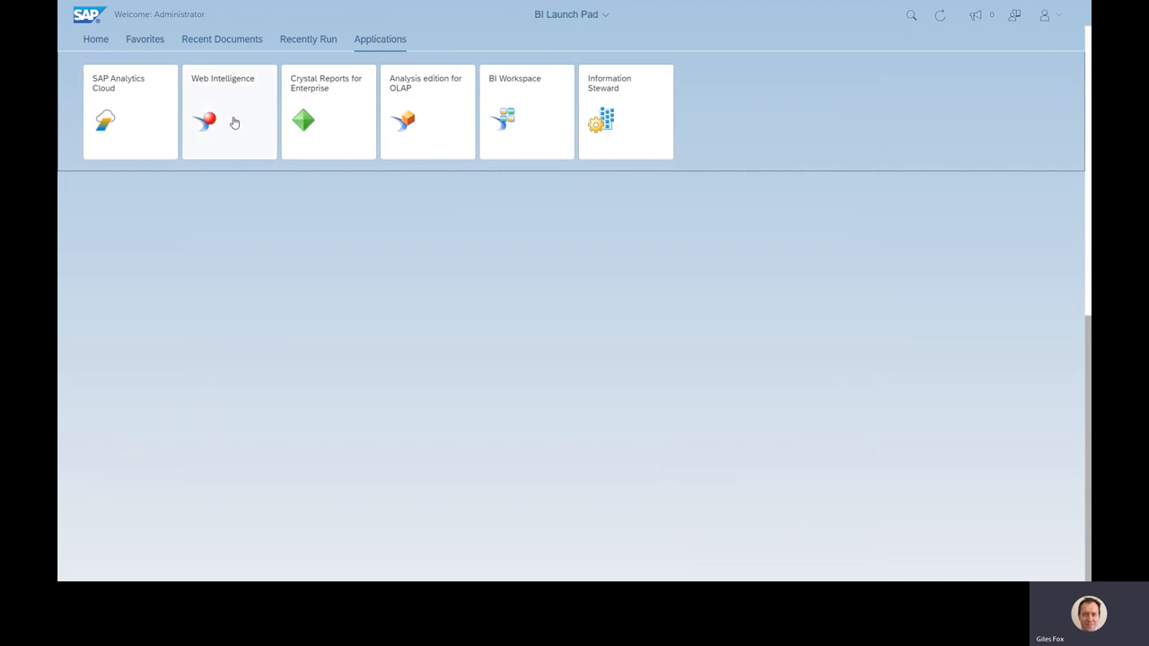
click(229, 111)
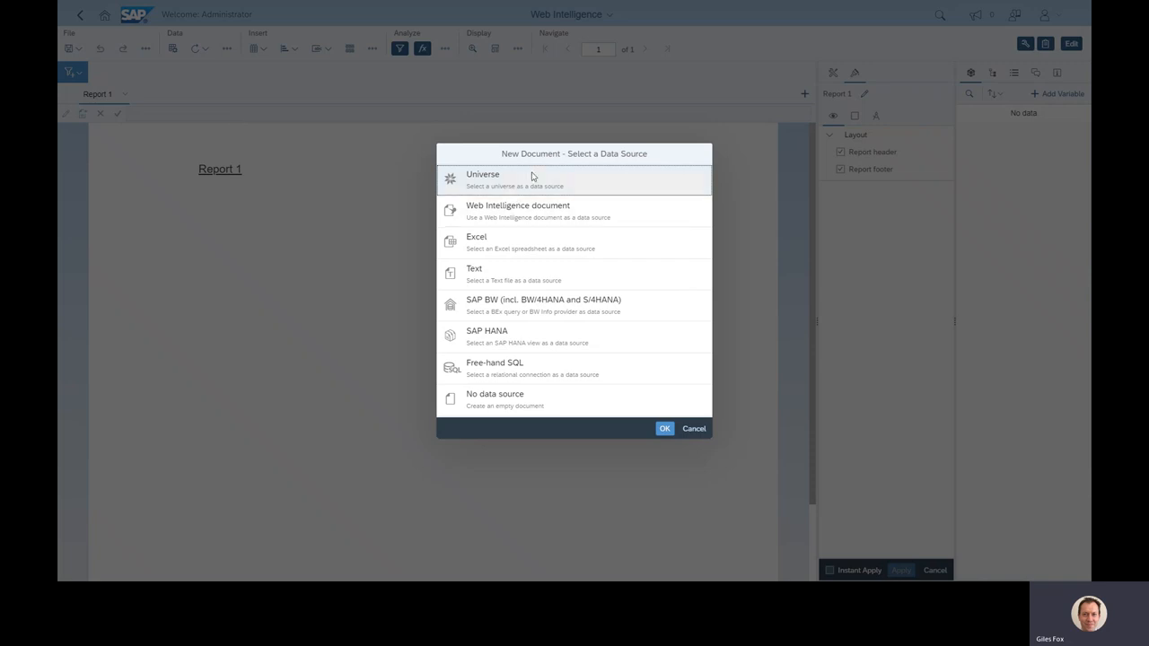
mouse_move(503, 180)
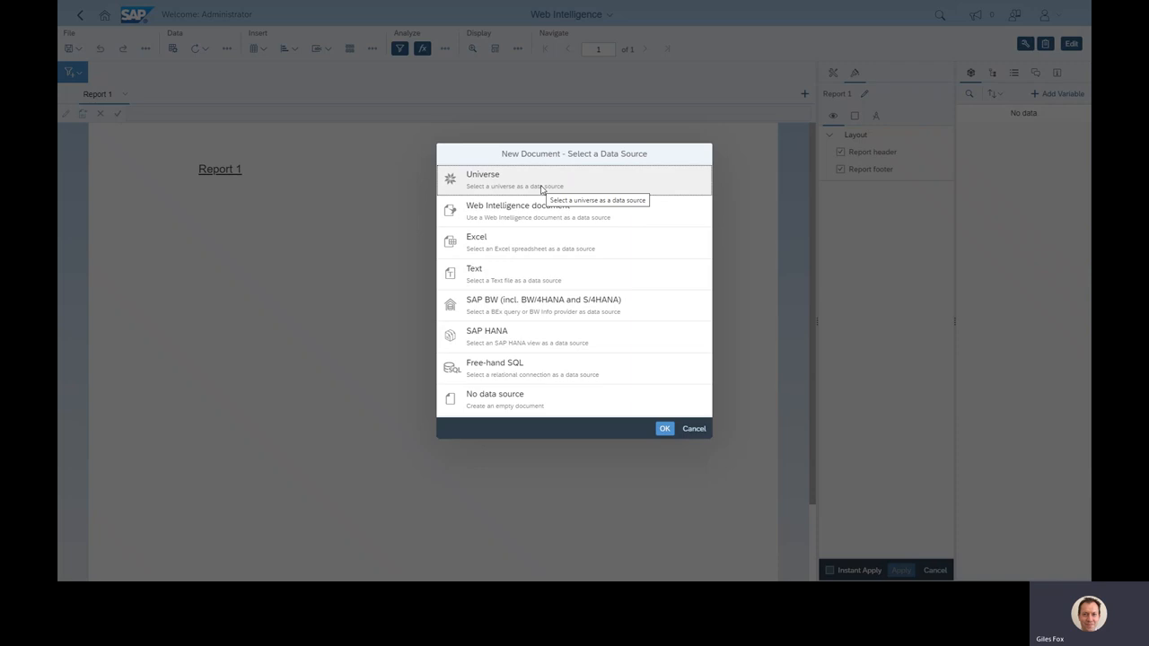
Choose Universe as the data source and select the iTrent Universe for Microsoft SQL Server.
click(665, 428)
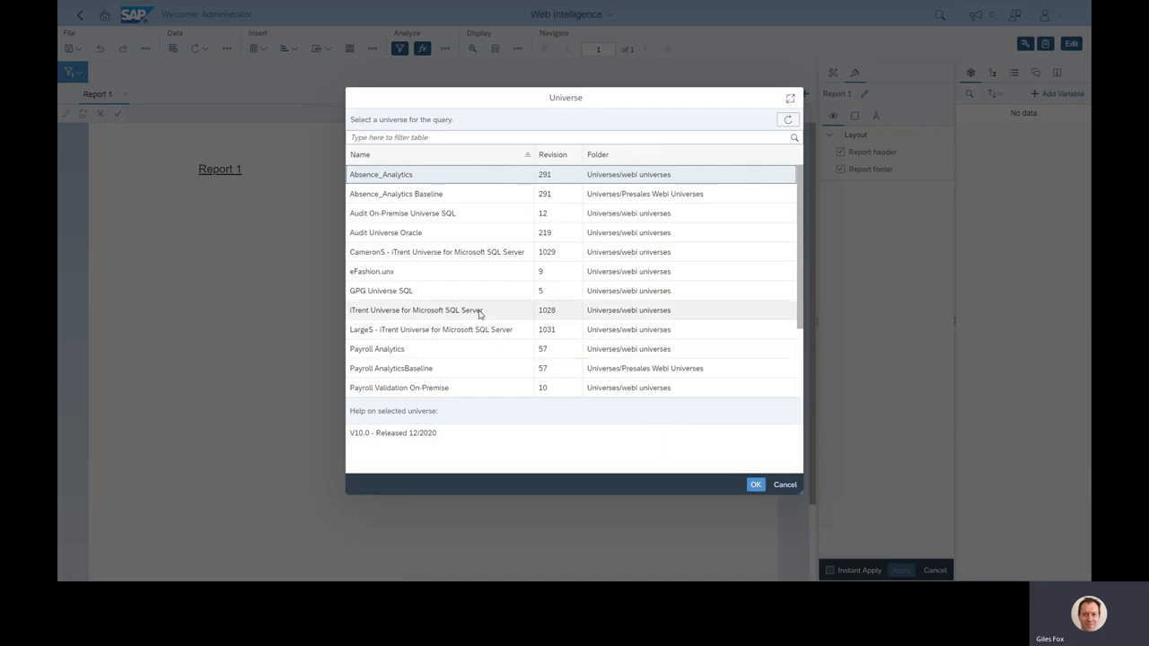
click(755, 485)
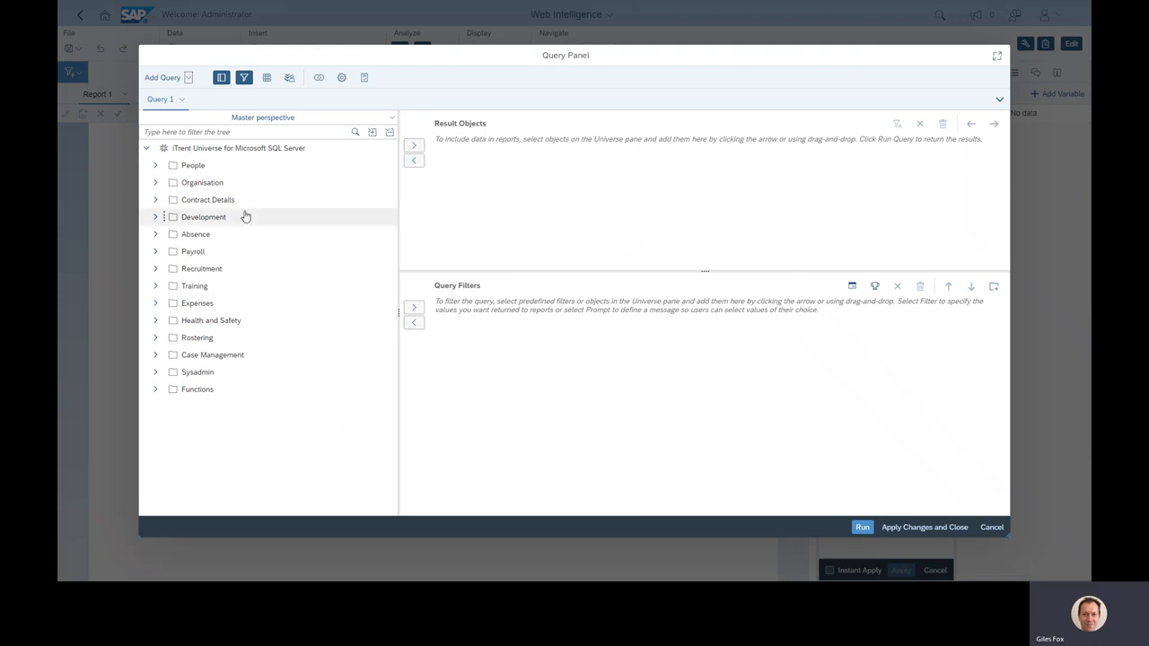
mouse_move(211, 404)
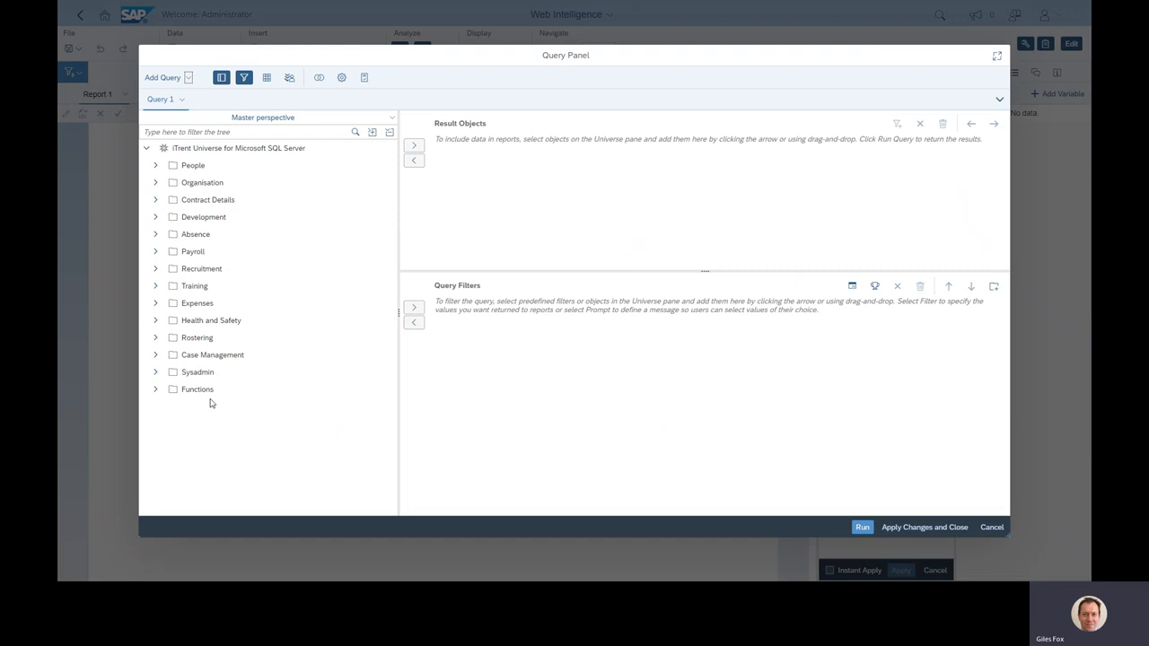
Browse the Functions folder in the Query Panel and collapse it again.
click(155, 389)
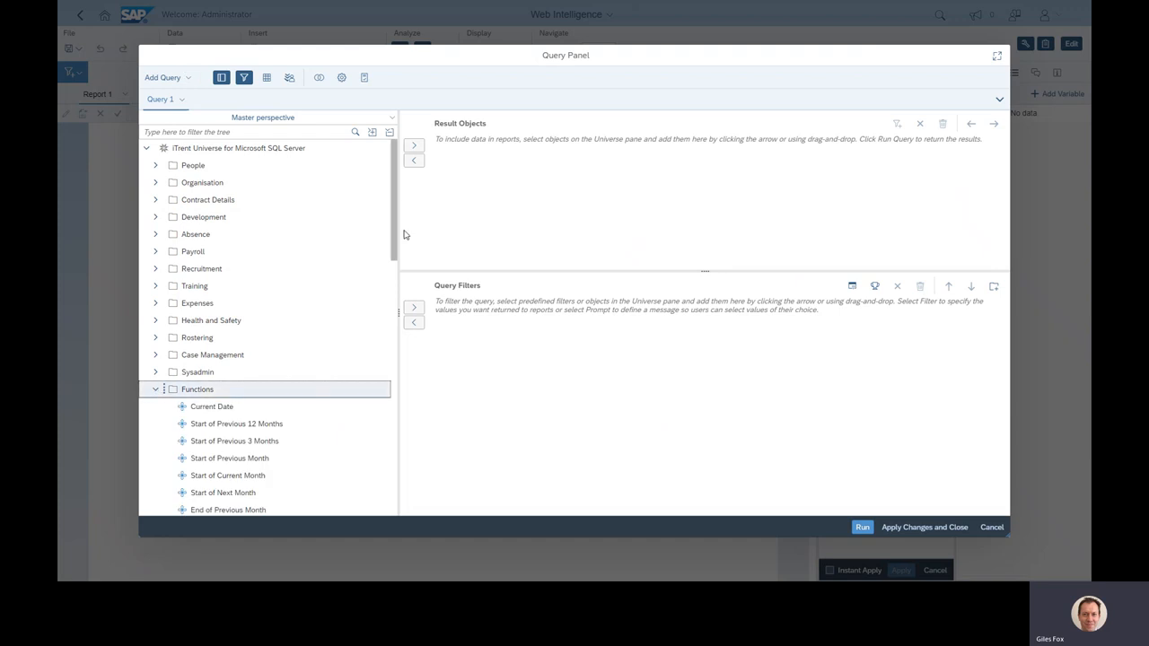
scroll(down, 3)
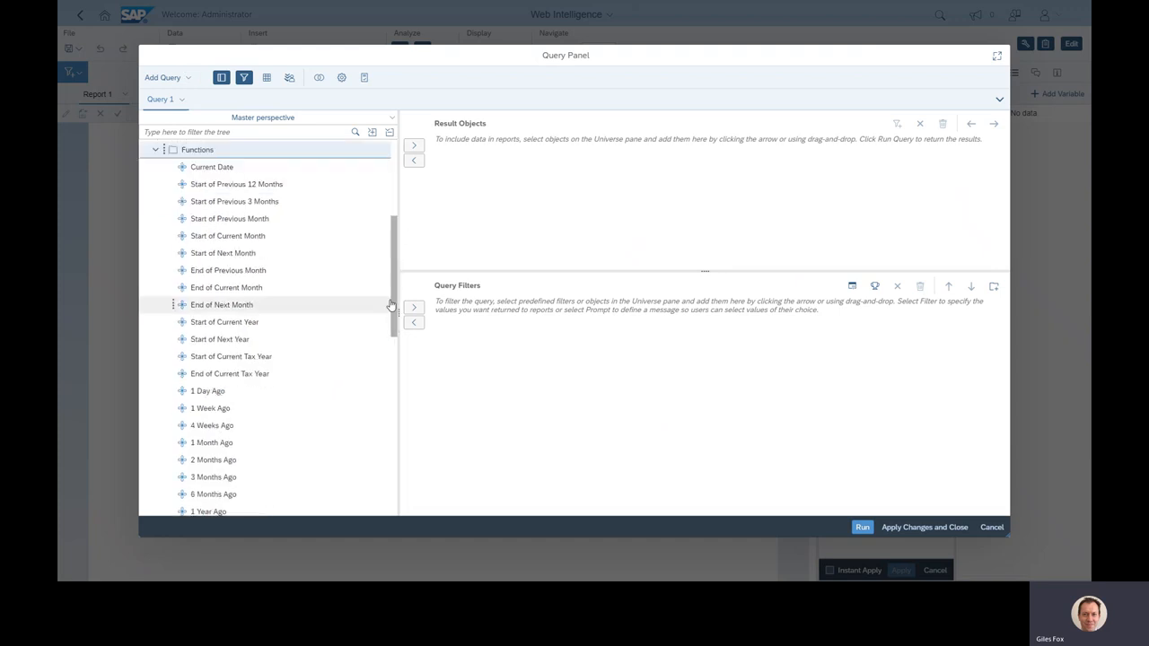
mouse_move(222, 305)
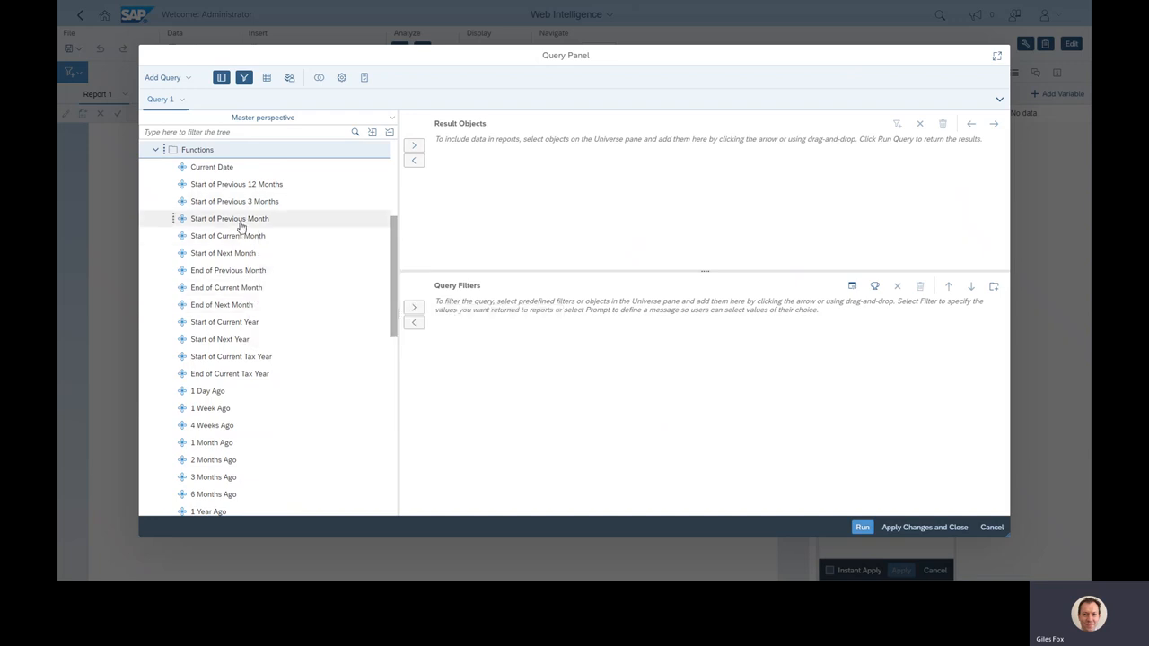
mouse_move(247, 274)
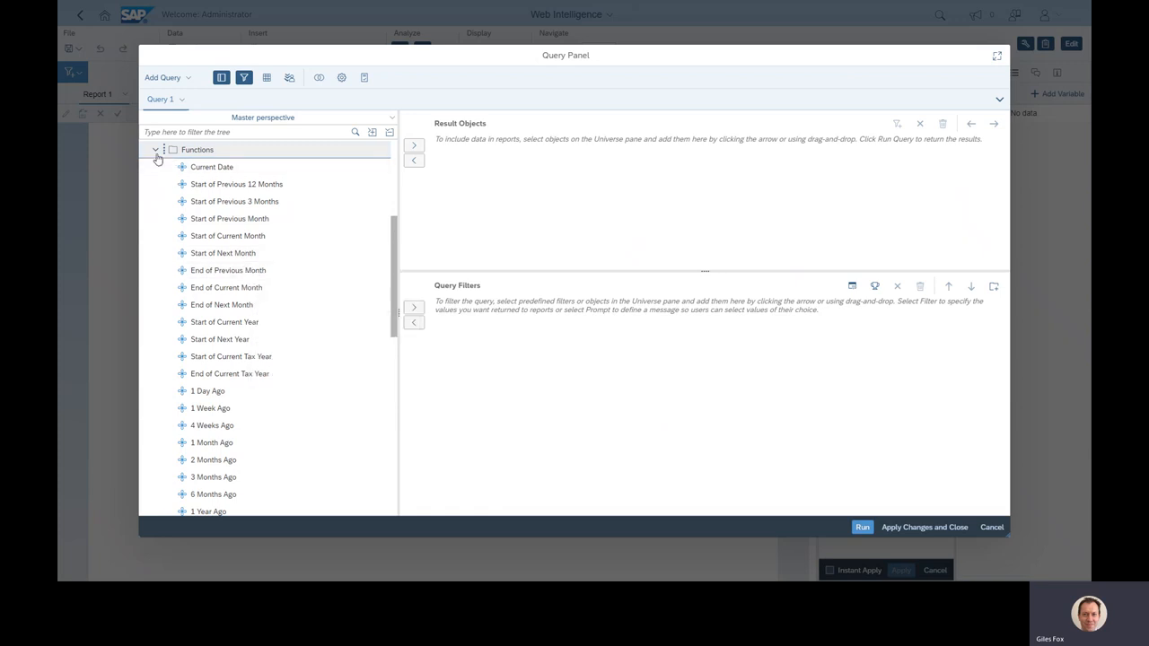
click(155, 150)
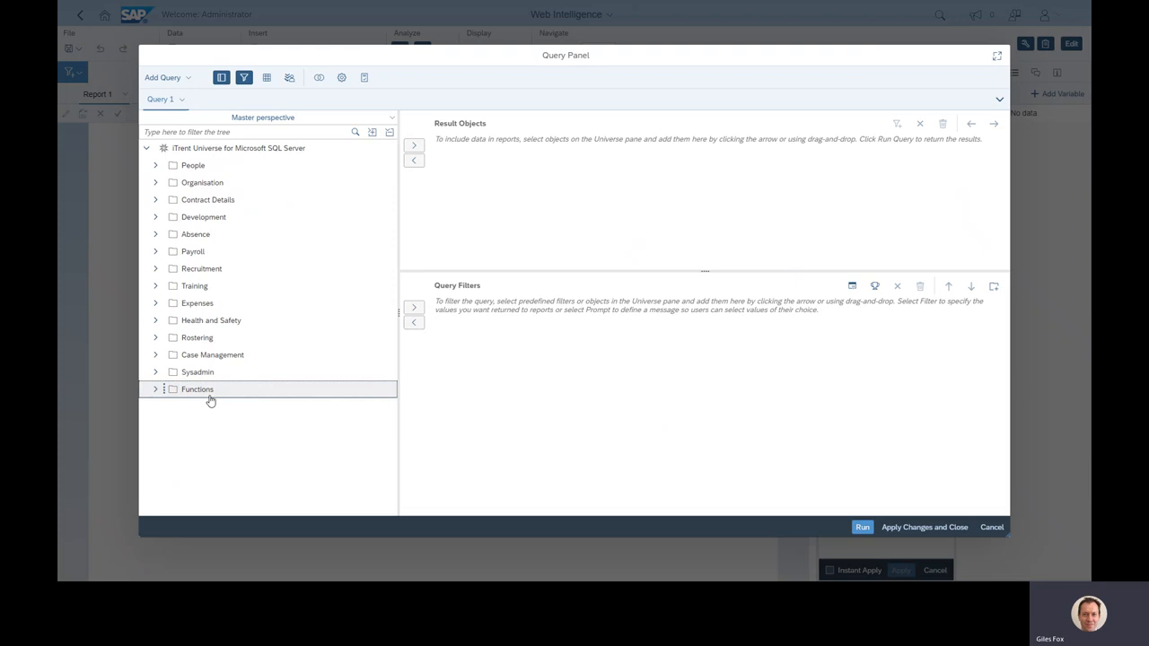
mouse_move(210, 400)
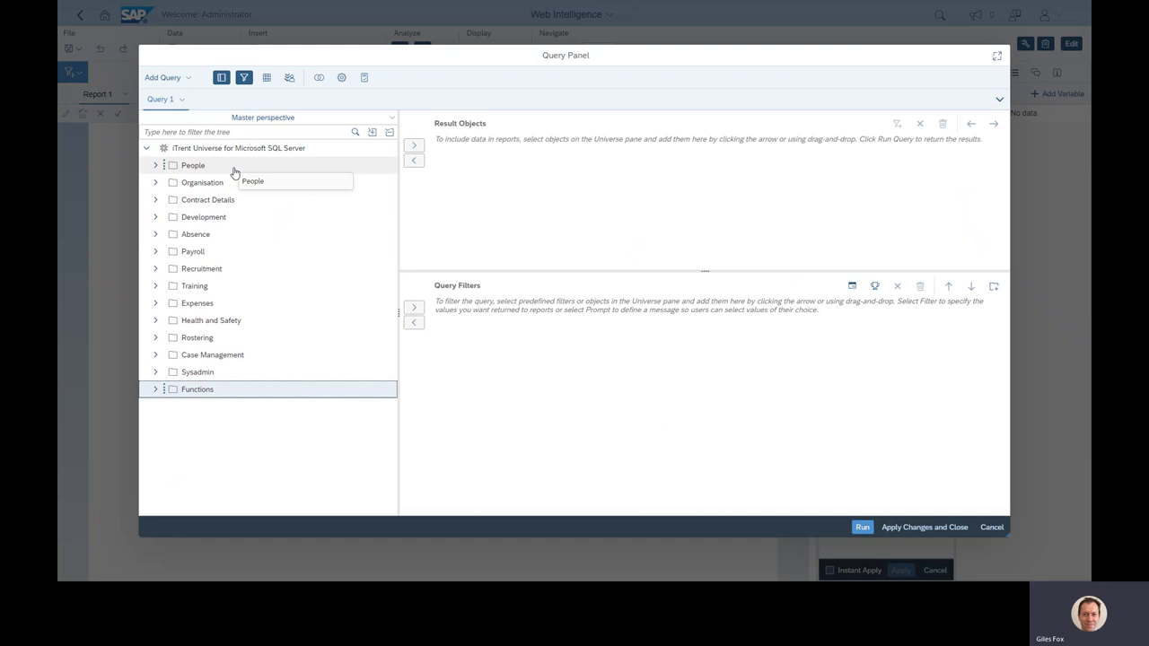
Explore People > Personal Information > Identity:People for Personal Reference, then collapse People.
click(156, 166)
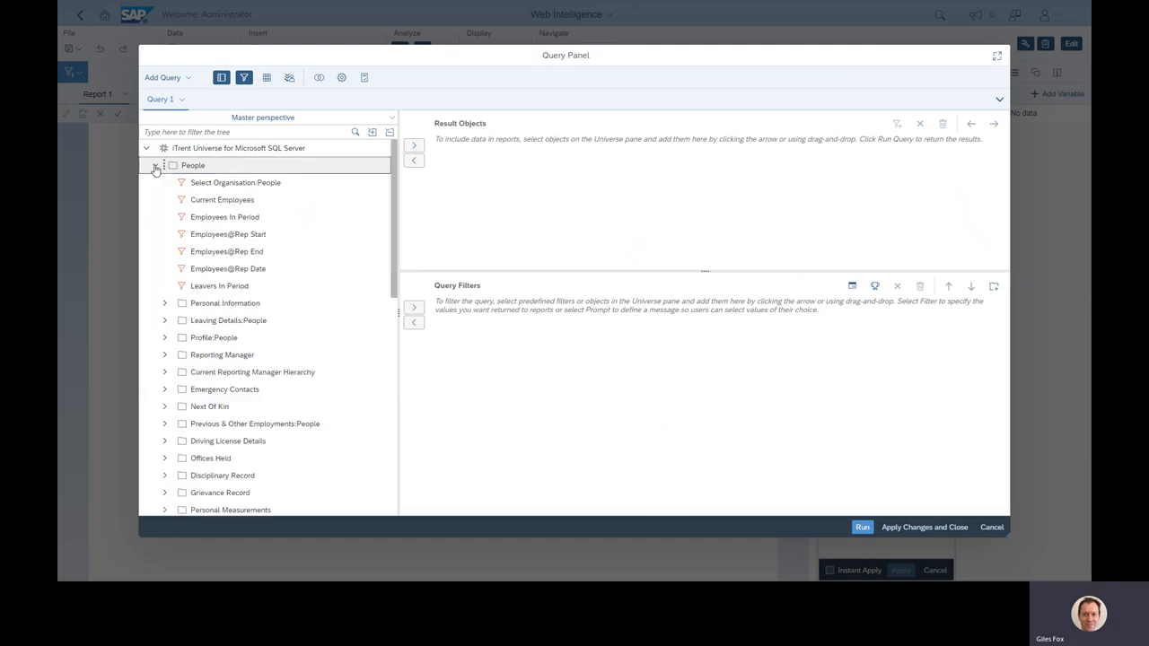
click(154, 166)
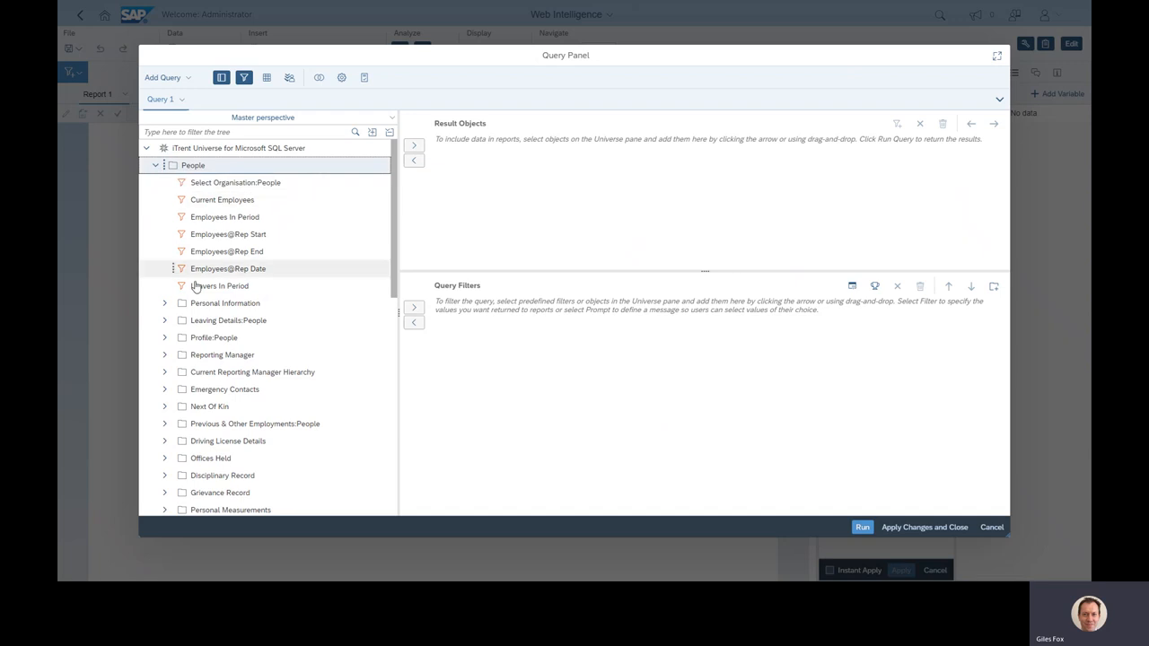
click(165, 303)
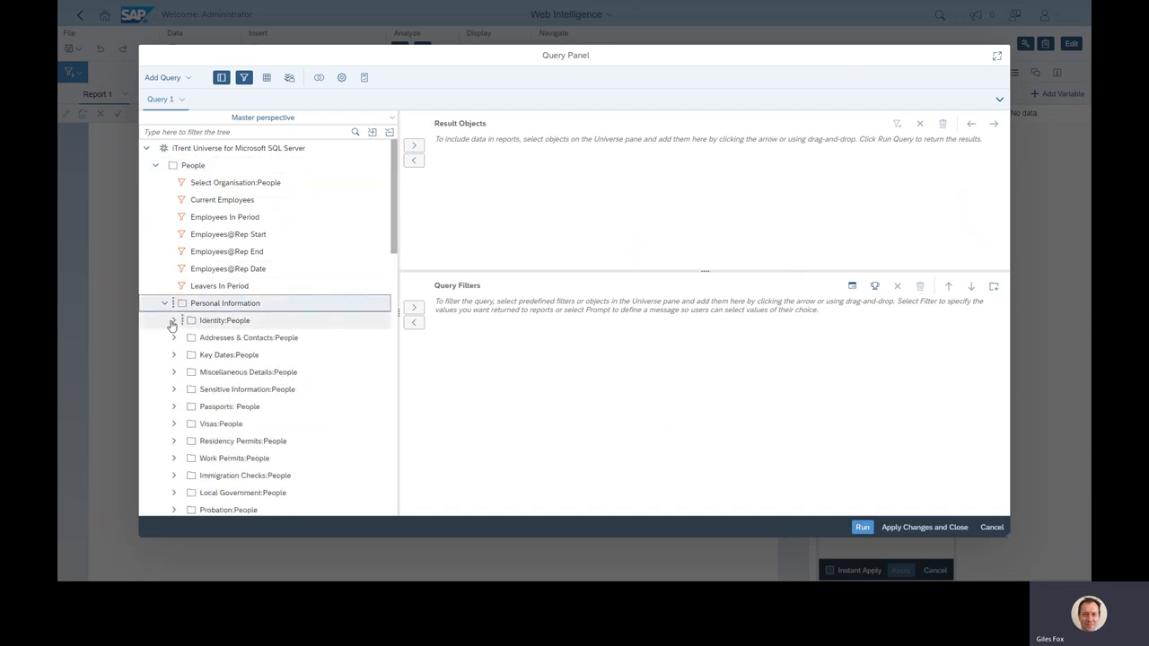
click(172, 320)
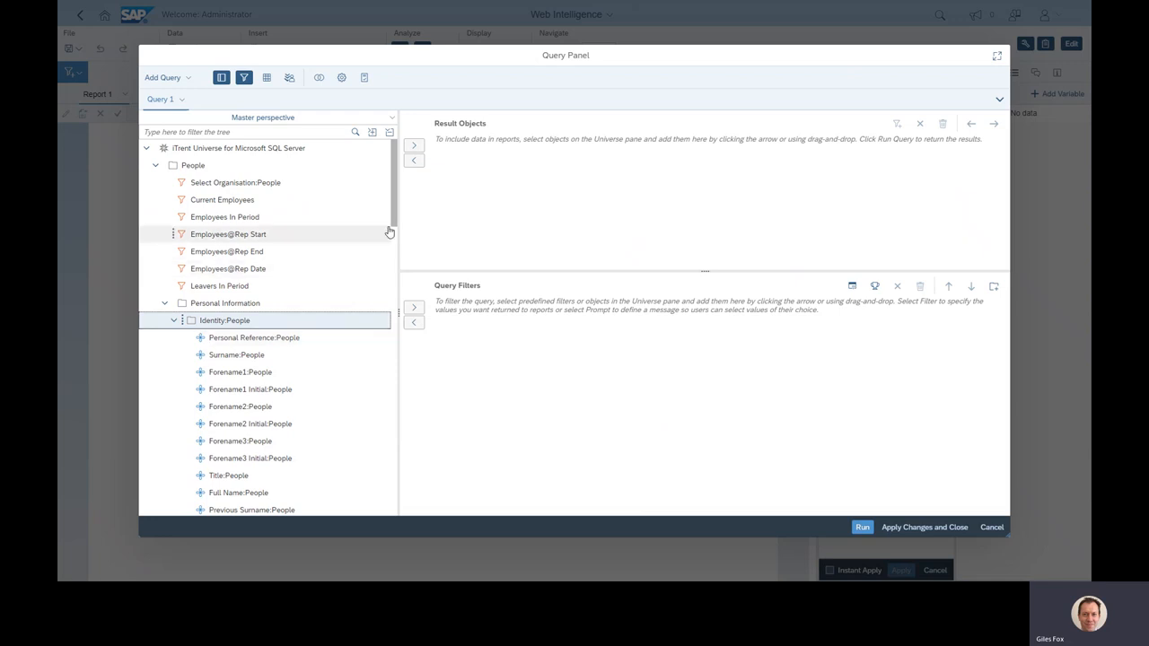
scroll(down, 3)
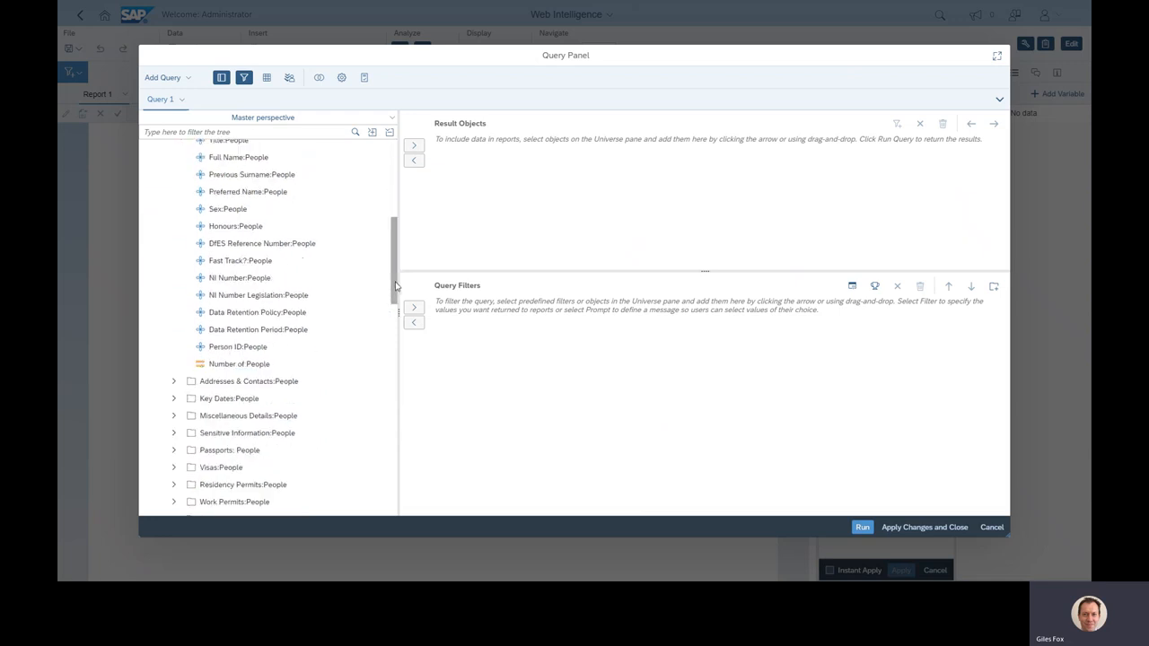
click(239, 363)
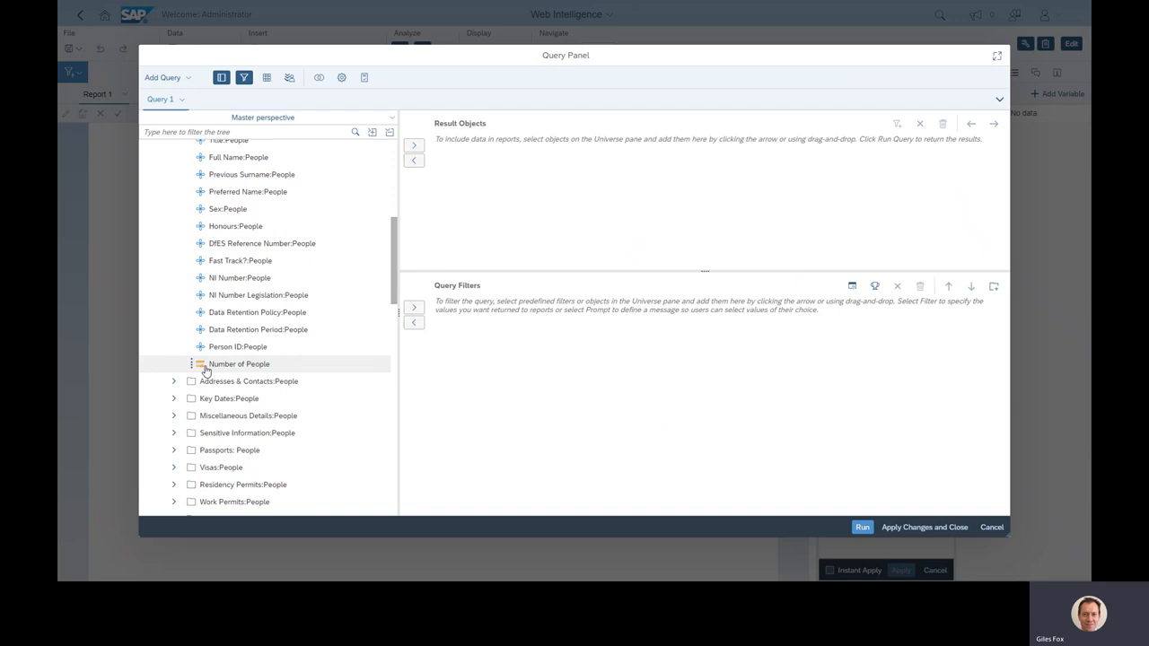
mouse_move(256, 371)
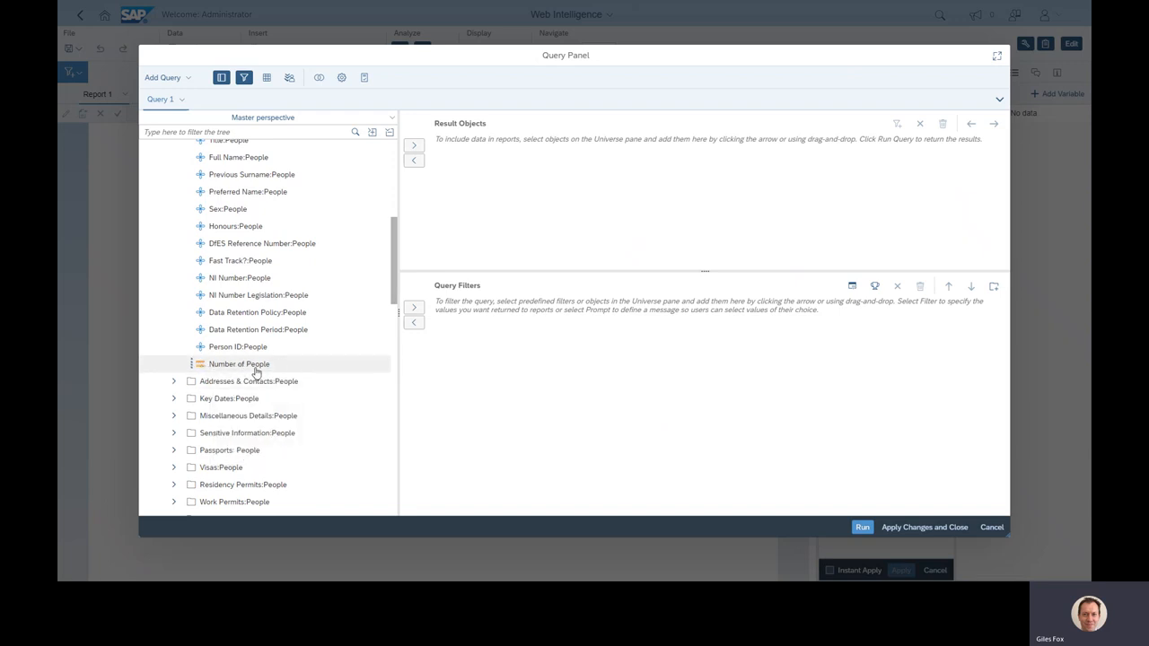
mouse_move(239, 364)
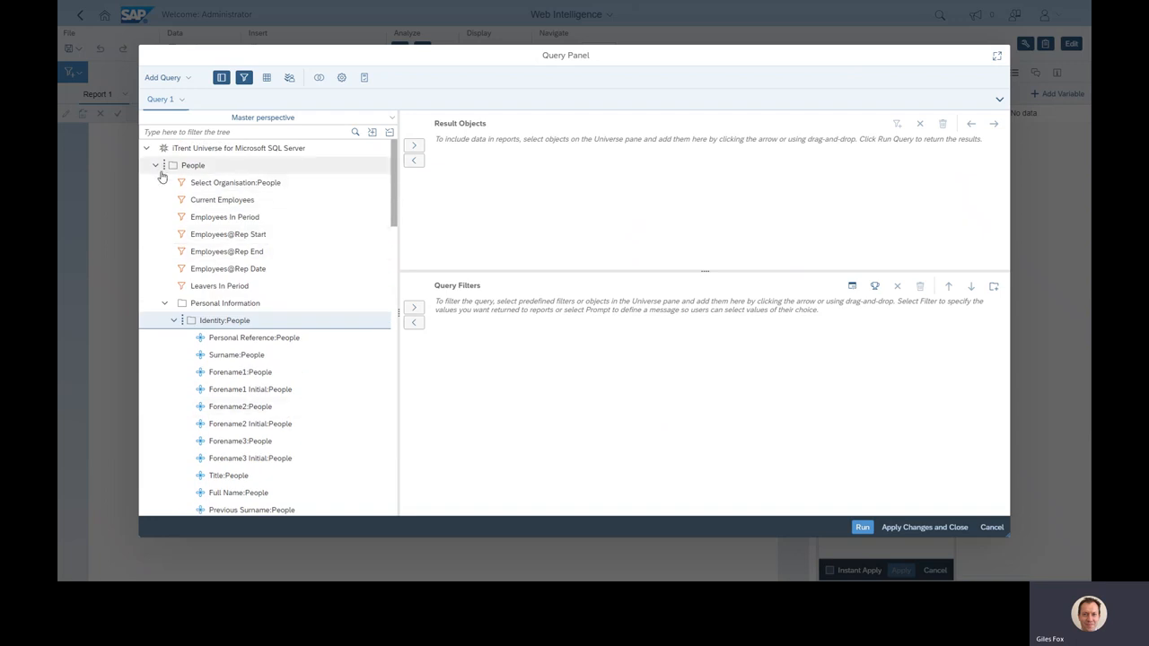
click(155, 165)
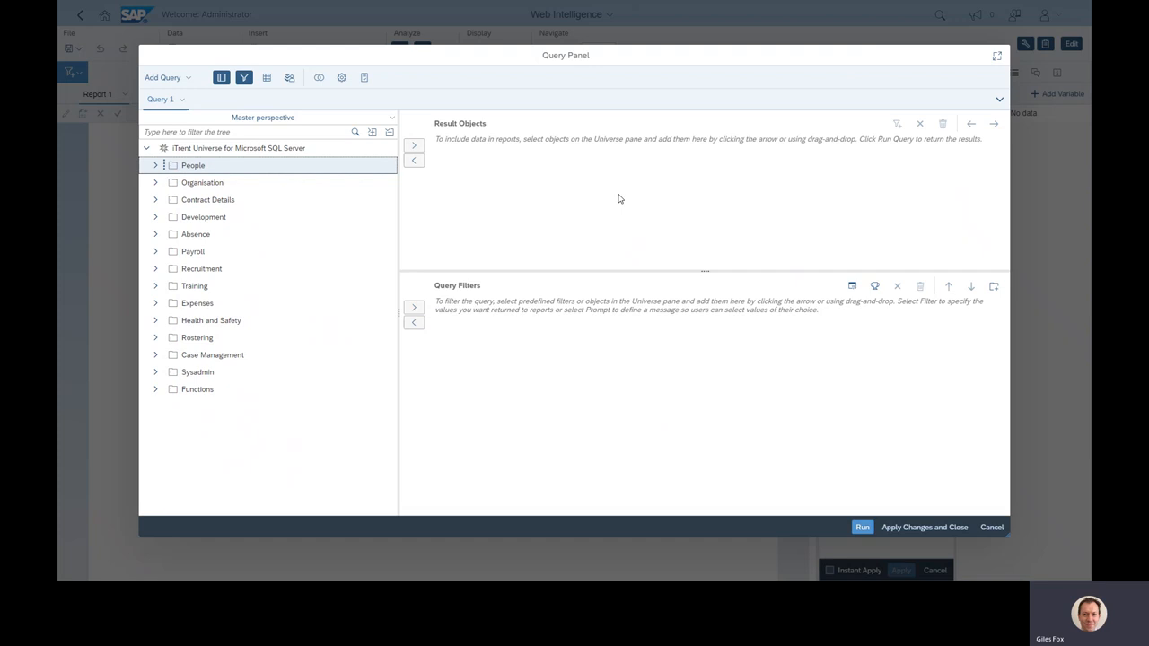
mouse_move(660, 195)
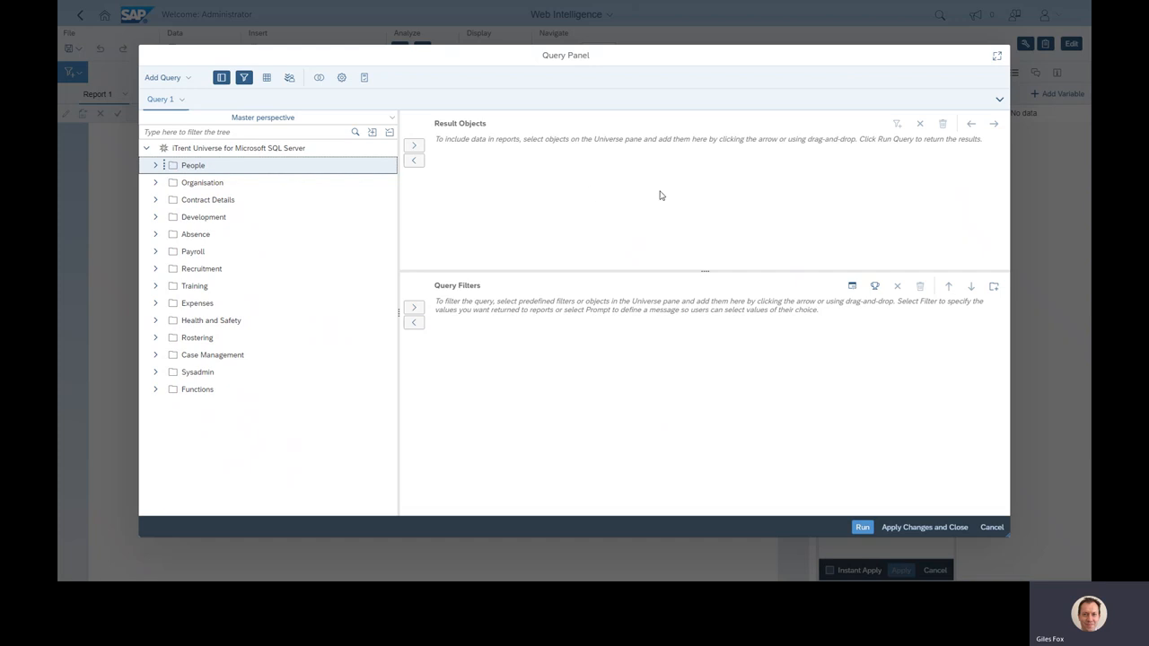
mouse_move(465, 272)
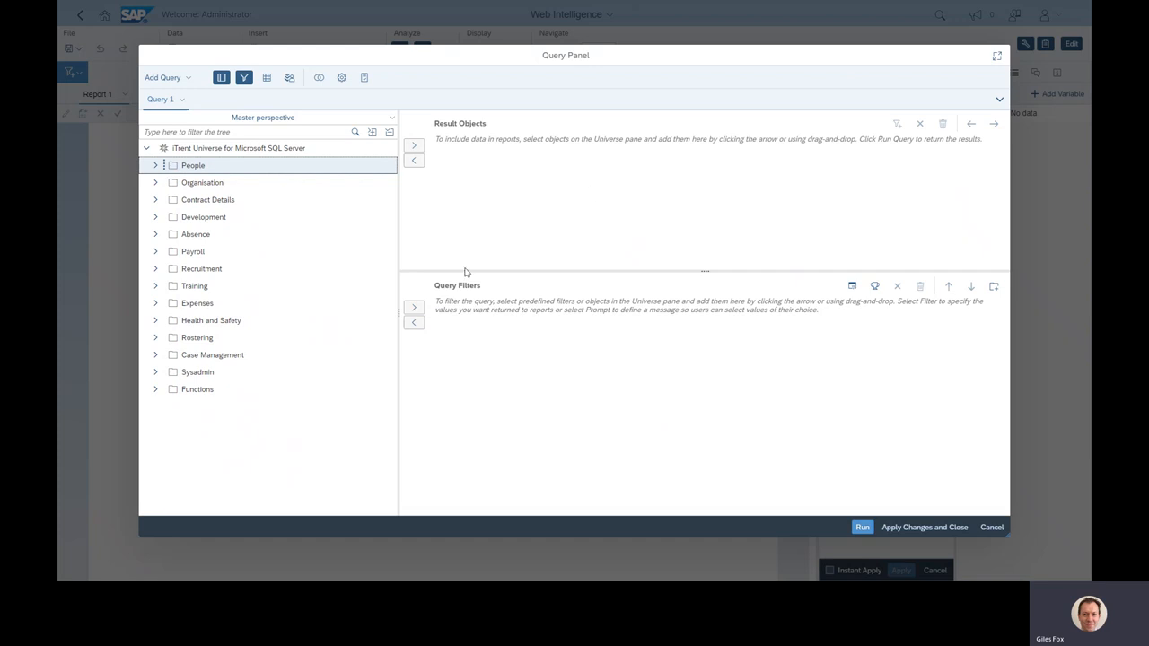
mouse_move(470, 281)
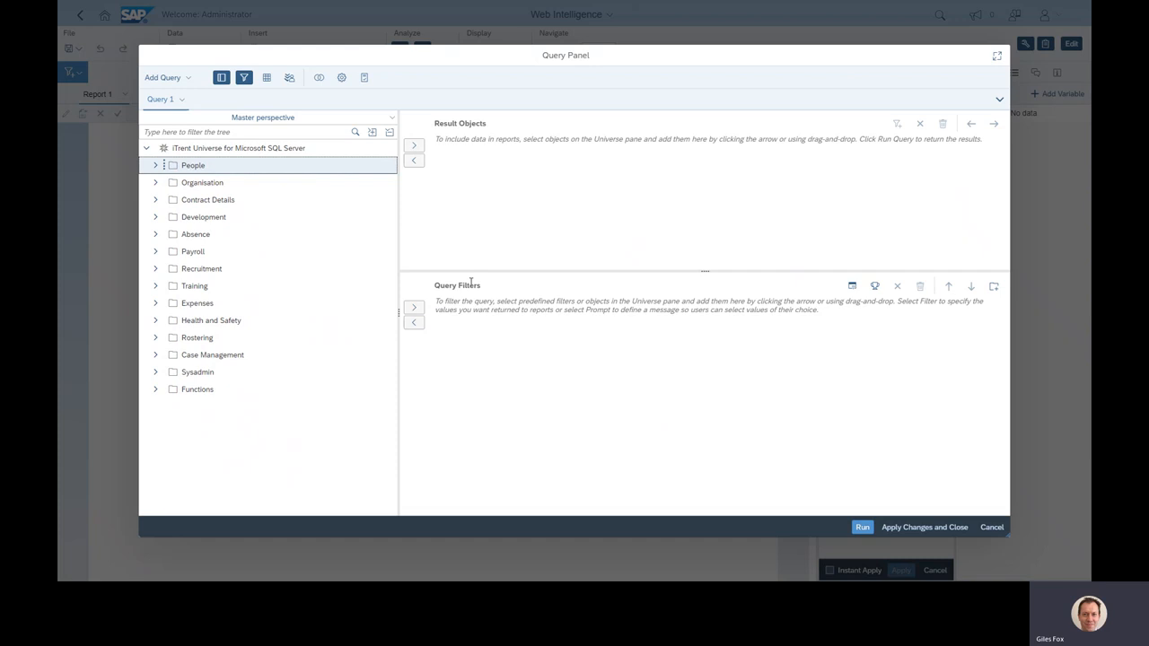
mouse_move(516, 291)
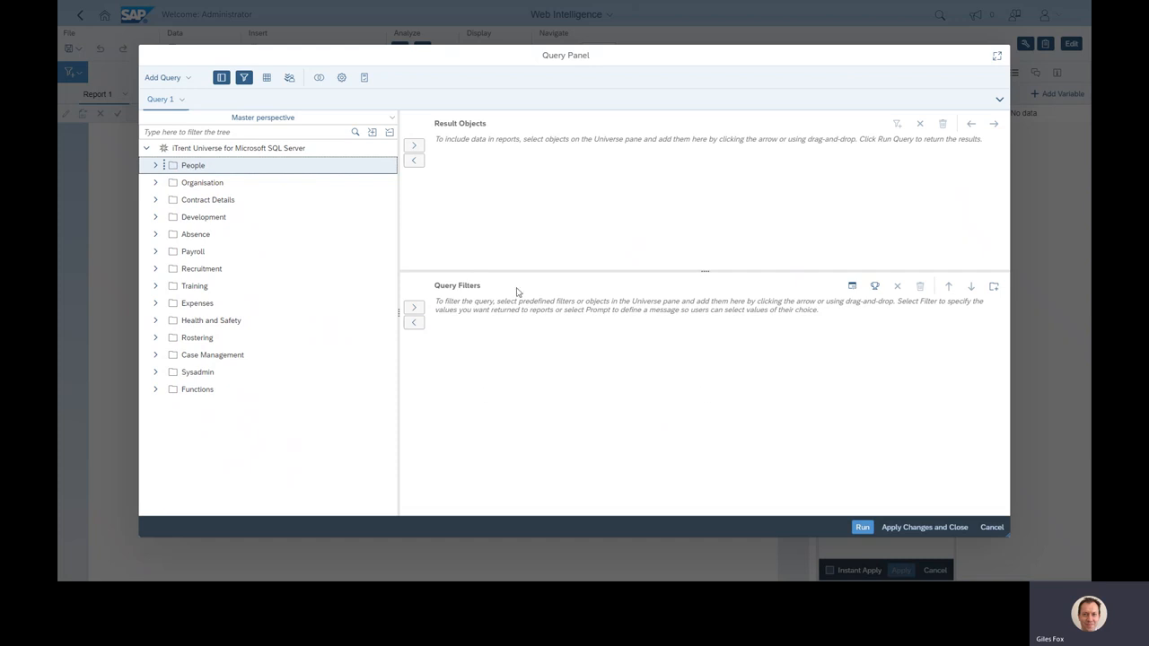
mouse_move(542, 431)
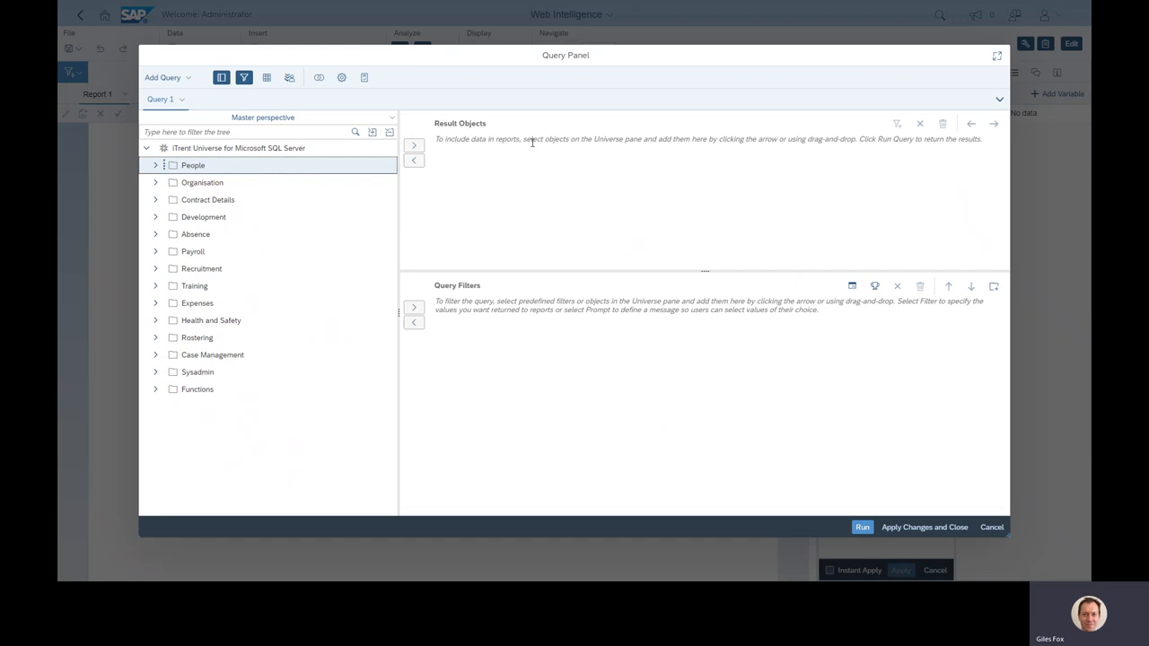
mouse_move(494, 302)
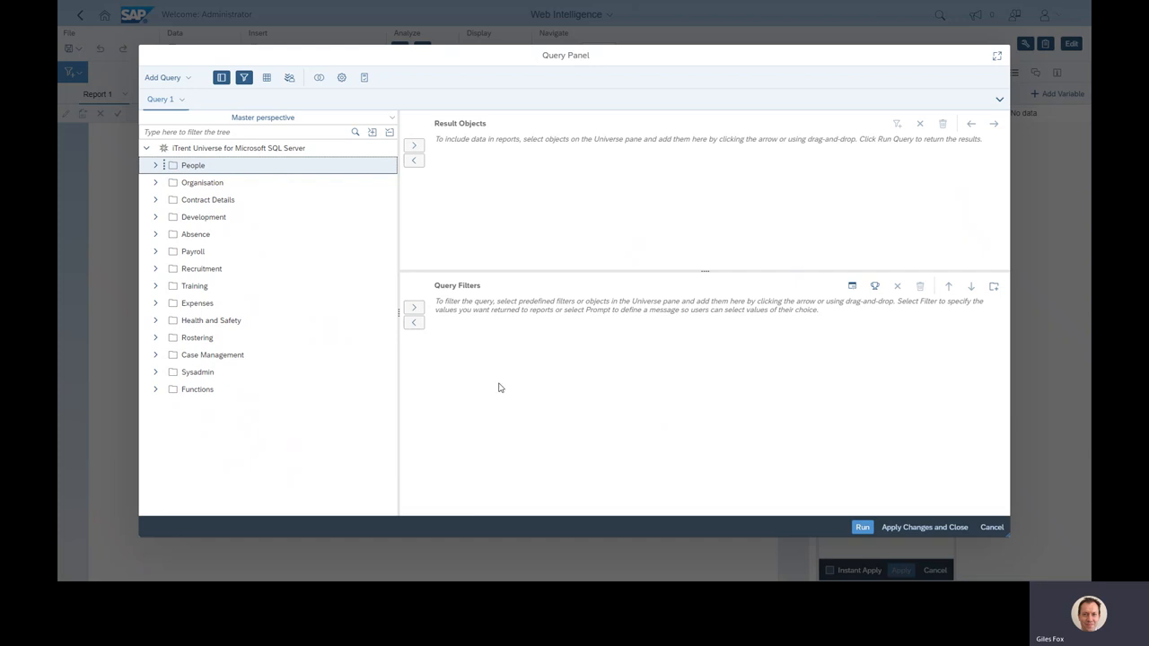
mouse_move(493, 377)
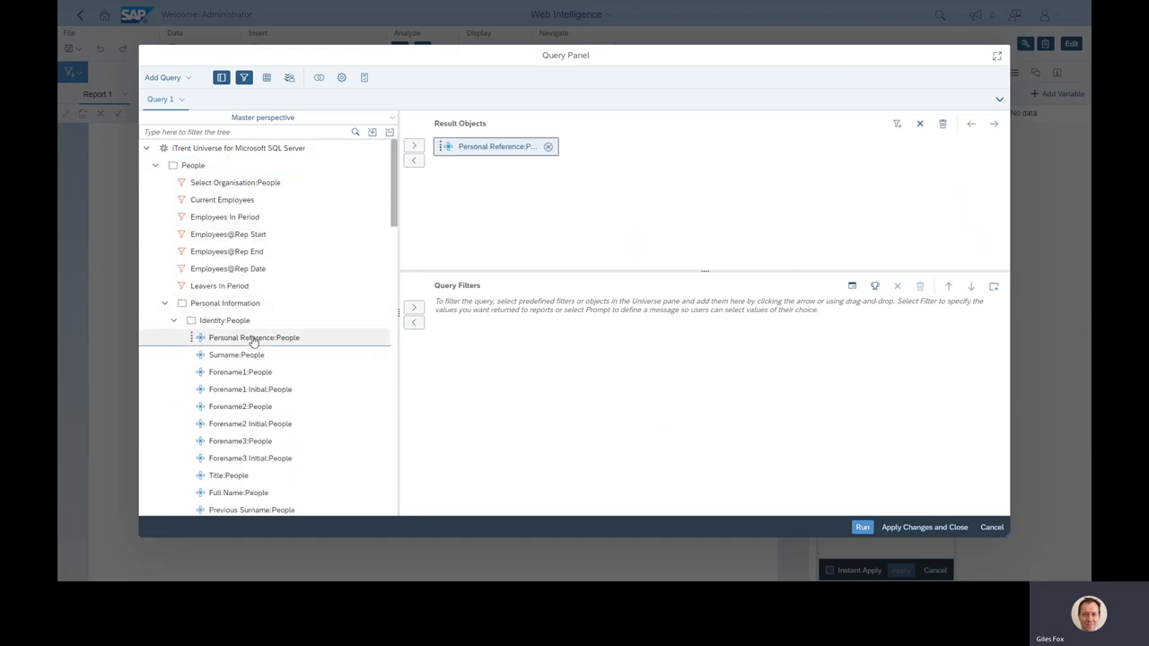
Add Surname and, from Sensitive Information, Ethnic Grouping to the Result Objects.
double_click(236, 354)
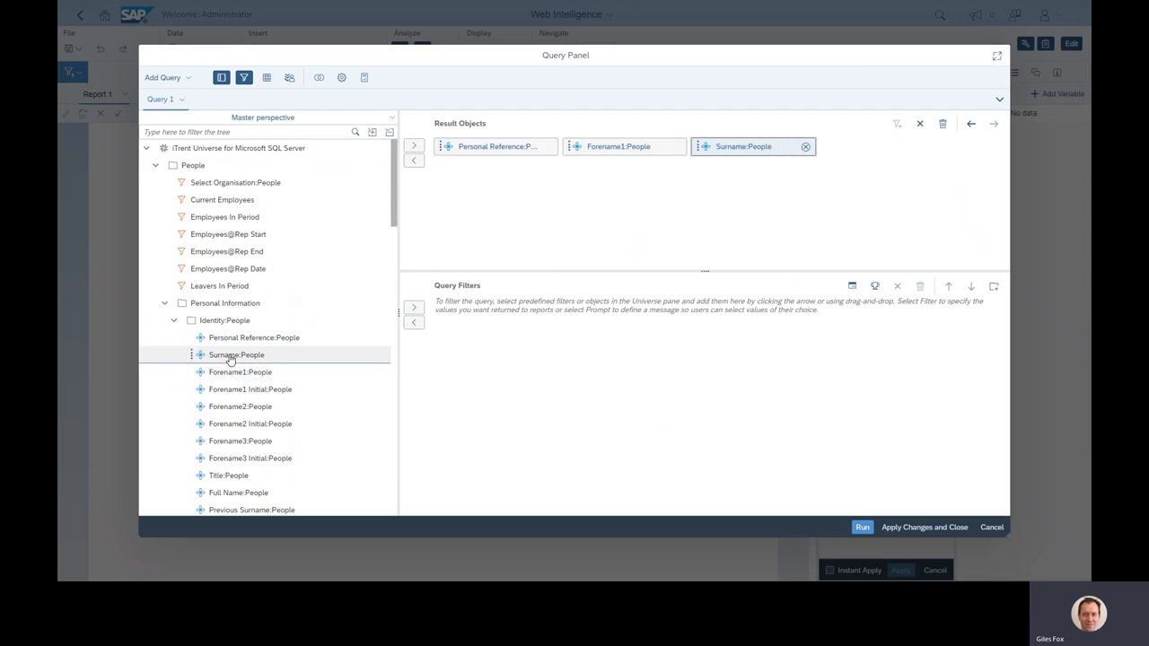
scroll(down, 3)
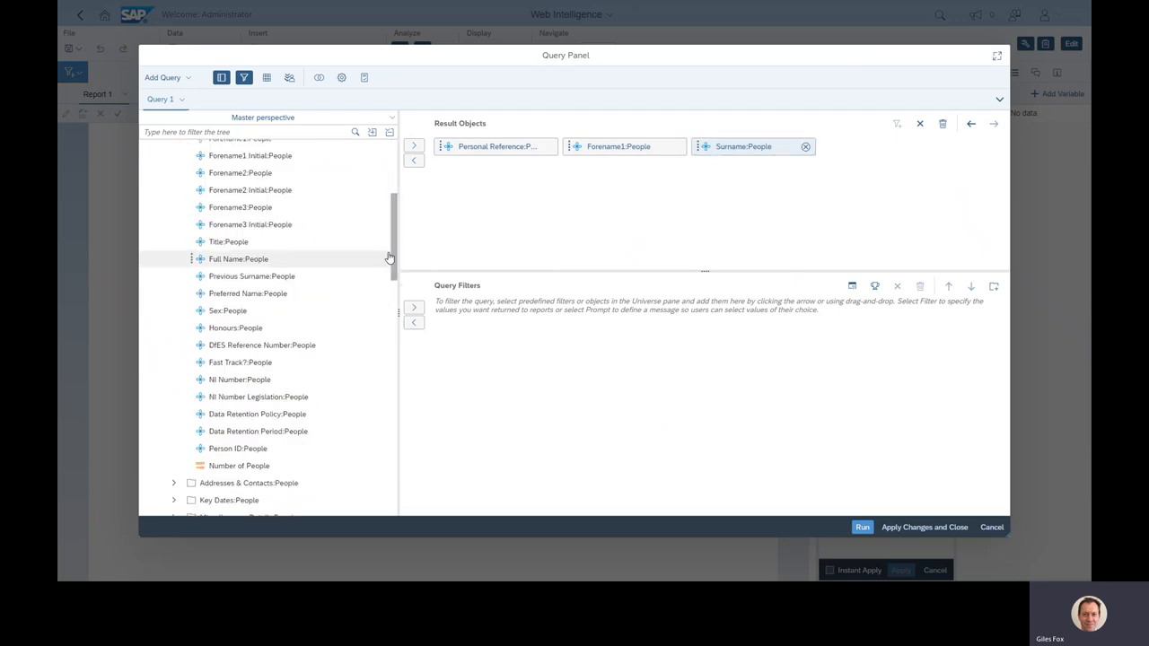
mouse_move(248, 294)
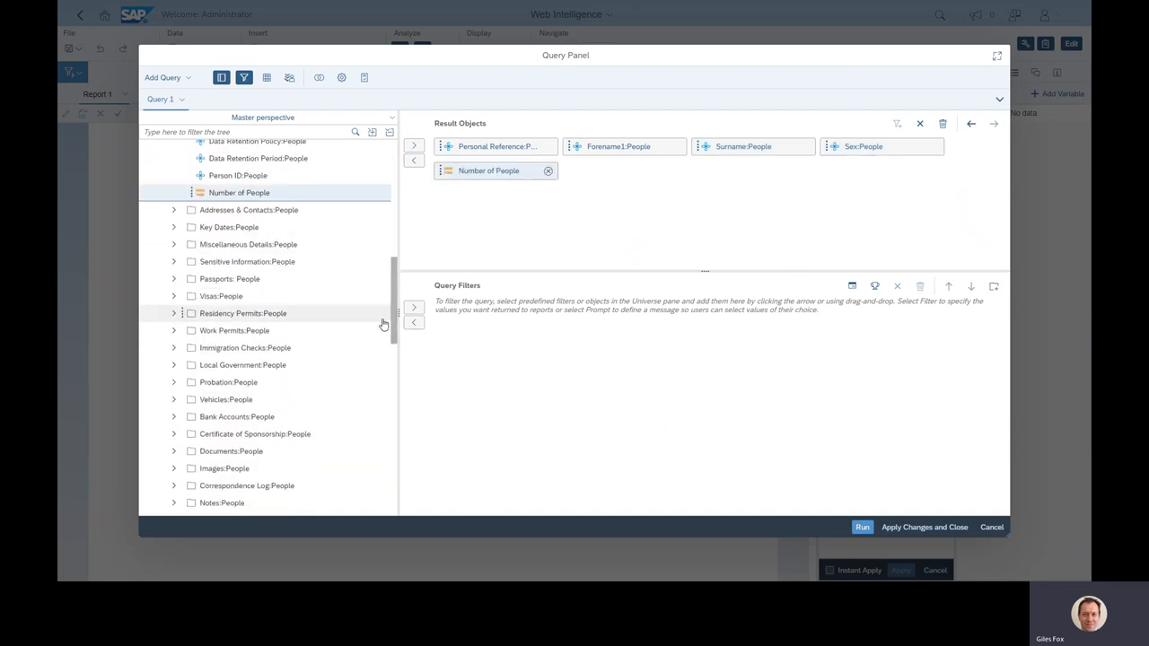
click(173, 261)
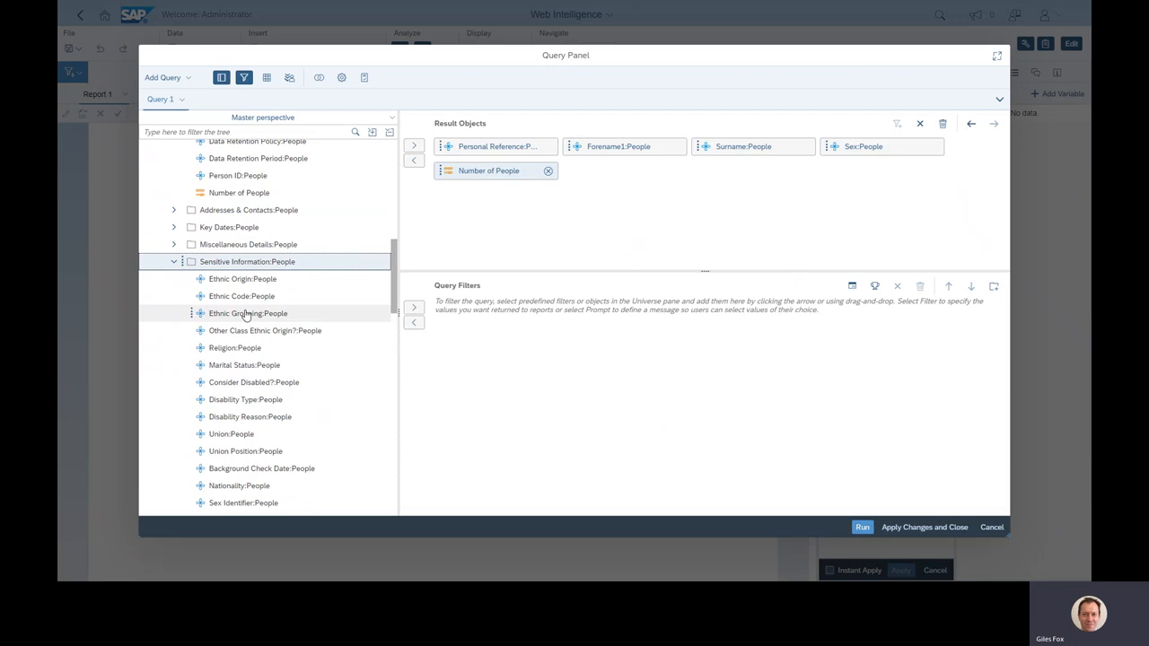
double_click(248, 314)
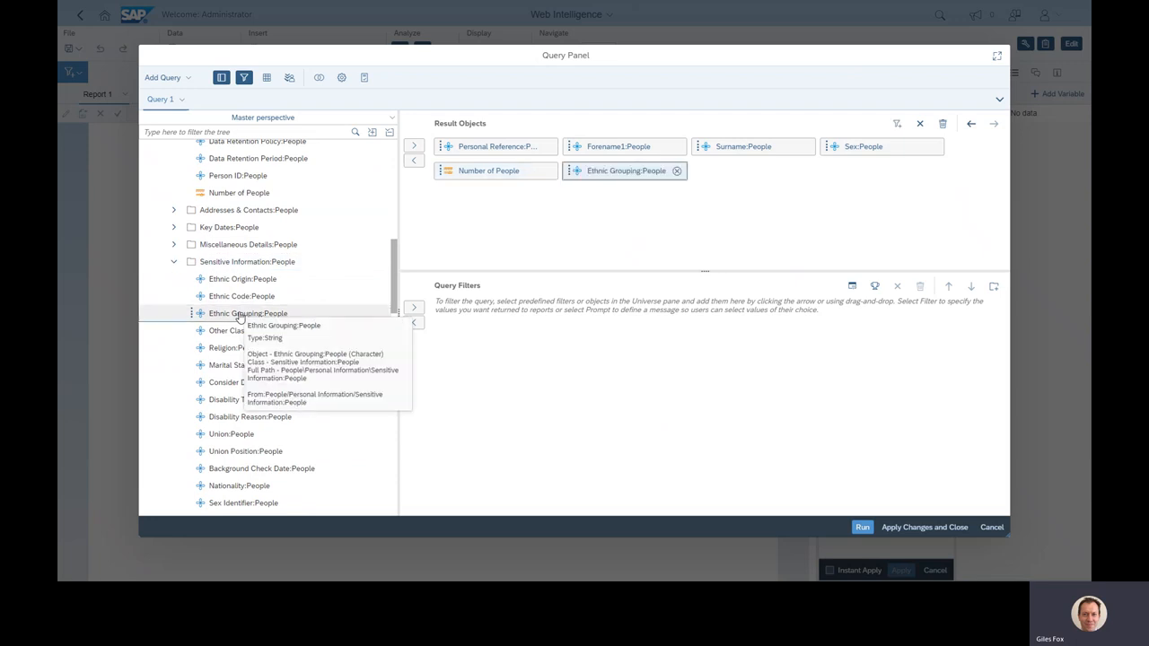
mouse_move(440, 342)
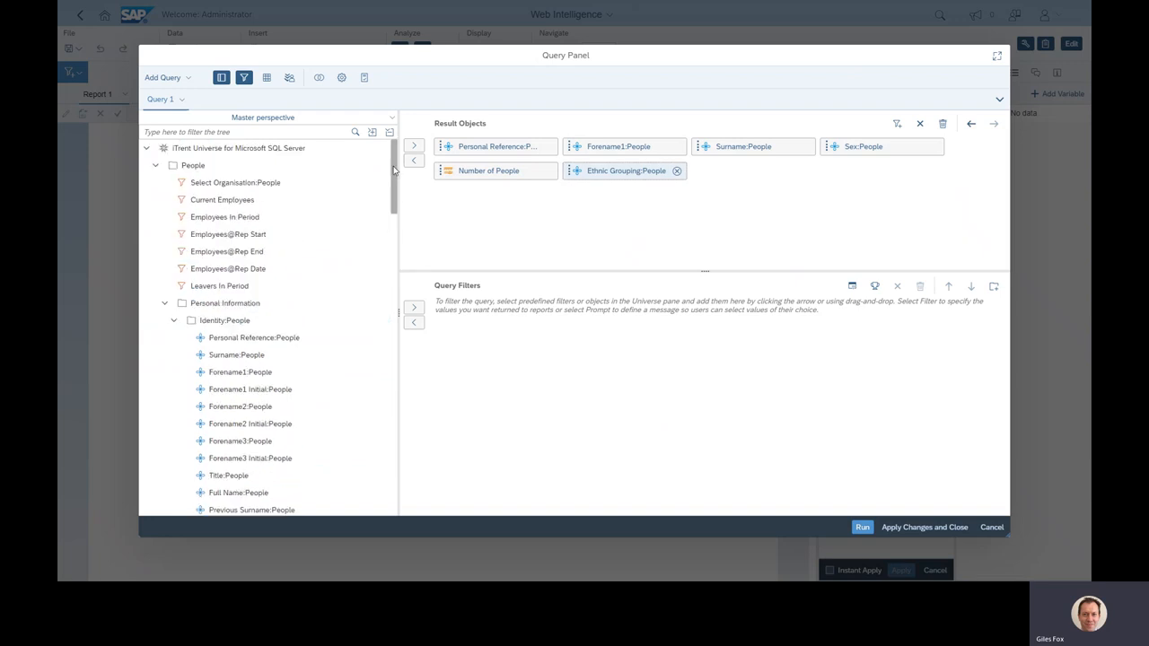
mouse_move(560, 362)
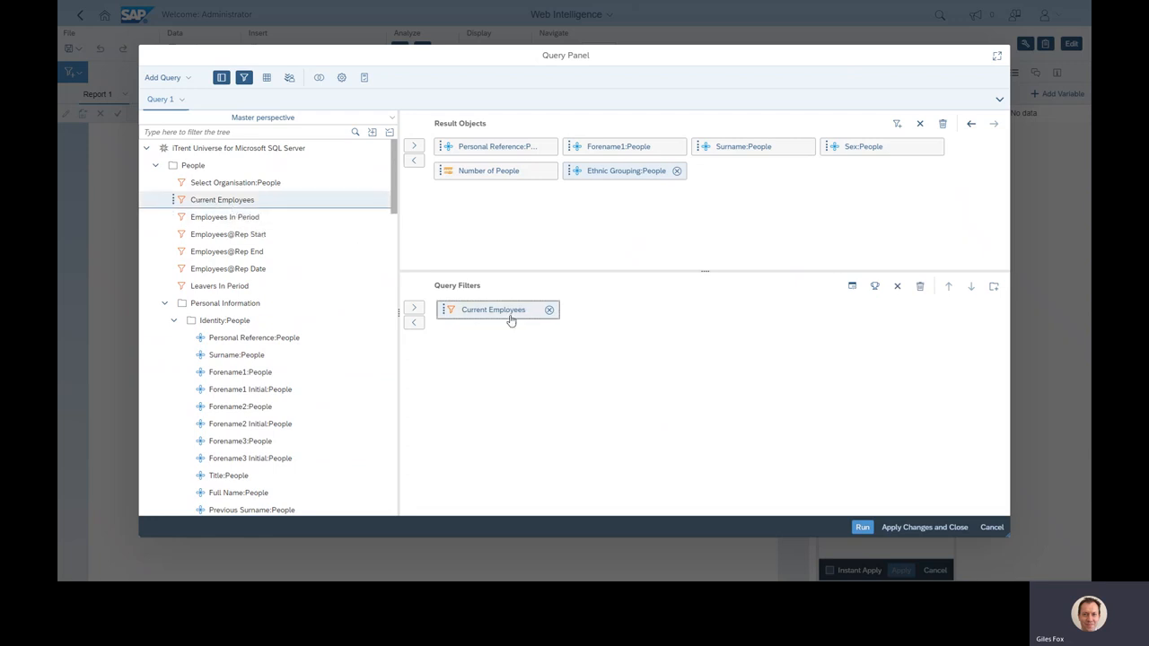
mouse_move(501, 344)
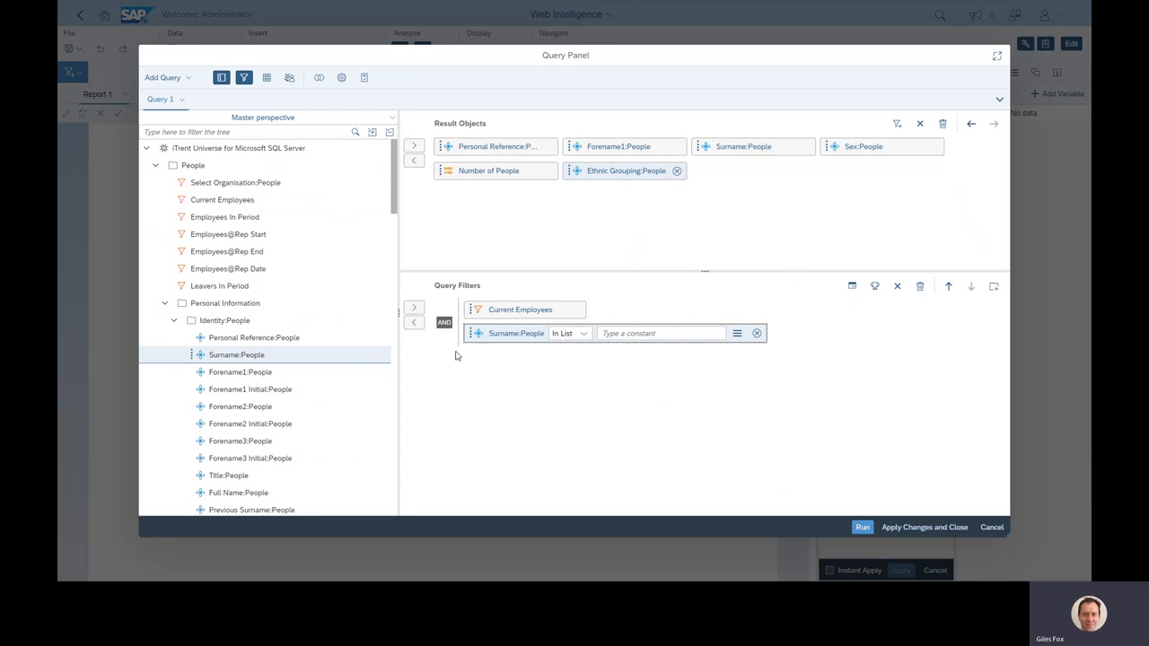
Enter Smith as the value for the Surname In List query filter.
click(660, 333)
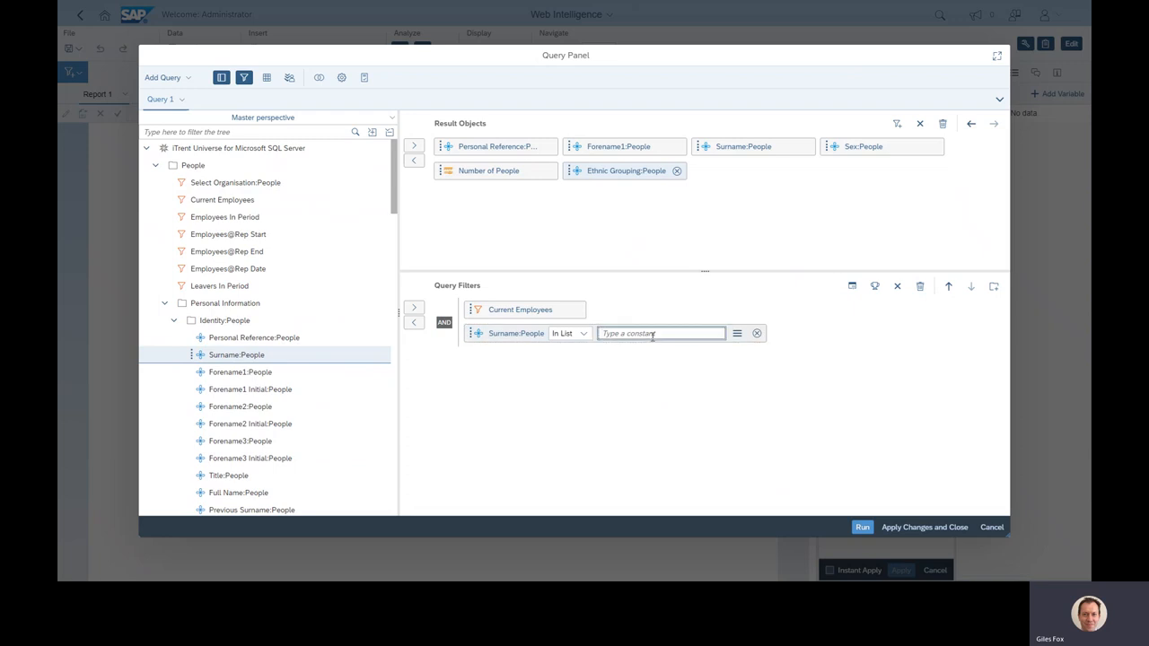
text(Smith)
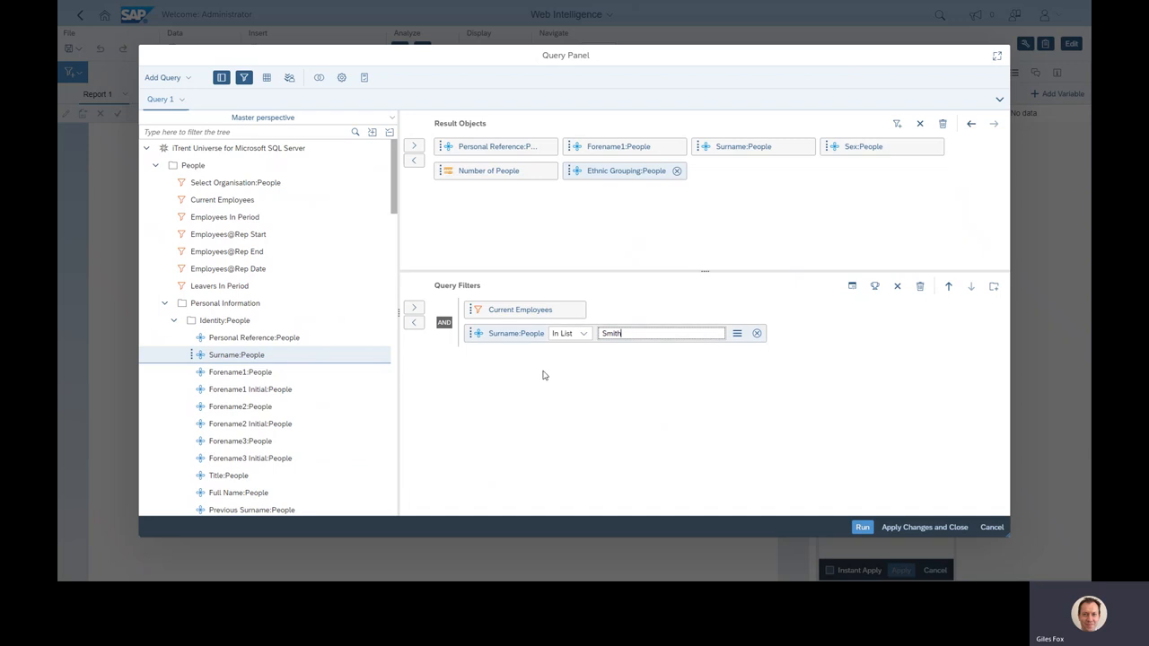
mouse_move(671, 372)
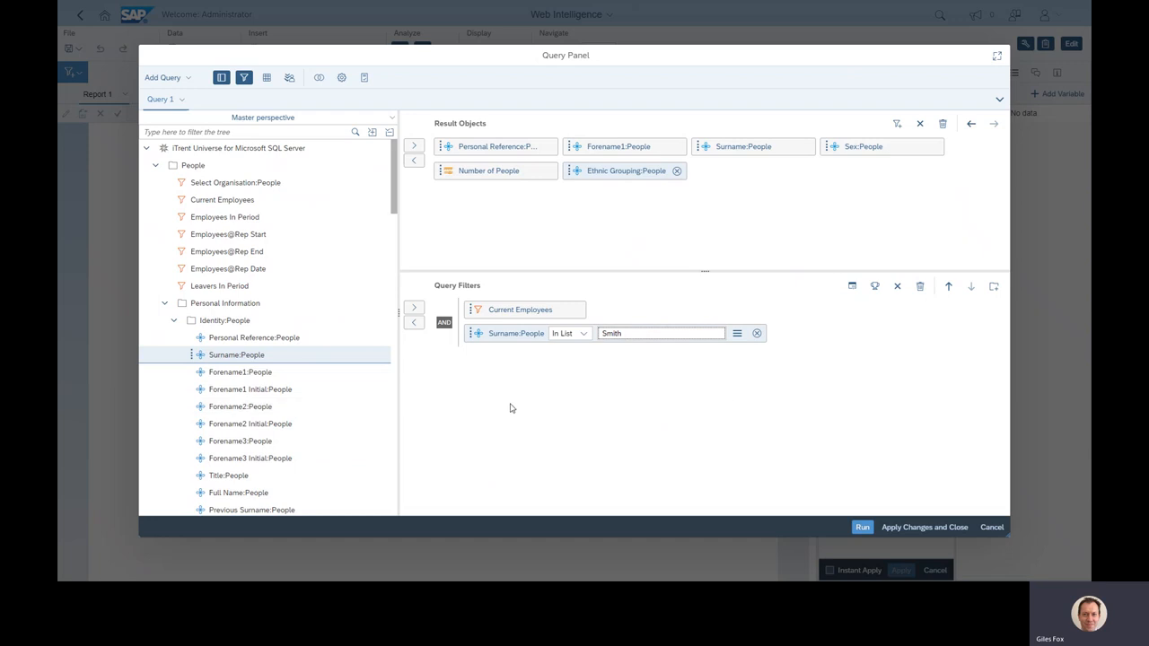
click(661, 333)
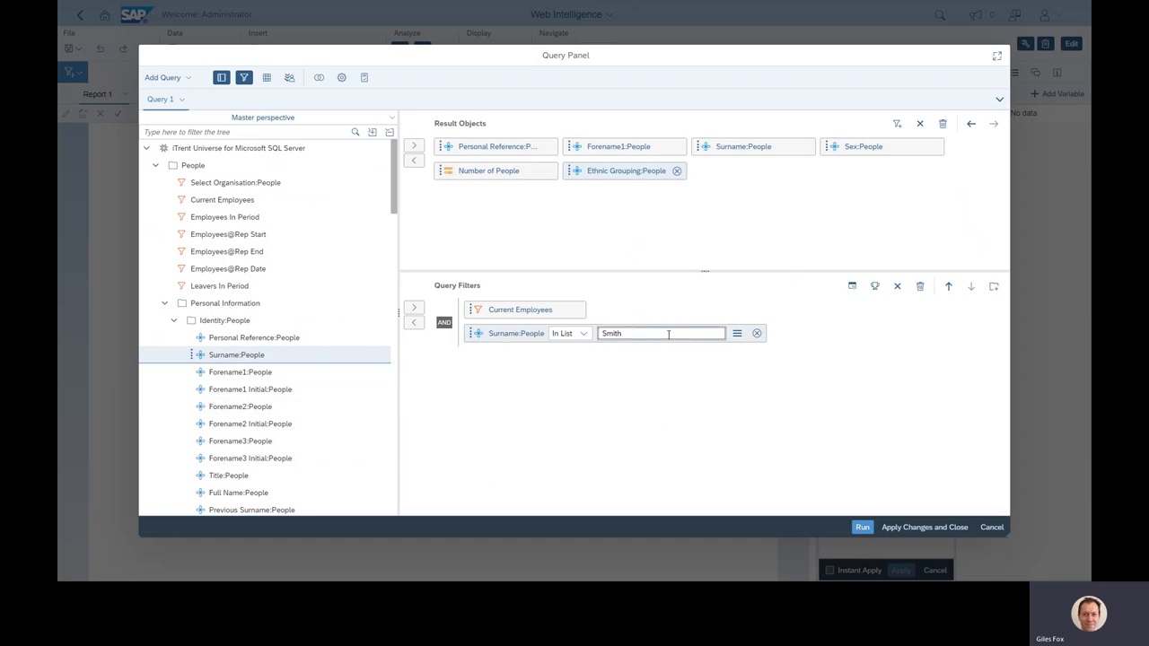
mouse_move(775, 349)
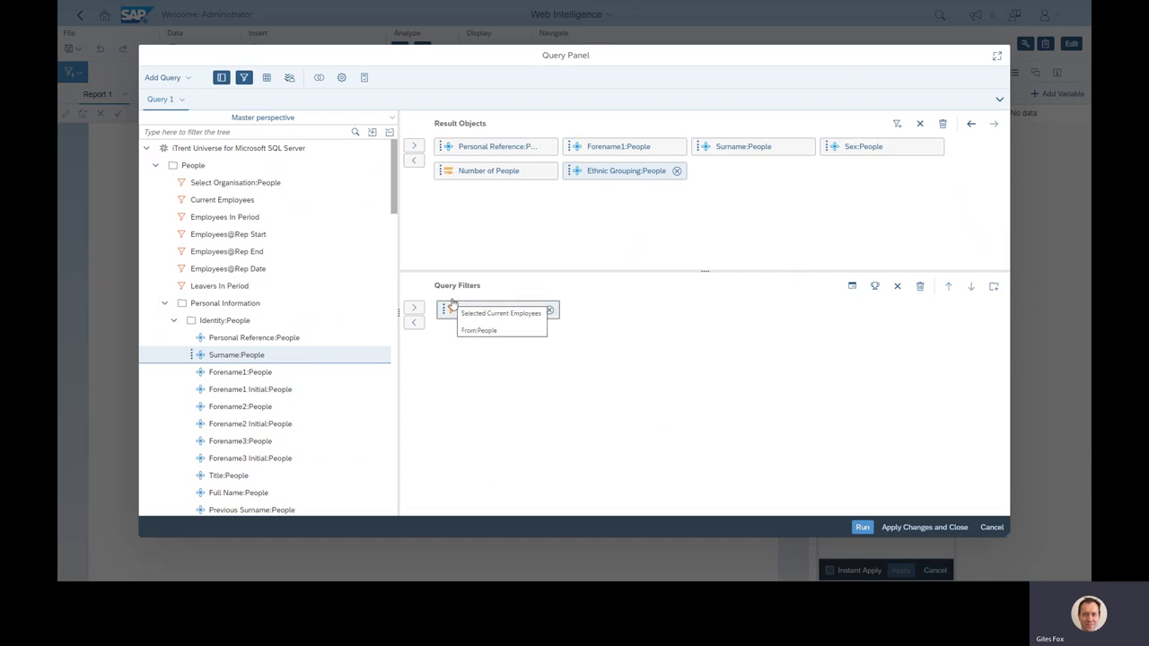
Filter Level1 Unit Type In List to ORG and add structure level and Reporting Unit result objects.
click(156, 165)
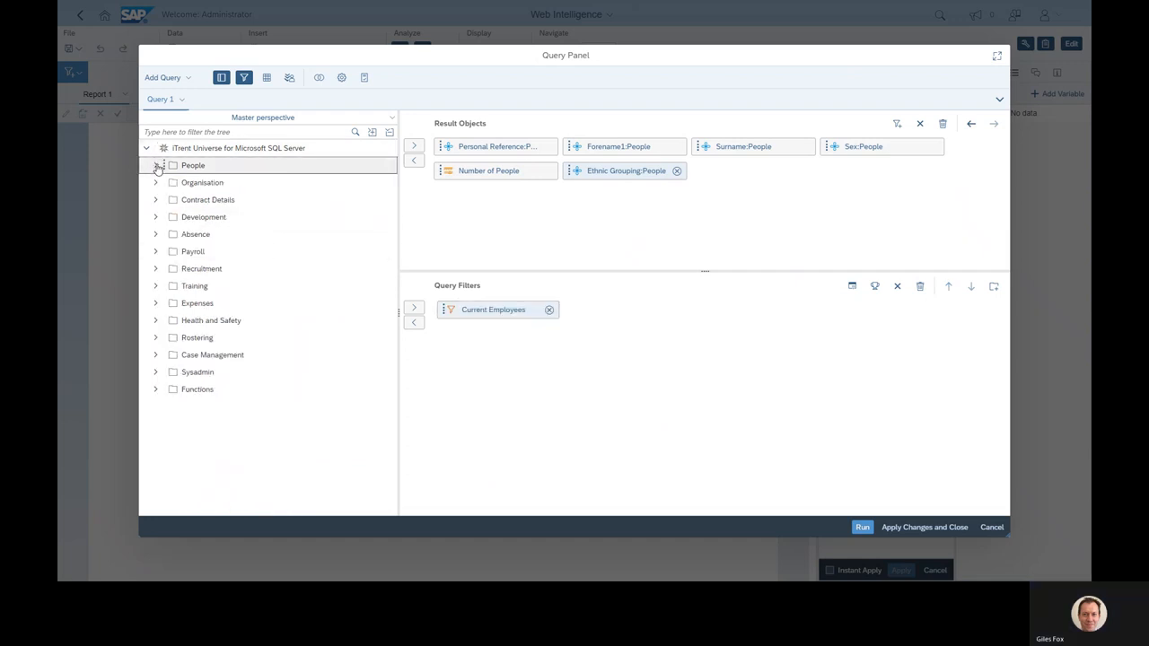
click(155, 182)
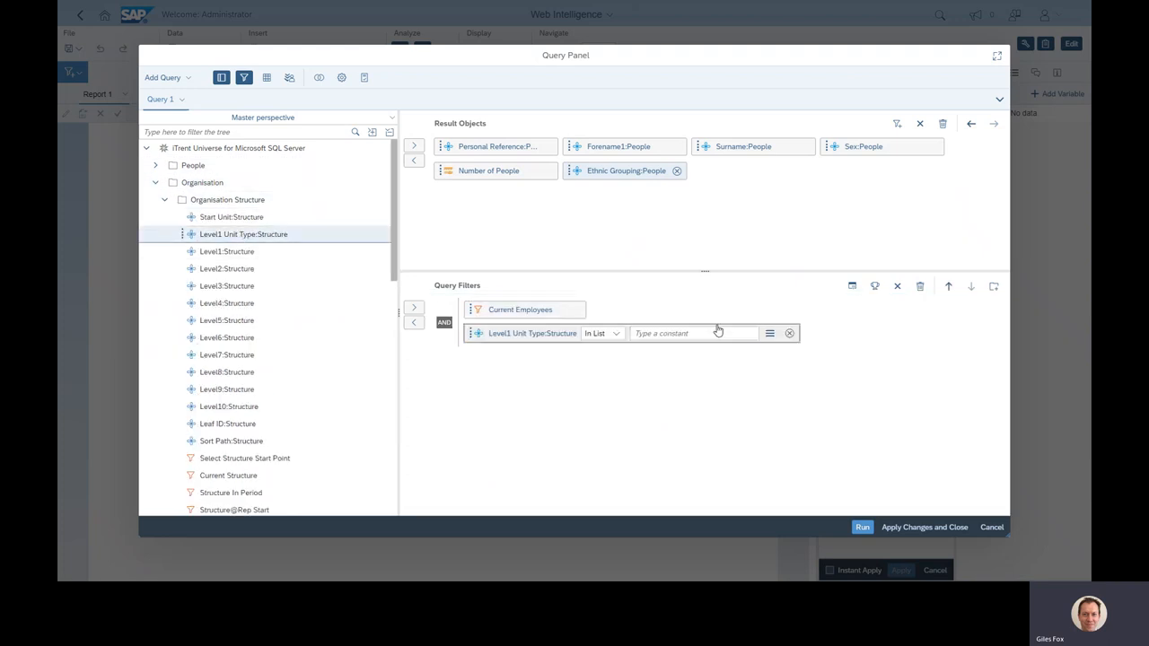
text(ORG)
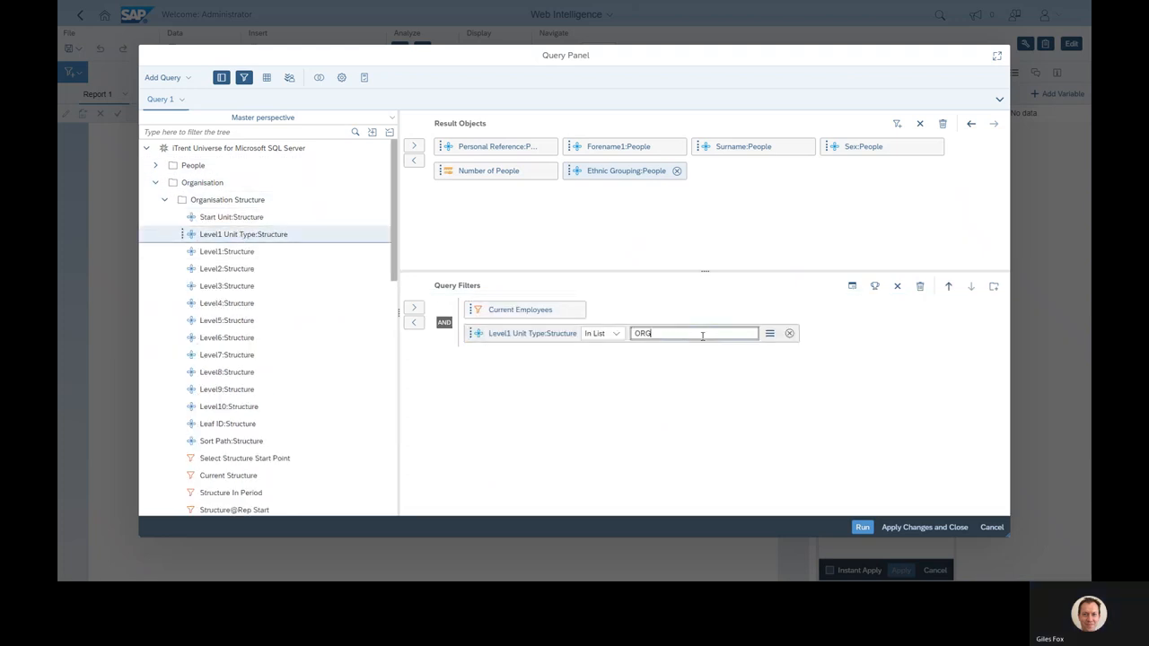
double_click(226, 285)
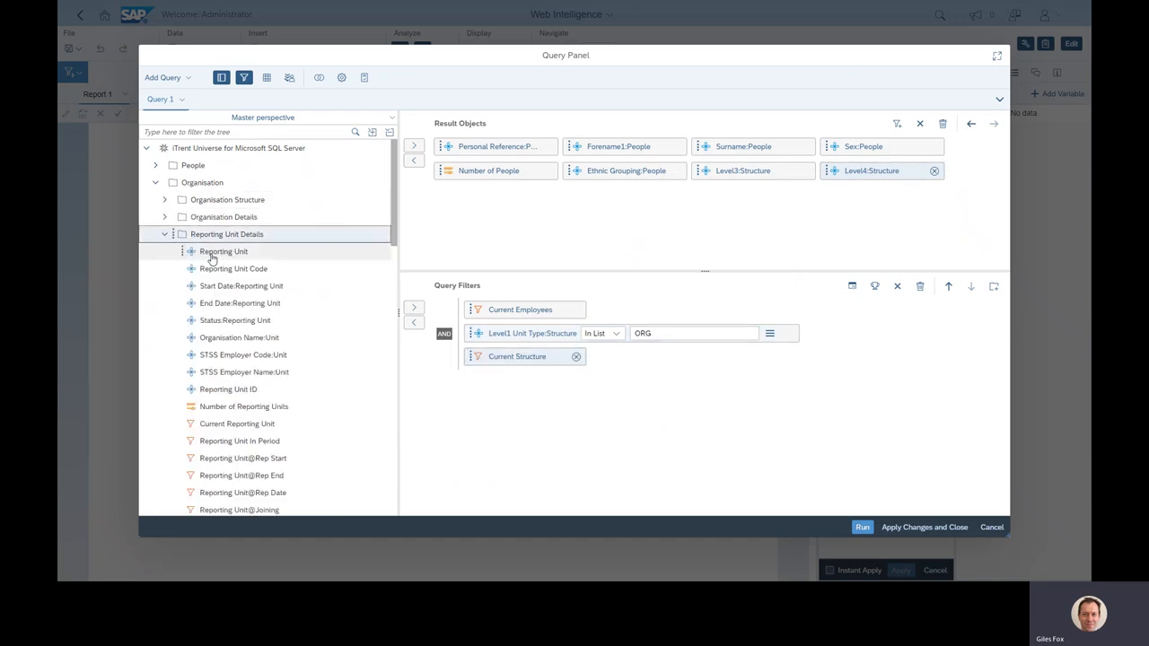
double_click(224, 252)
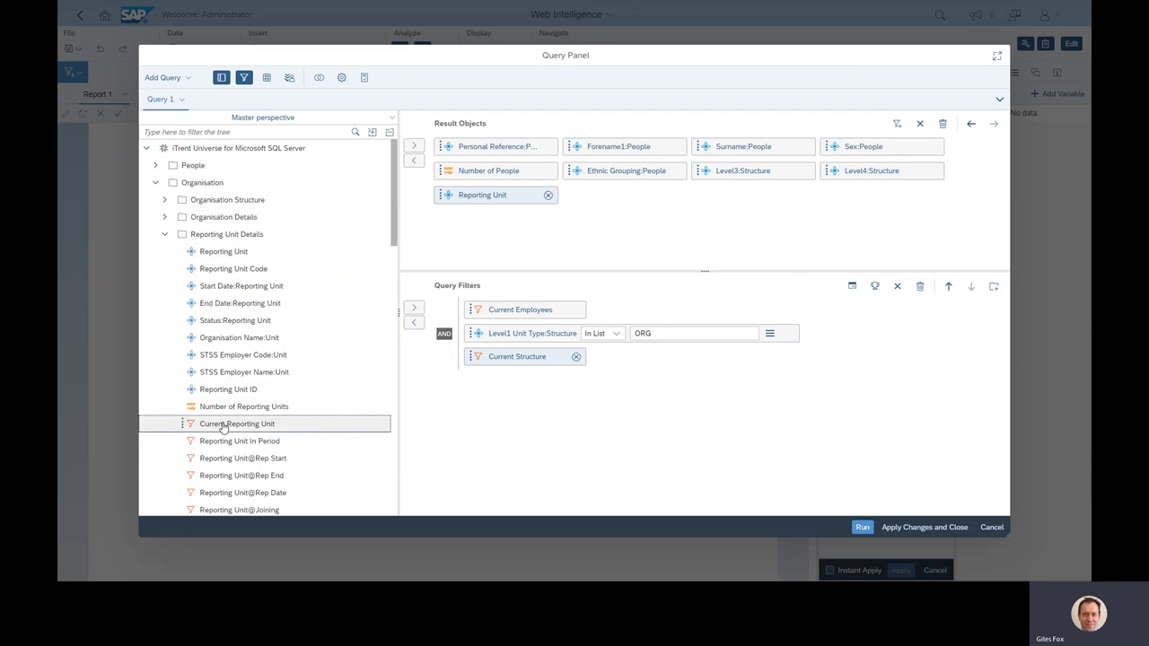
Add the Current Reporting Unit and Current Occupancies predefined filters to the query.
drag(237, 424, 525, 379)
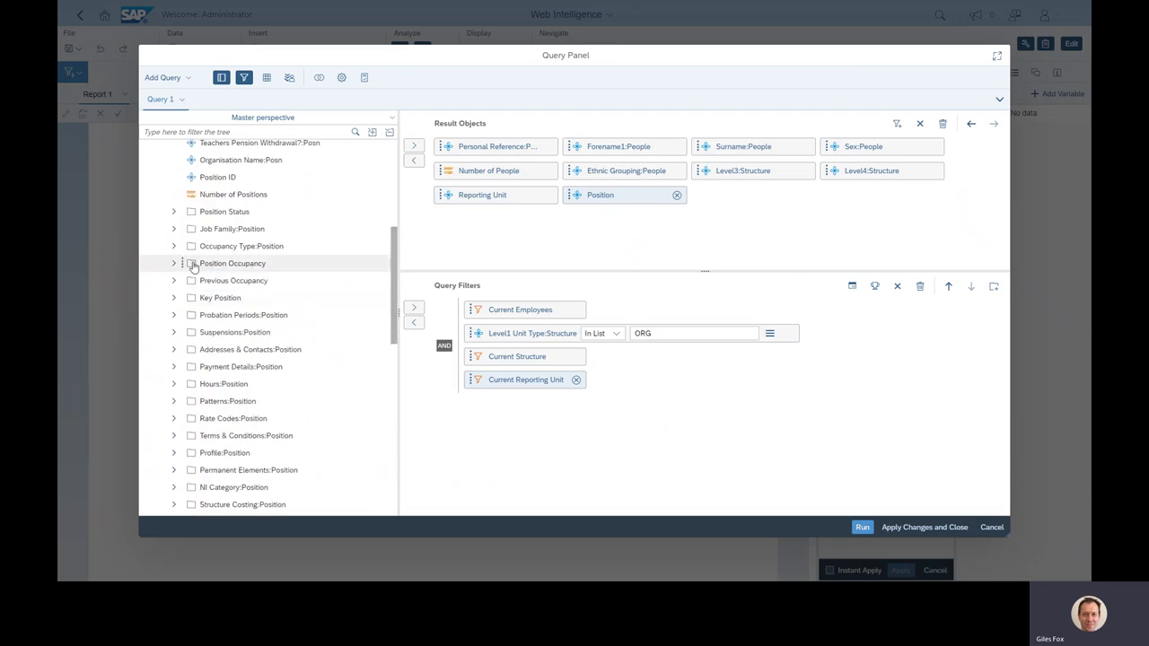
click(173, 263)
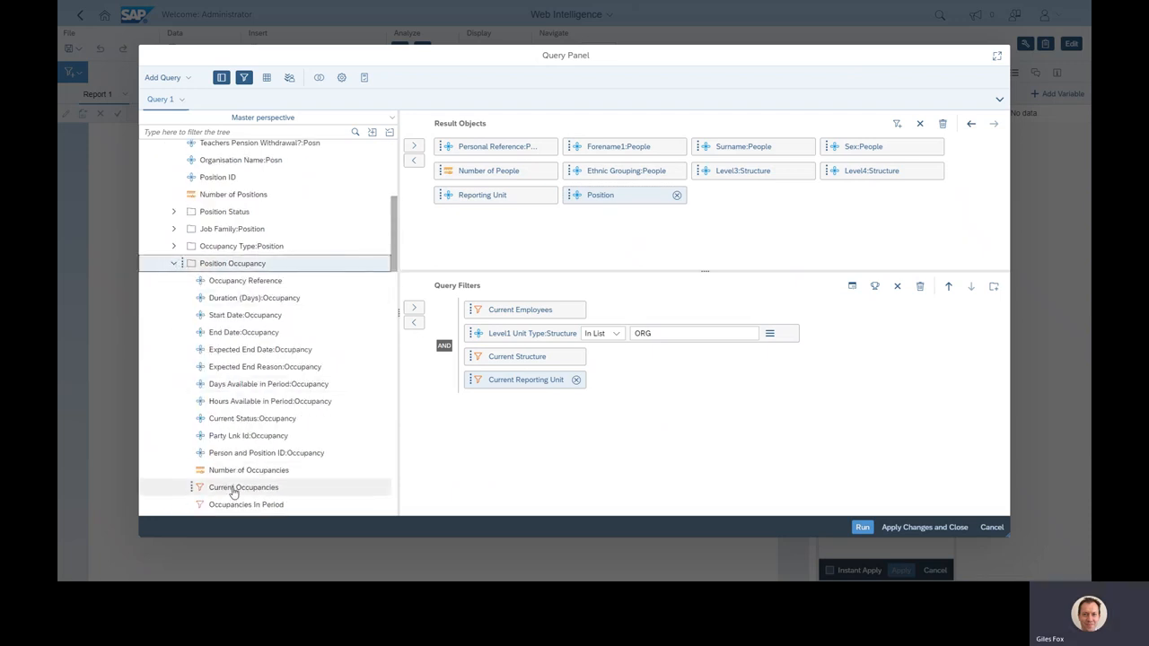
drag(244, 487, 523, 402)
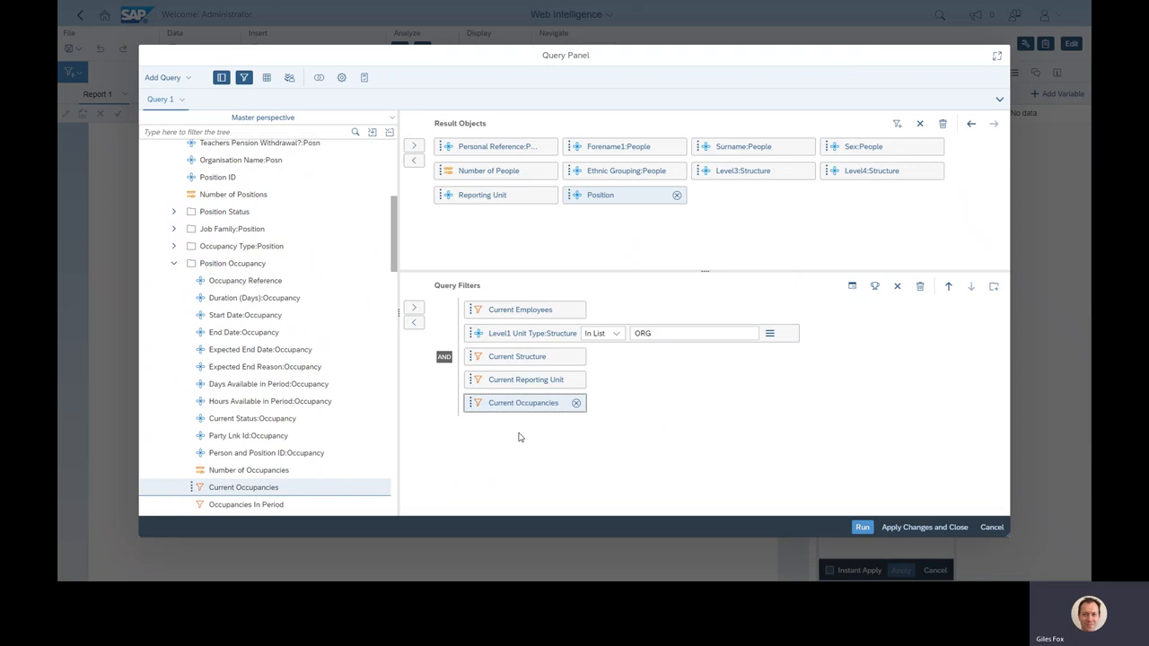
mouse_move(600, 195)
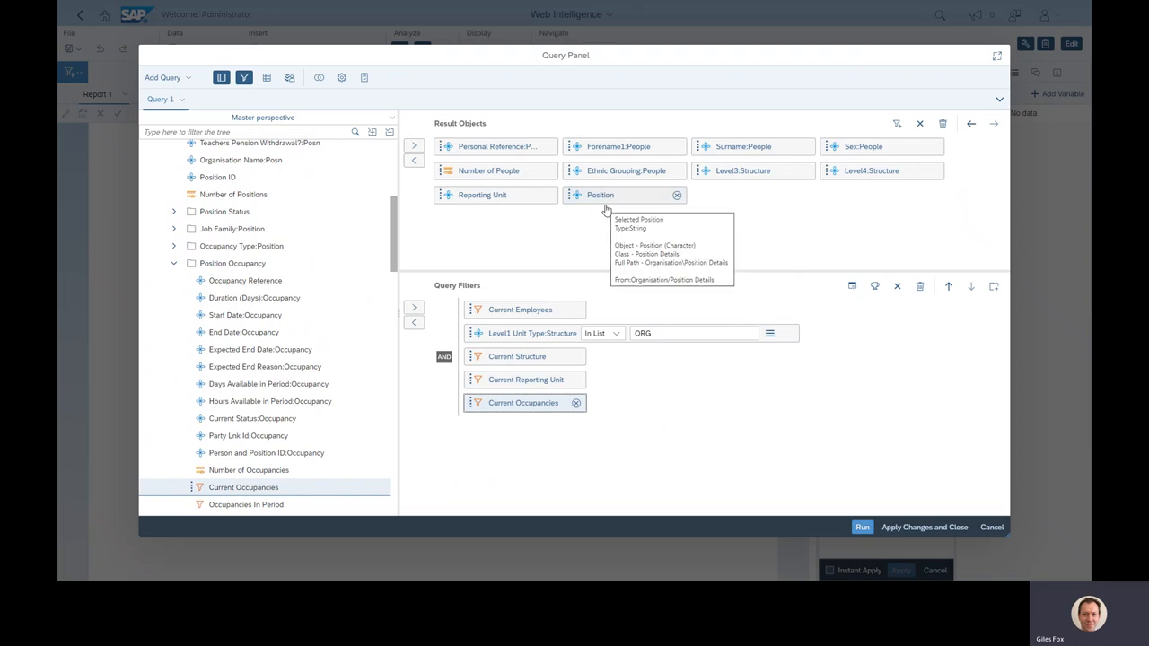
mouse_move(509, 437)
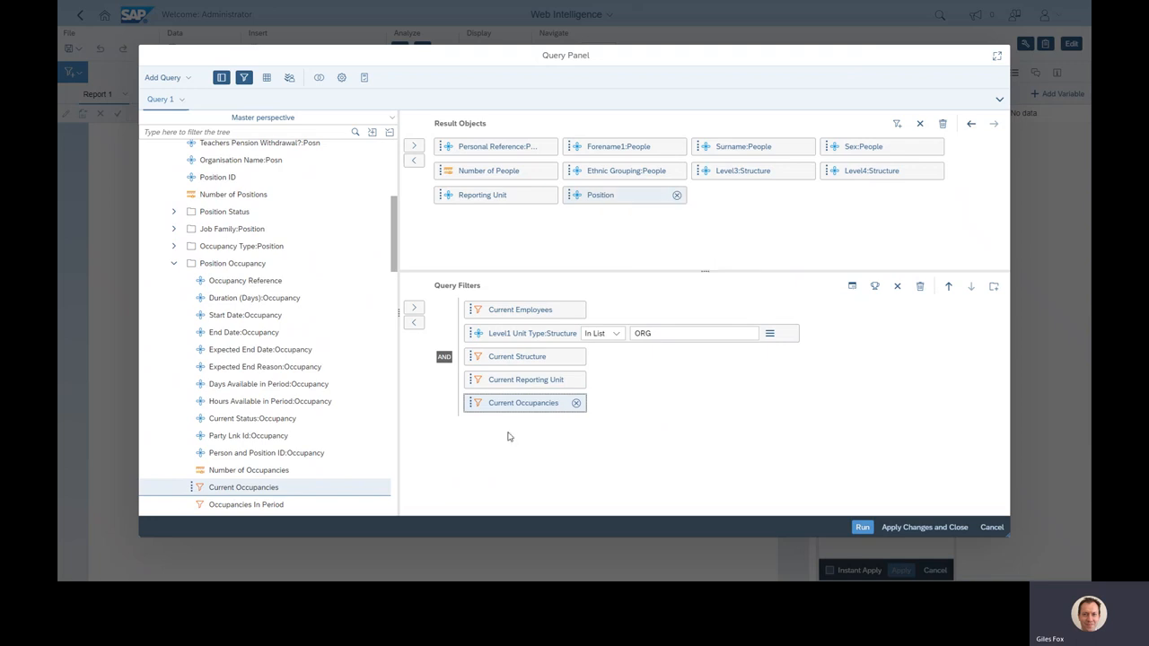
mouse_move(517, 403)
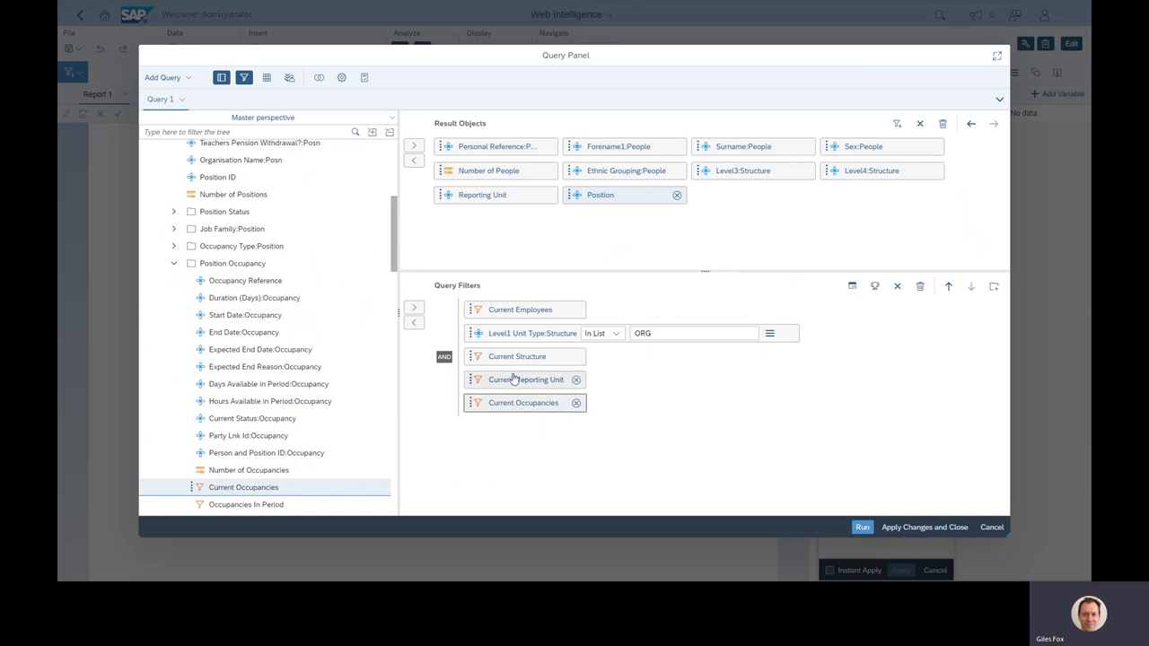
mouse_move(525, 378)
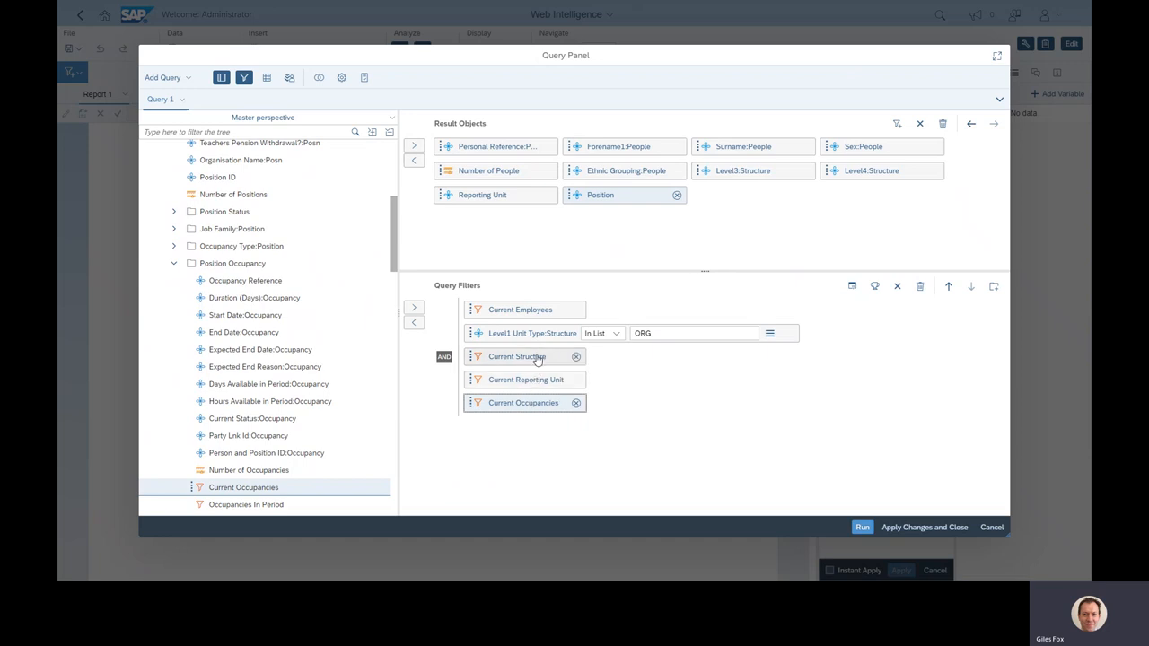
mouse_move(517, 357)
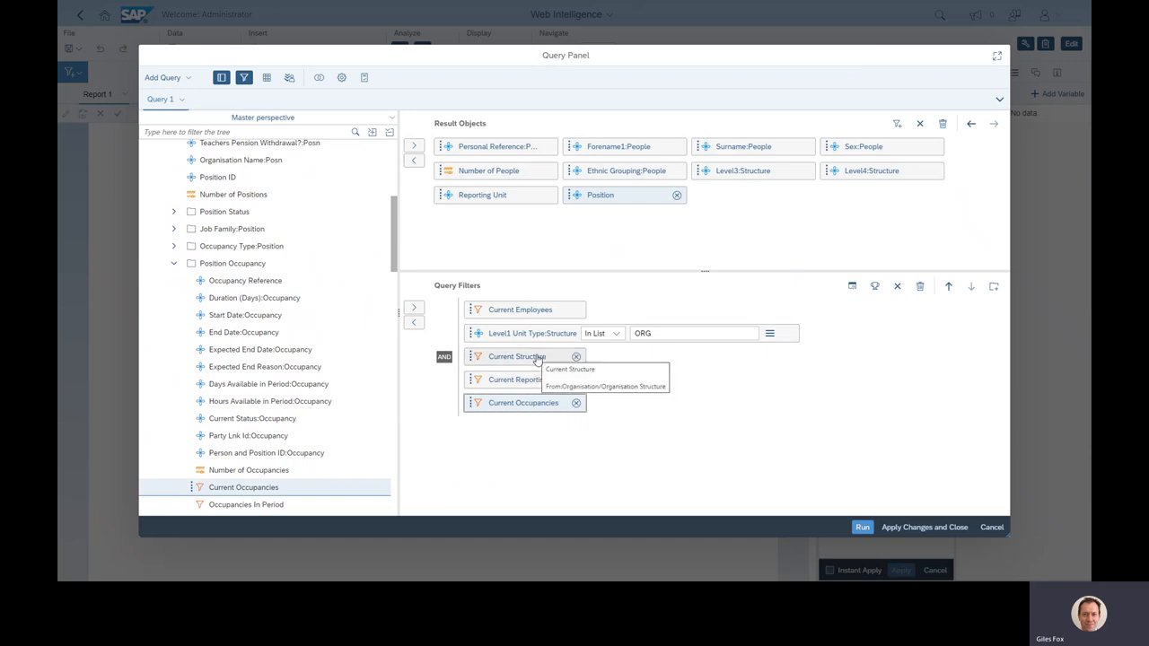
mouse_move(557, 224)
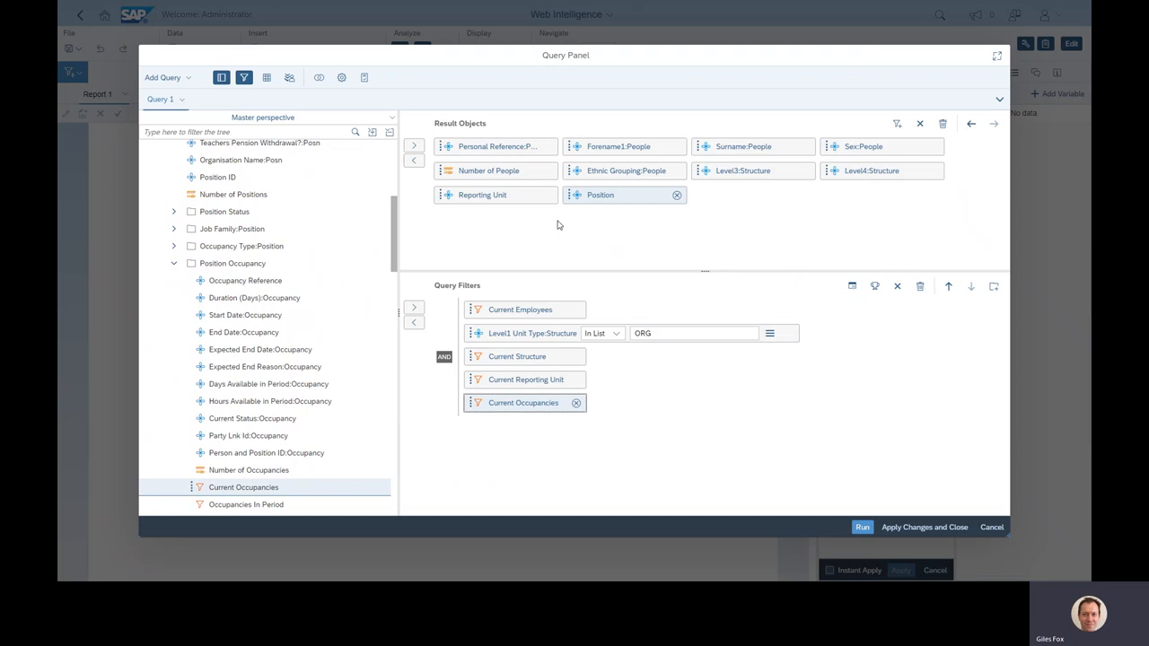
mouse_move(557, 449)
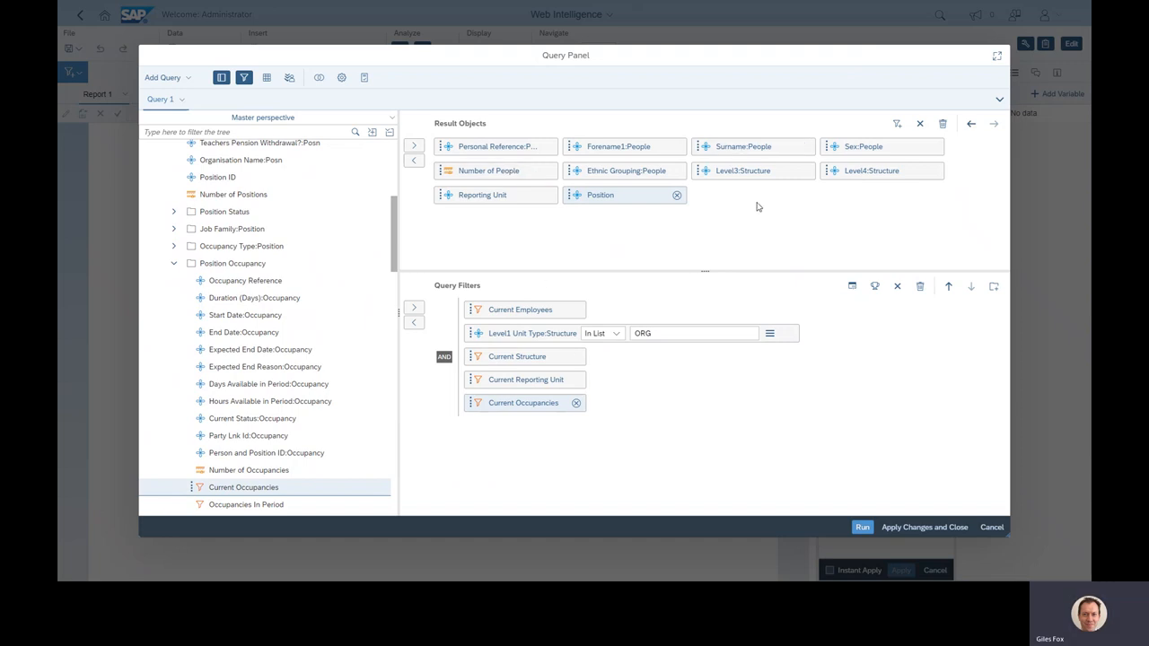
mouse_move(835, 518)
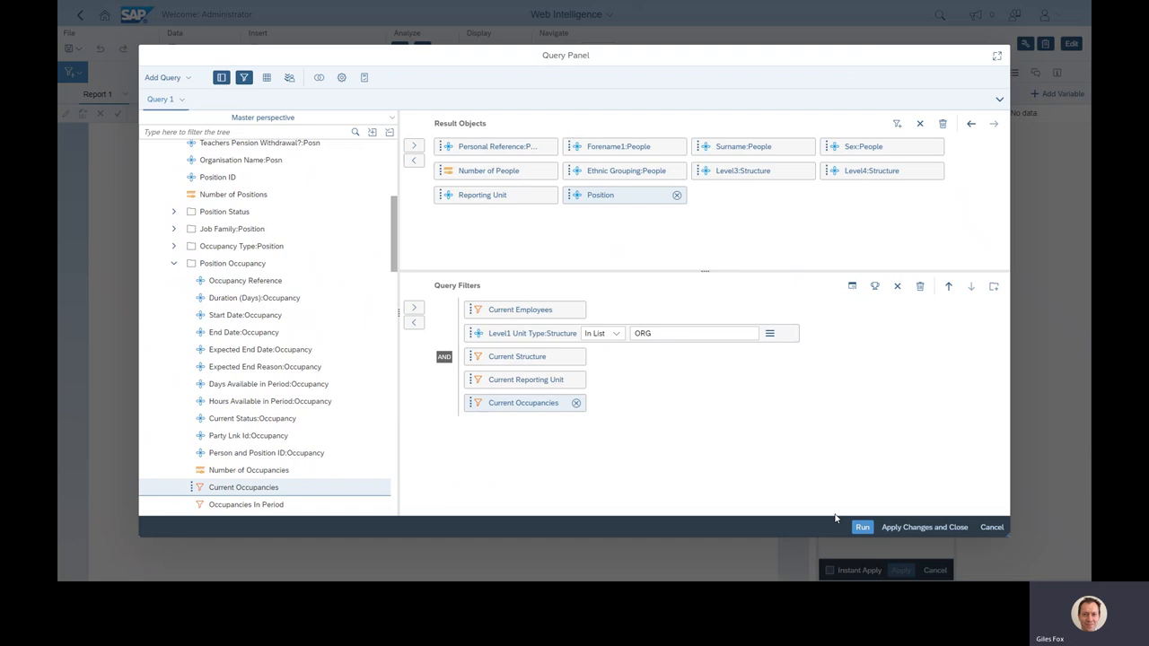
Run the query to populate Report 1 with the current employees' details.
click(861, 527)
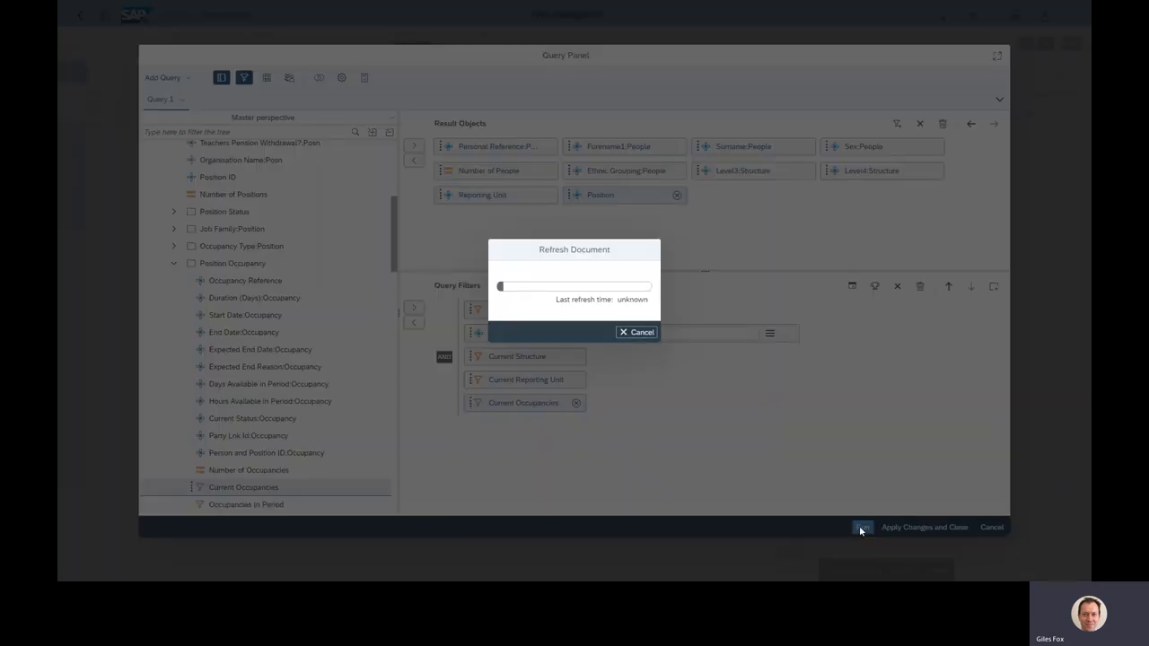
click(923, 527)
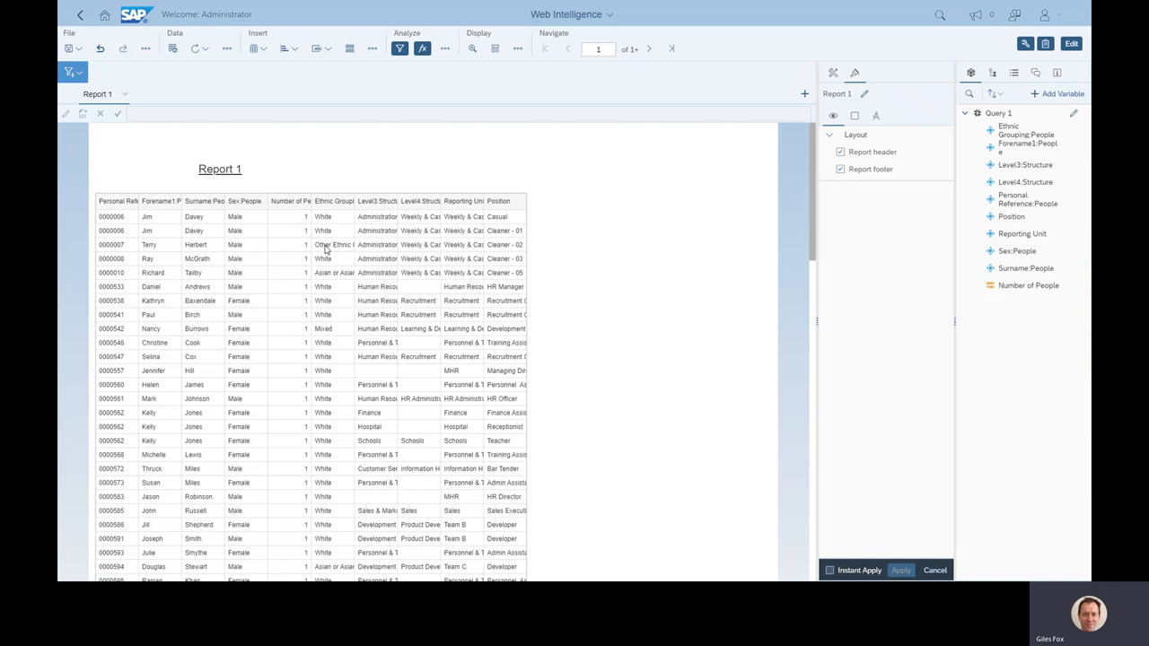
click(146, 49)
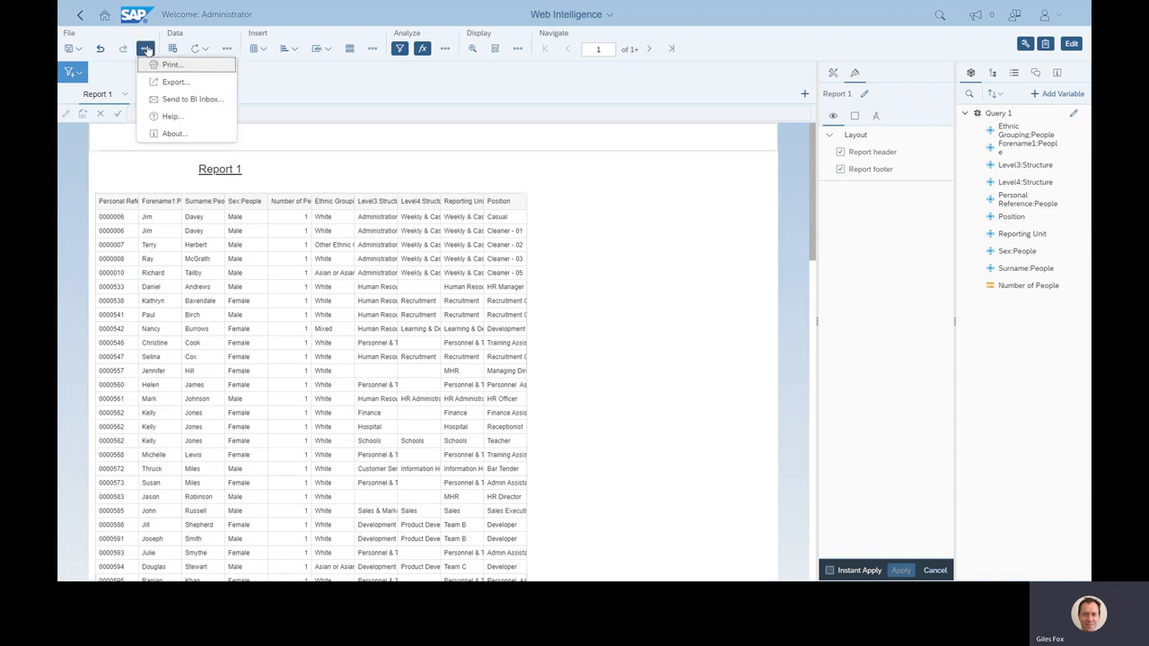
click(176, 82)
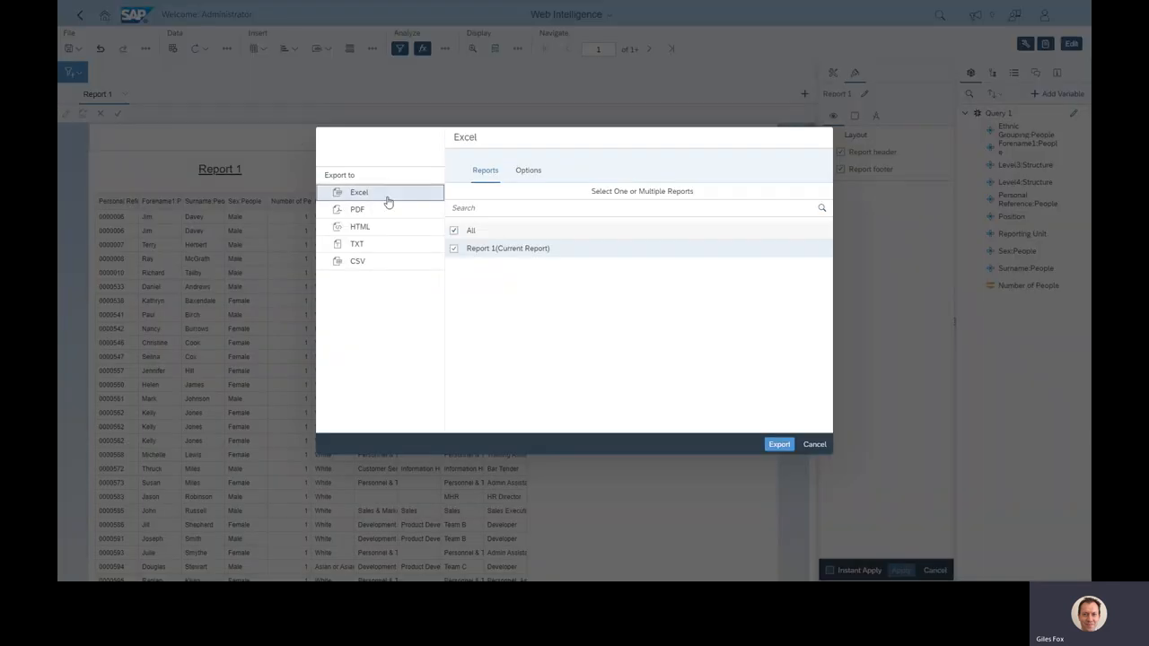
mouse_move(707, 374)
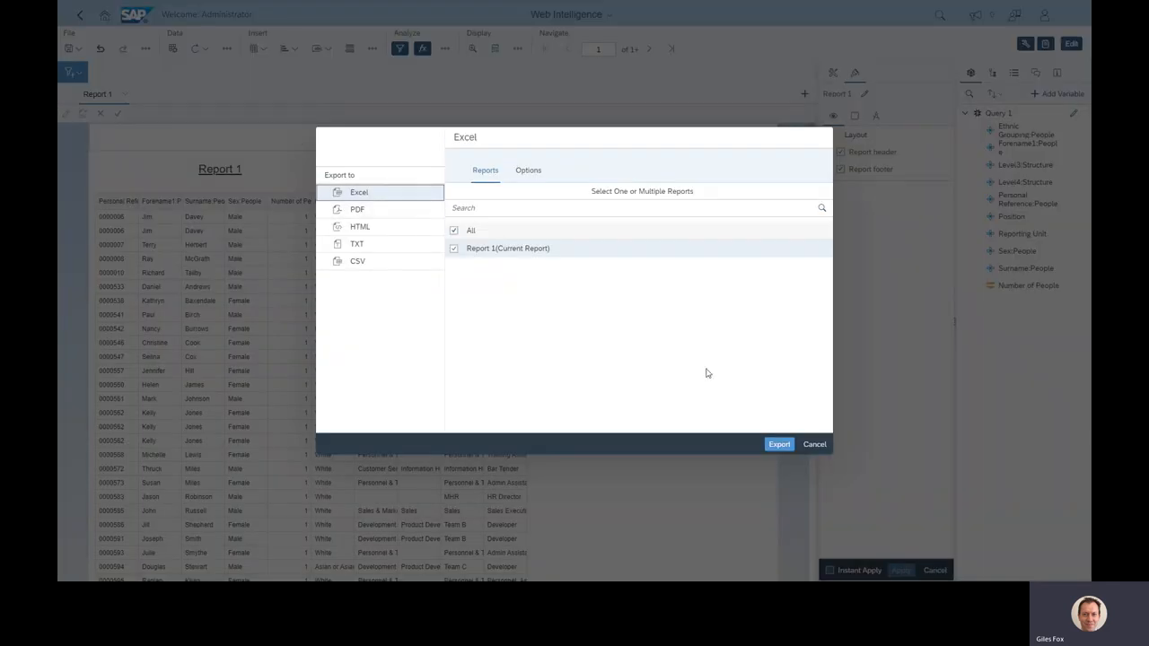
click(813, 444)
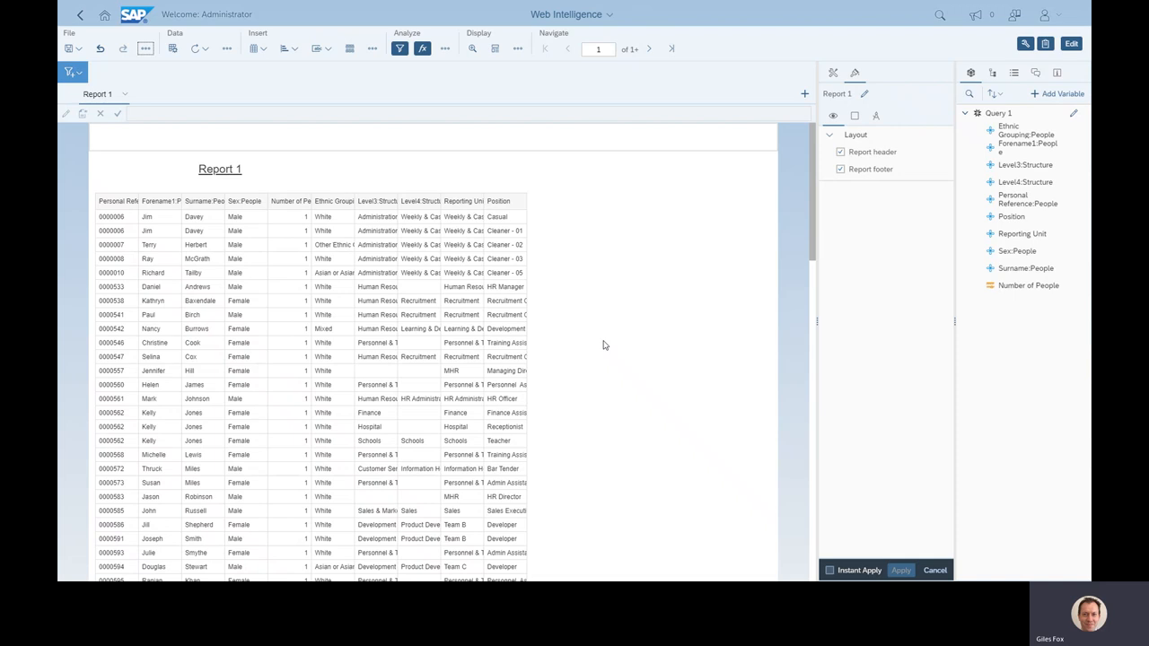
mouse_move(751, 268)
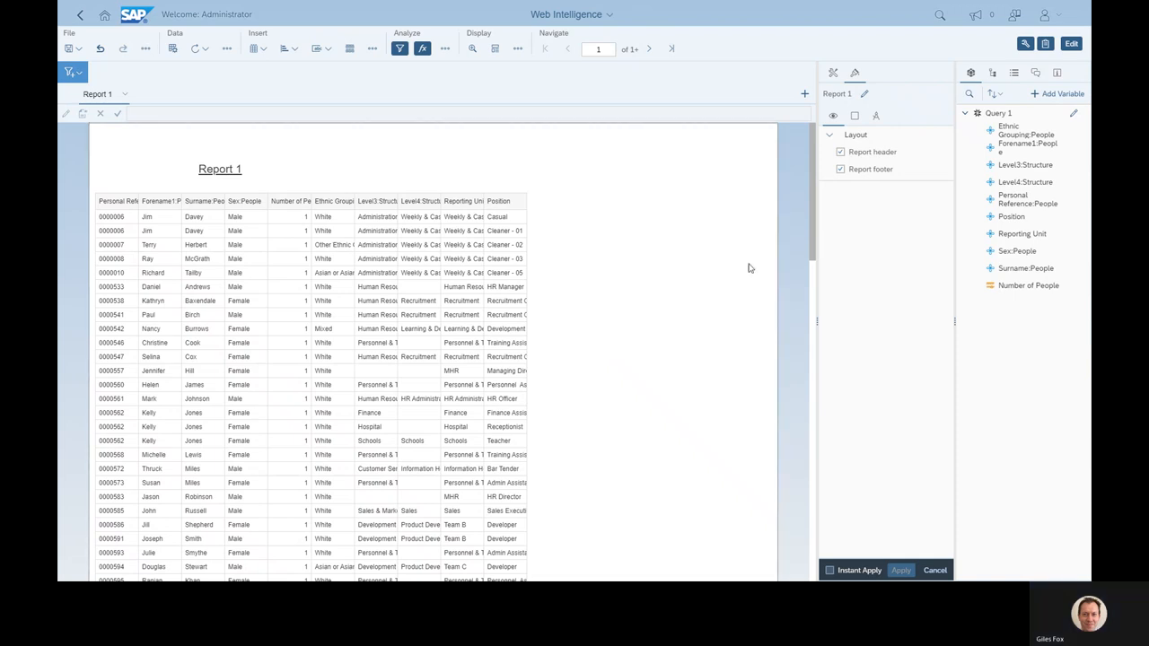
Place a Sex / Number of People table beside the staff list and select it for further actions.
click(1017, 250)
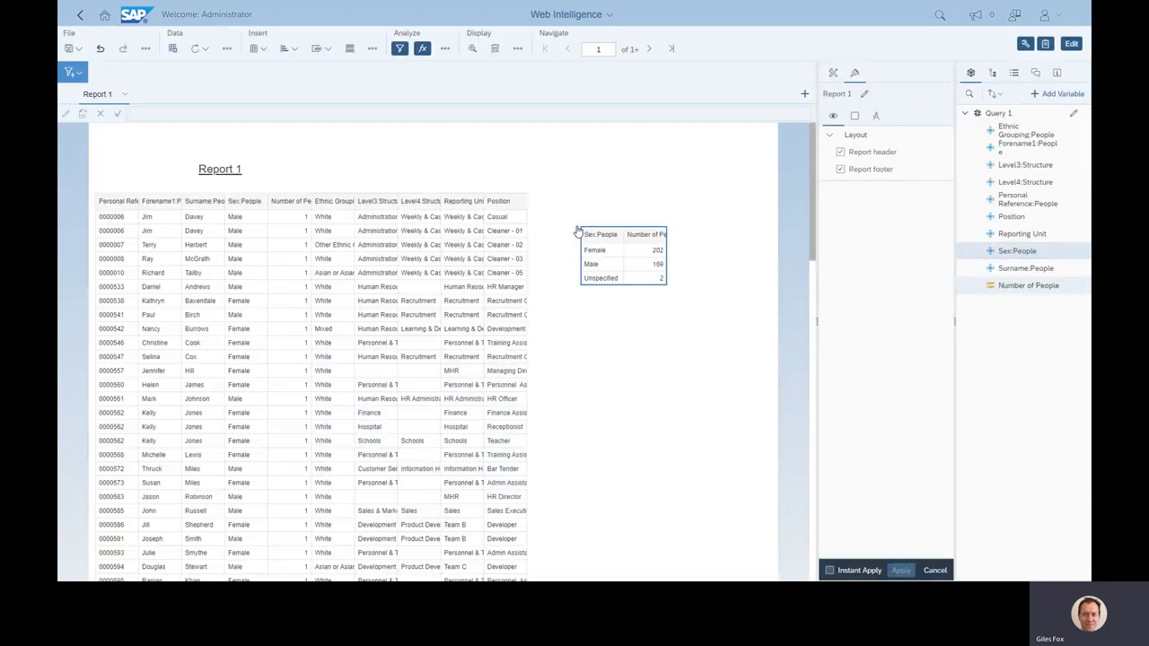
click(623, 256)
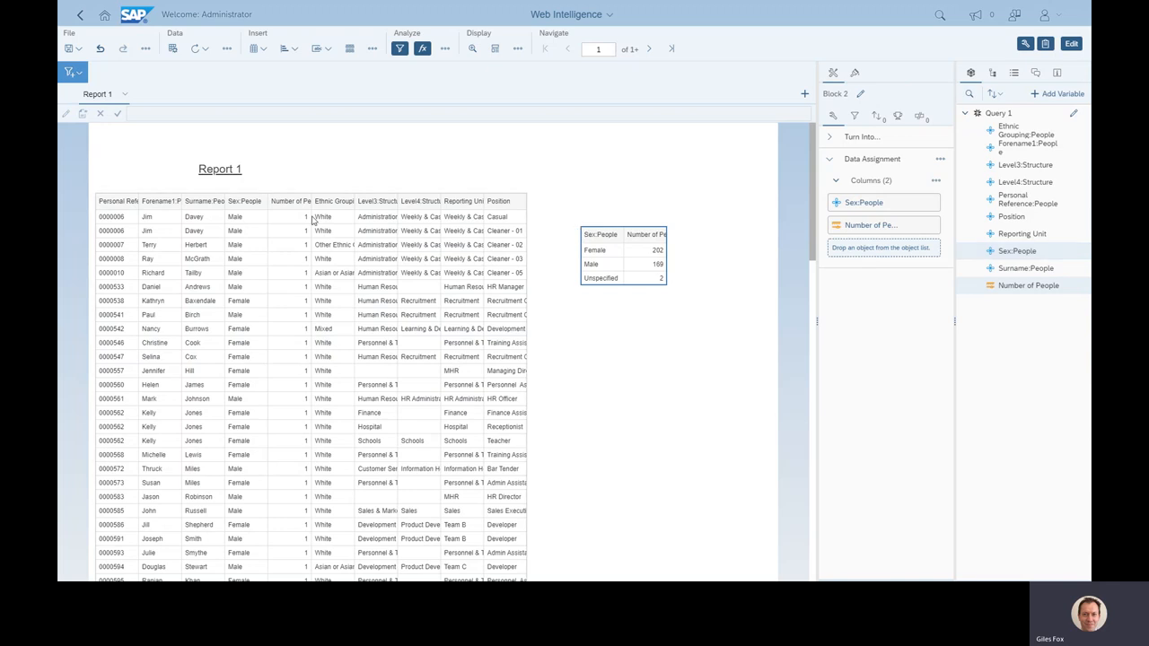
mouse_move(290, 219)
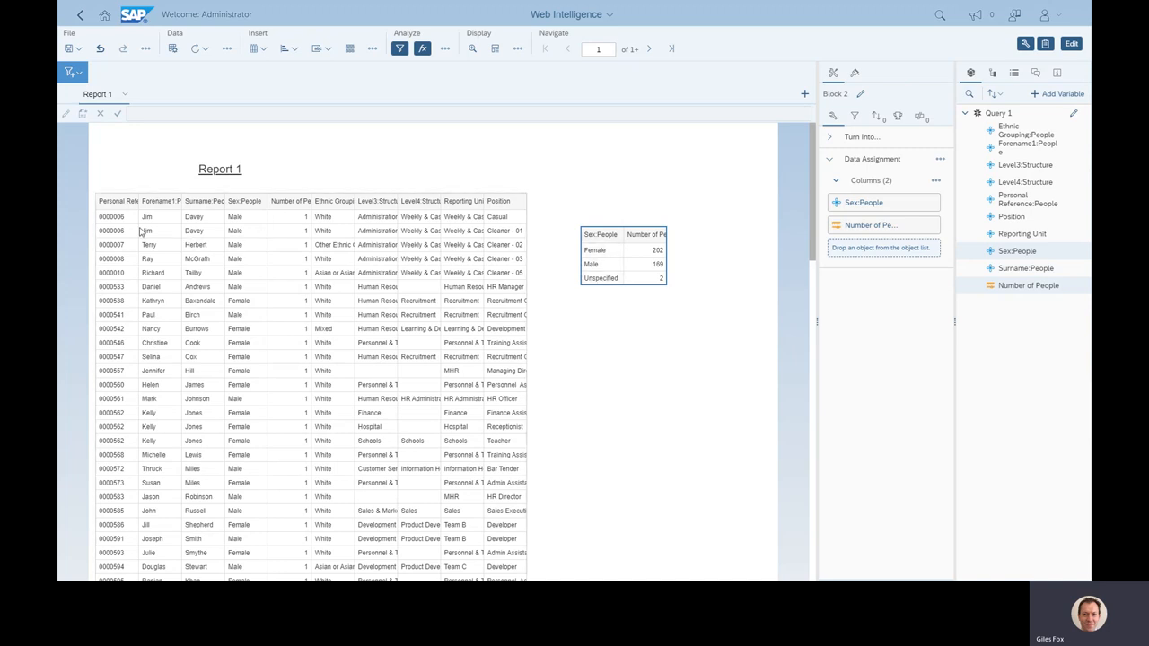
mouse_move(290, 232)
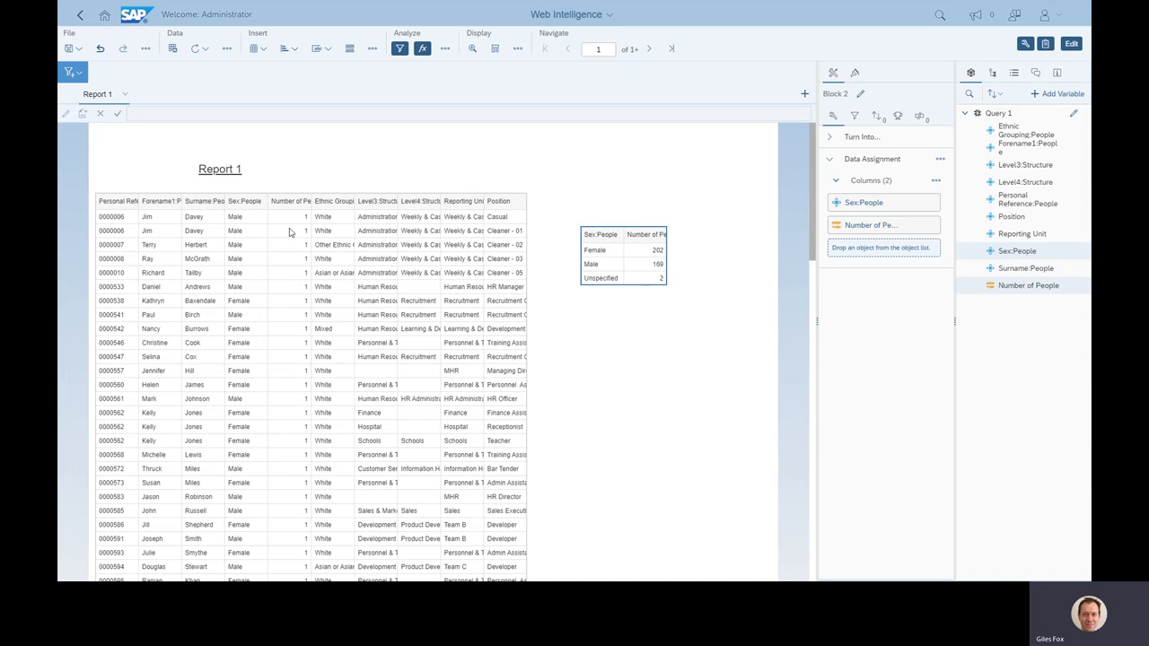
mouse_move(283, 298)
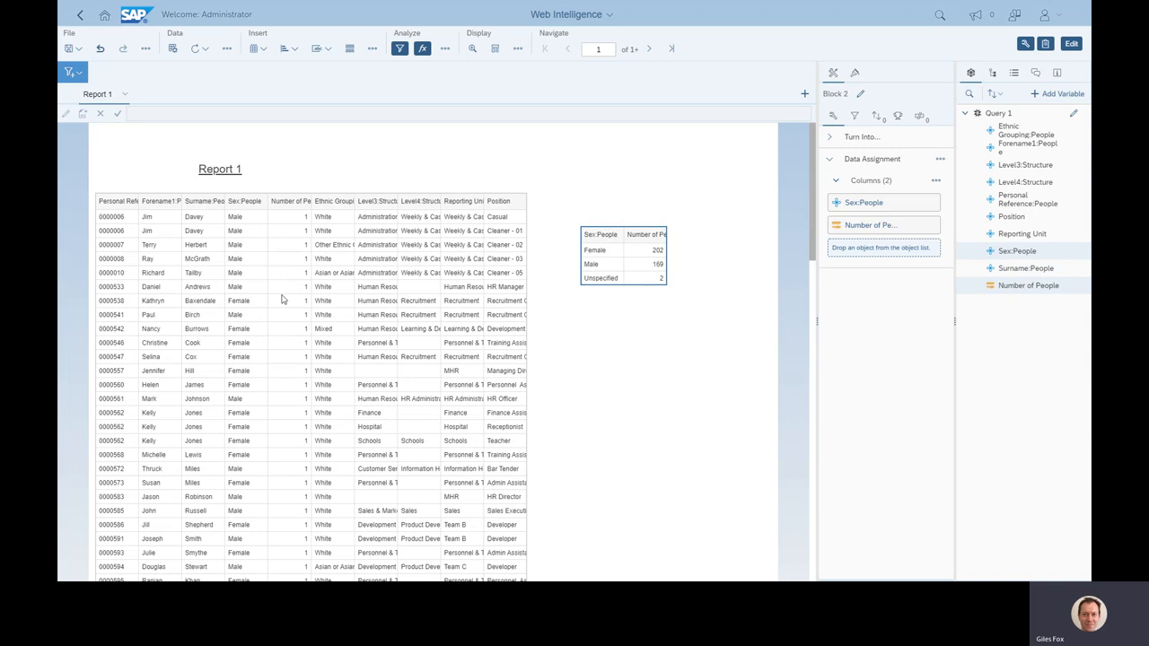
mouse_move(293, 248)
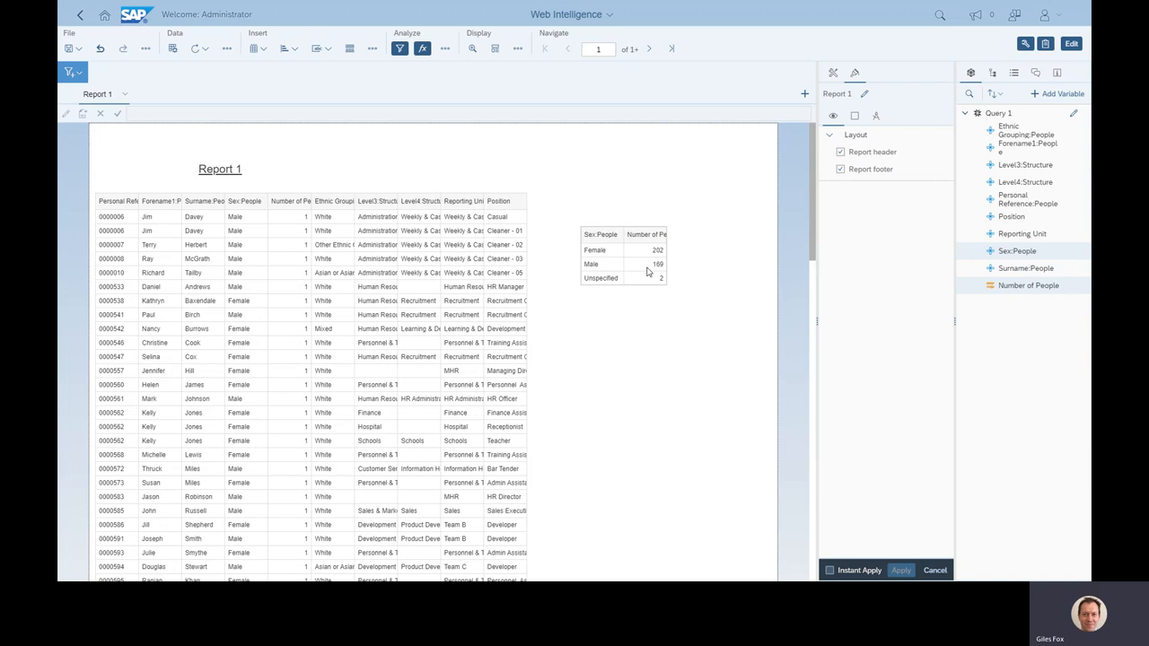
click(623, 256)
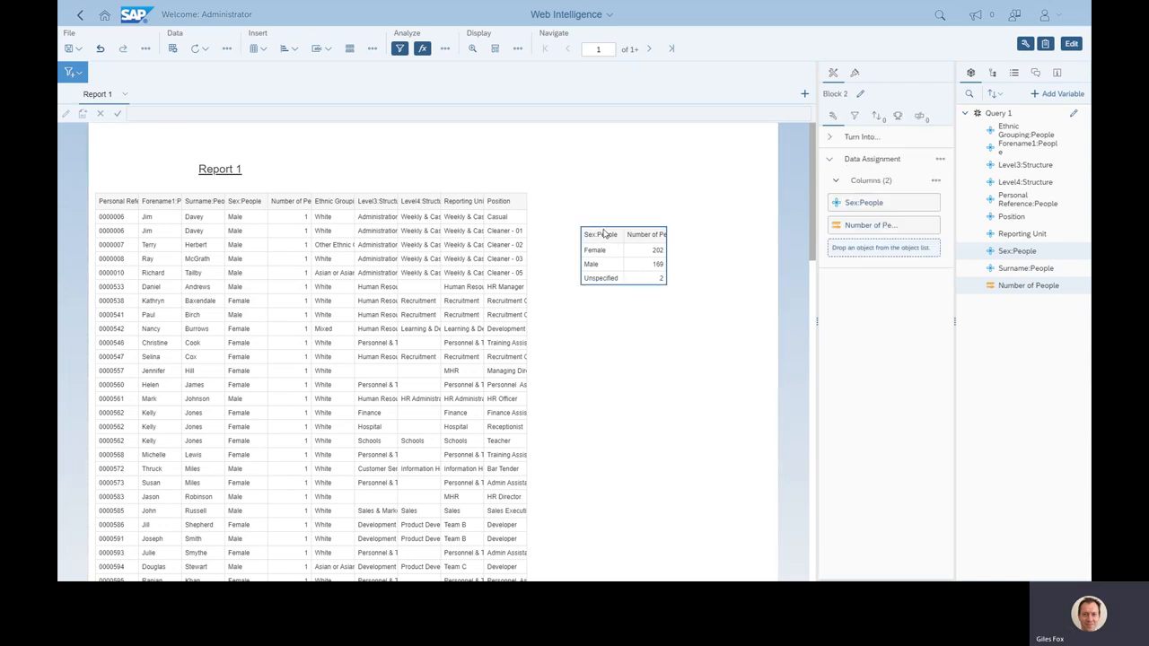
right_click(601, 234)
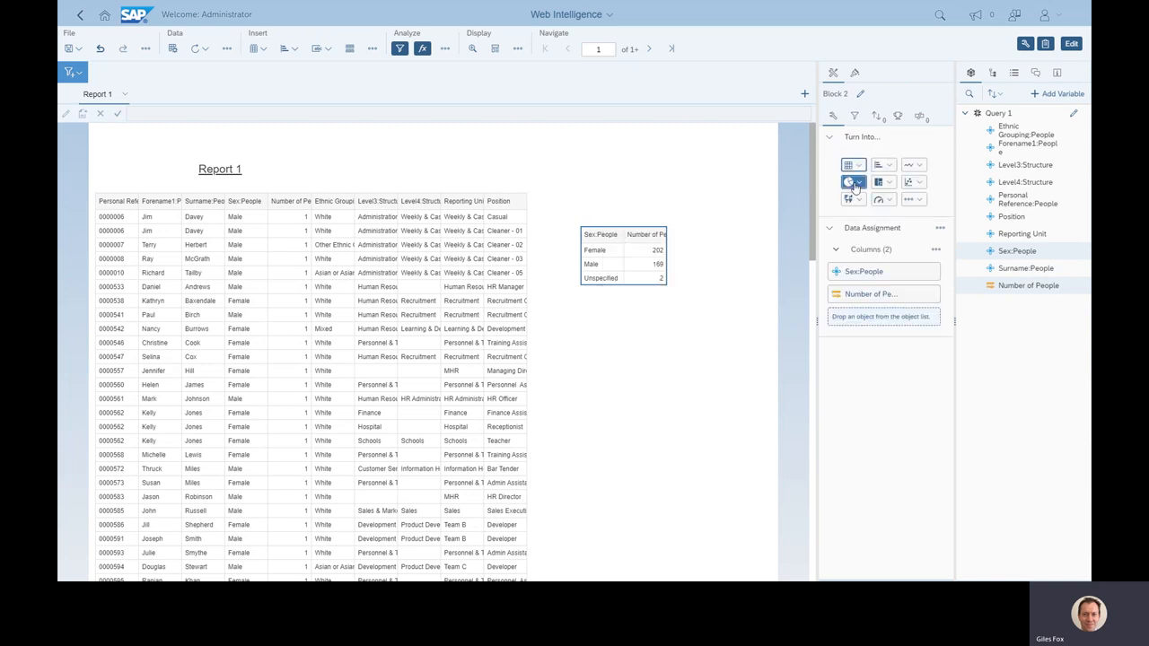
Turn the people-by-sex table into a column chart and review its Format settings.
click(848, 181)
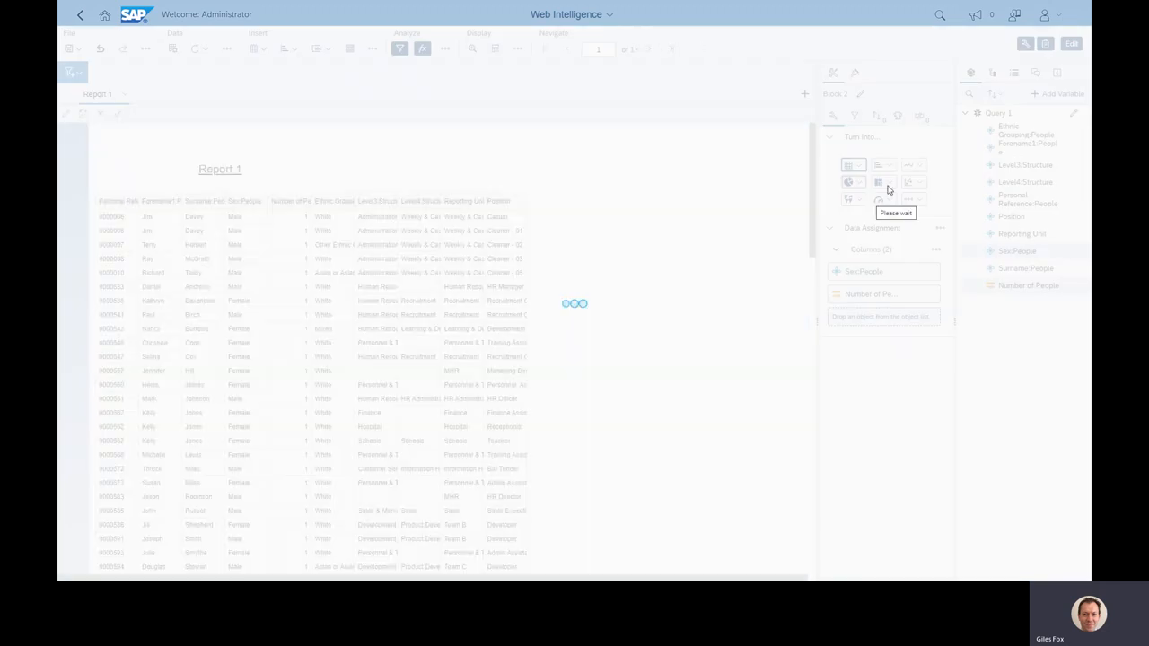
click(878, 181)
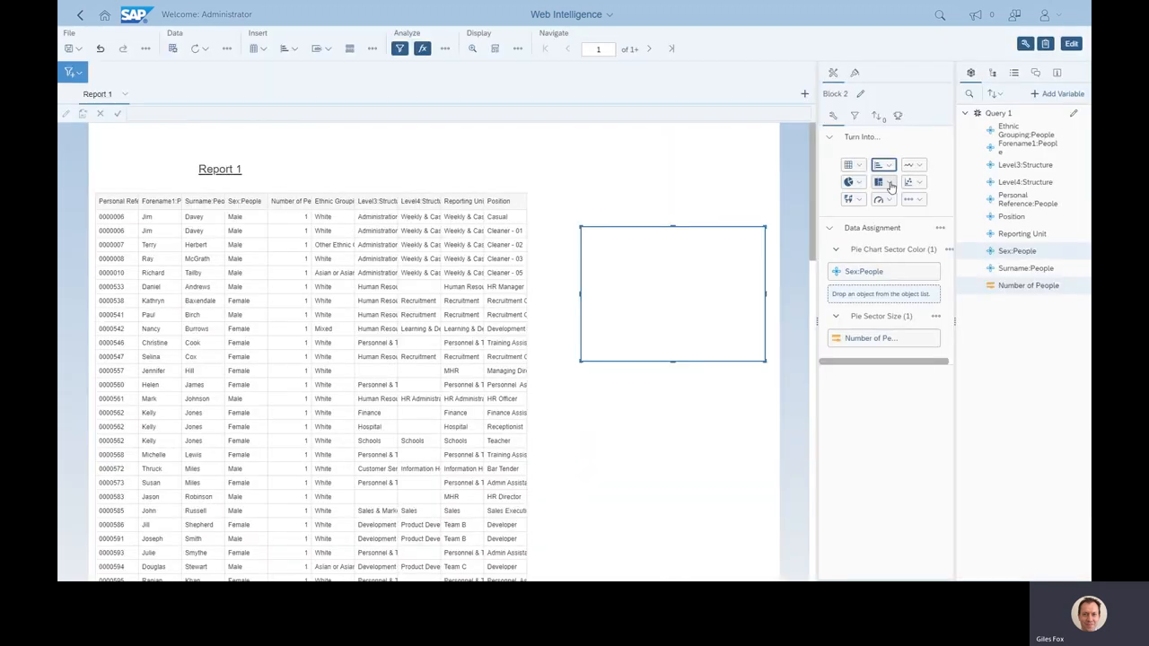
click(878, 182)
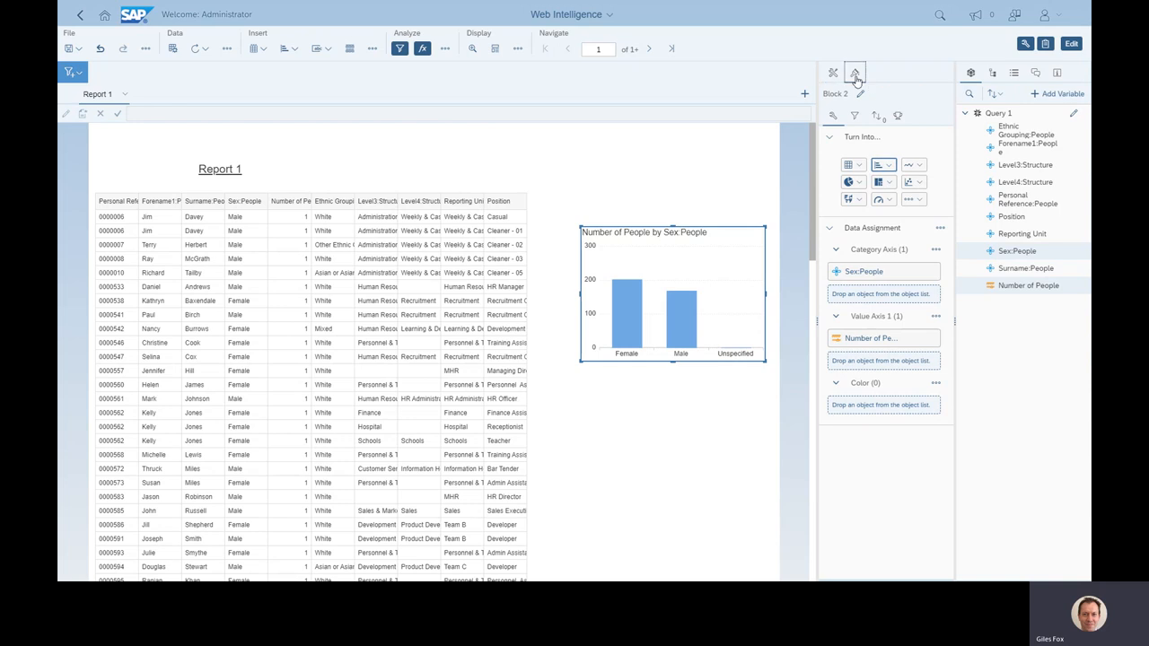
click(854, 72)
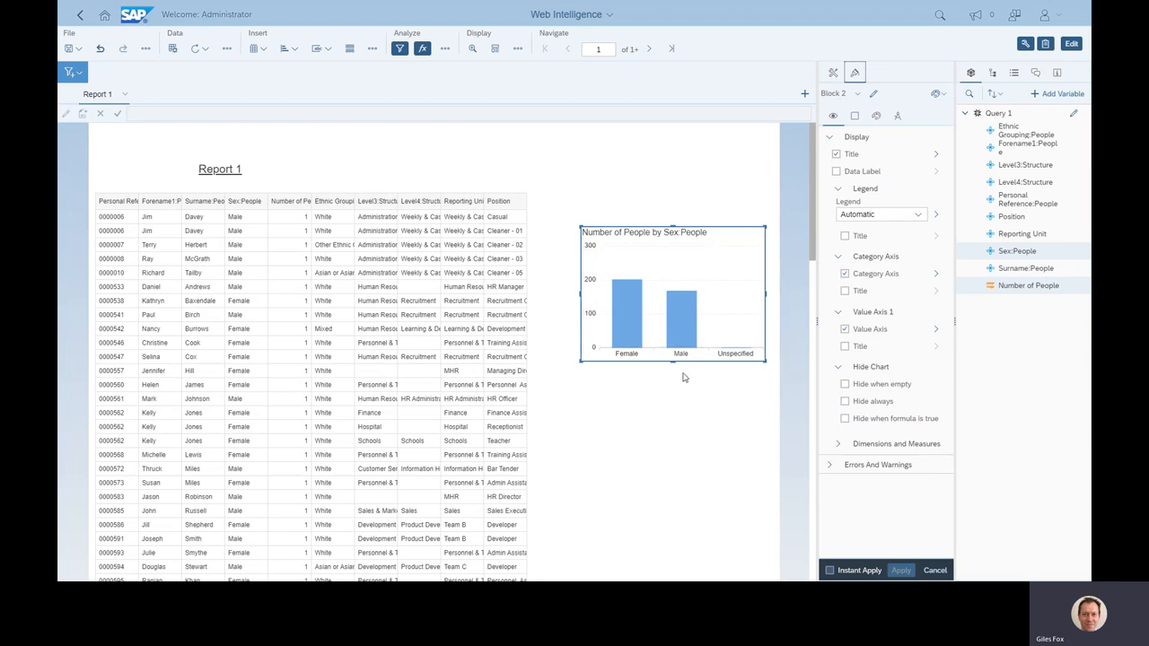
mouse_move(674, 327)
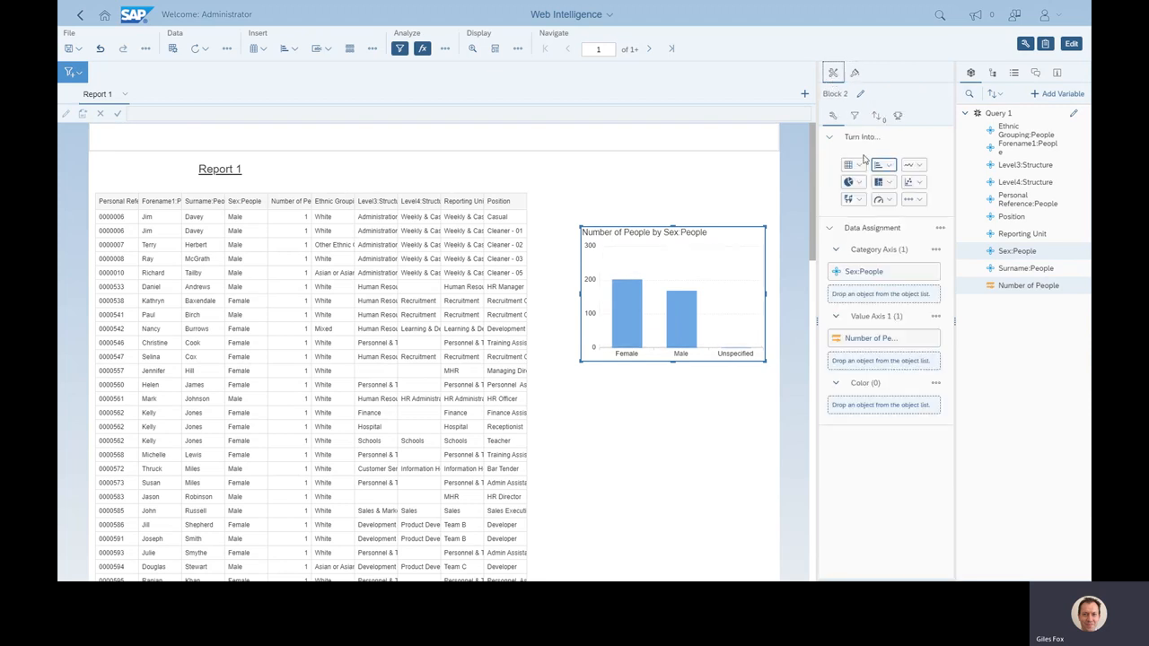
Turn the column chart into a pie chart of Number of People by Sex:People.
click(847, 182)
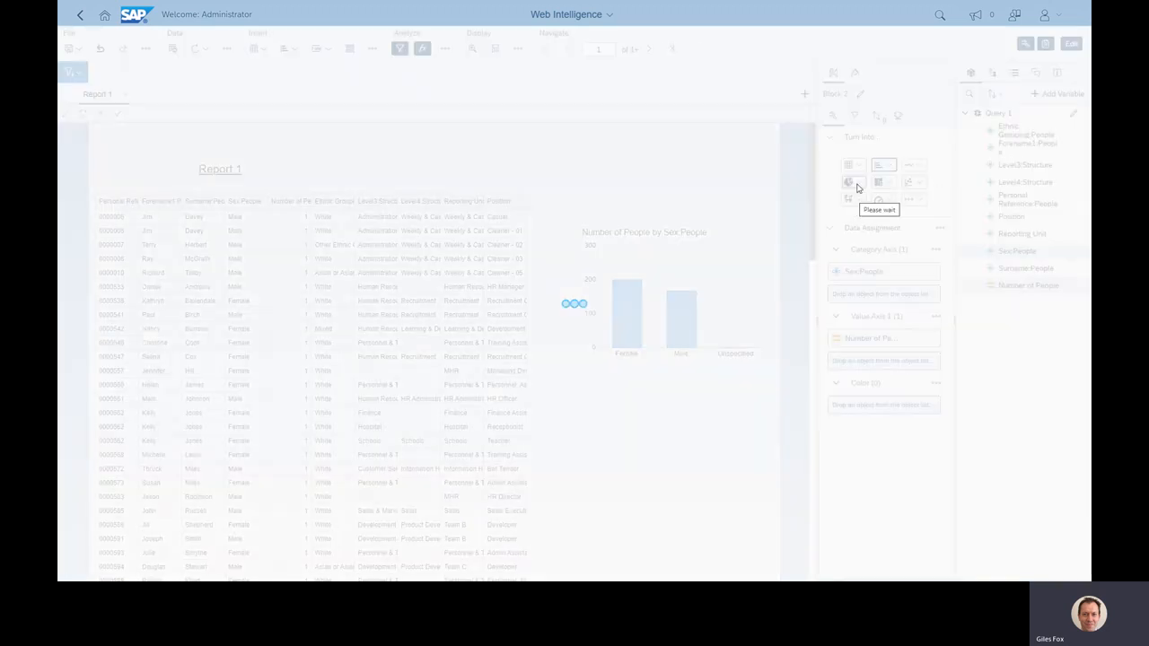
click(878, 198)
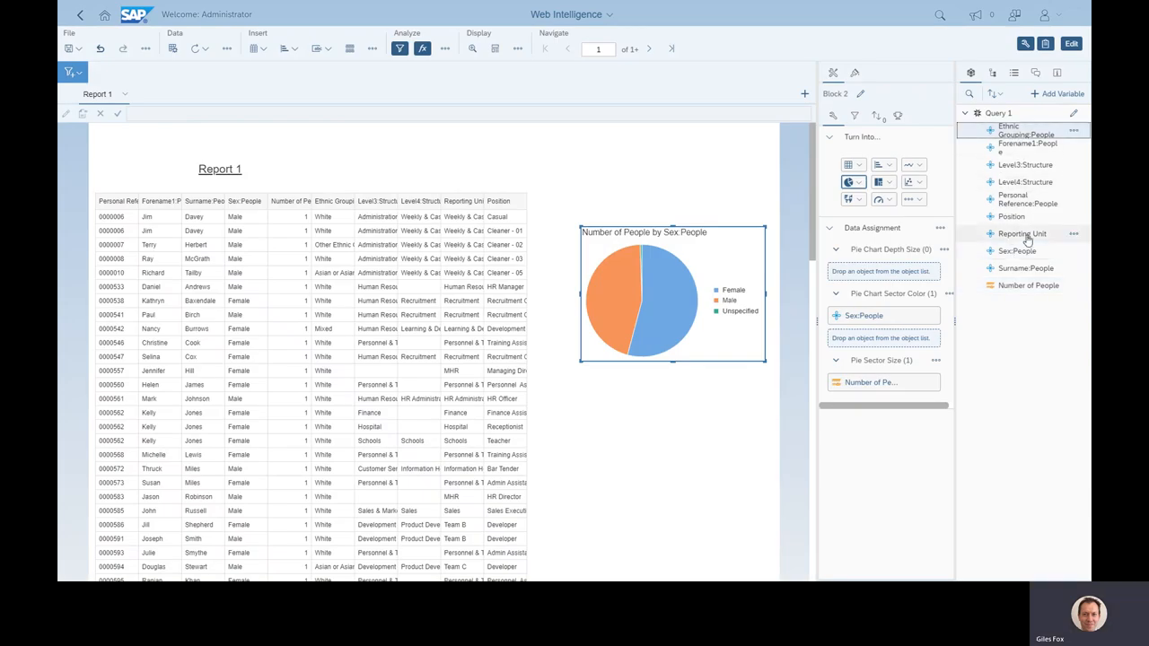
Add an Ethnic Grouping / Number of People table below the pie and turn it into a column chart.
click(1028, 286)
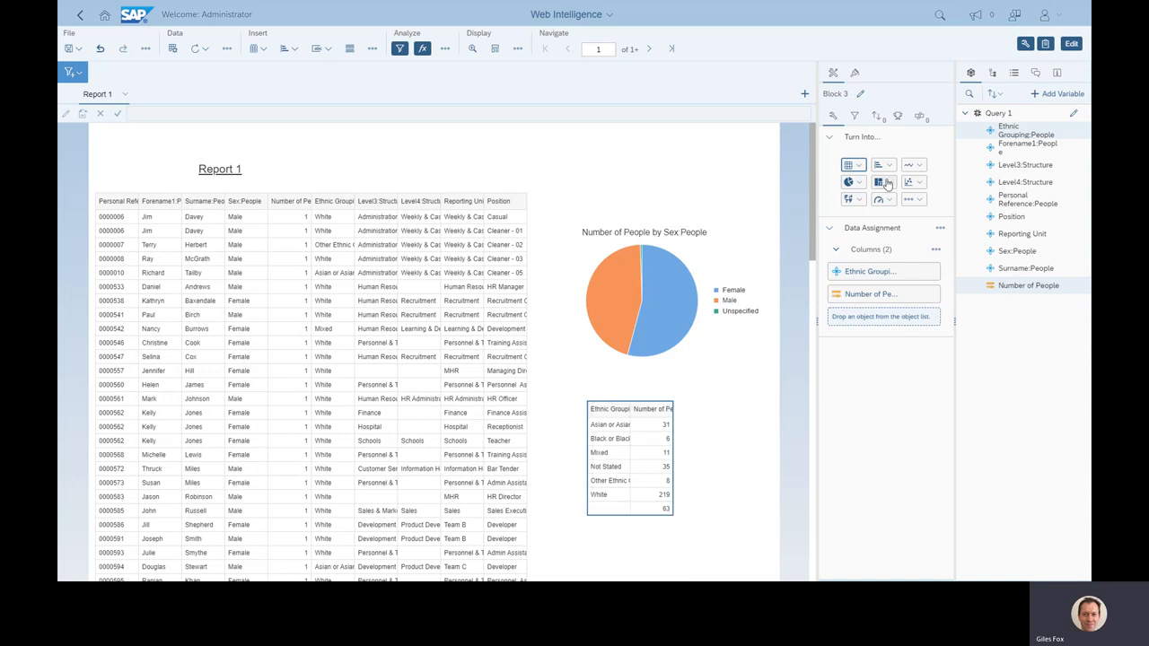
click(879, 181)
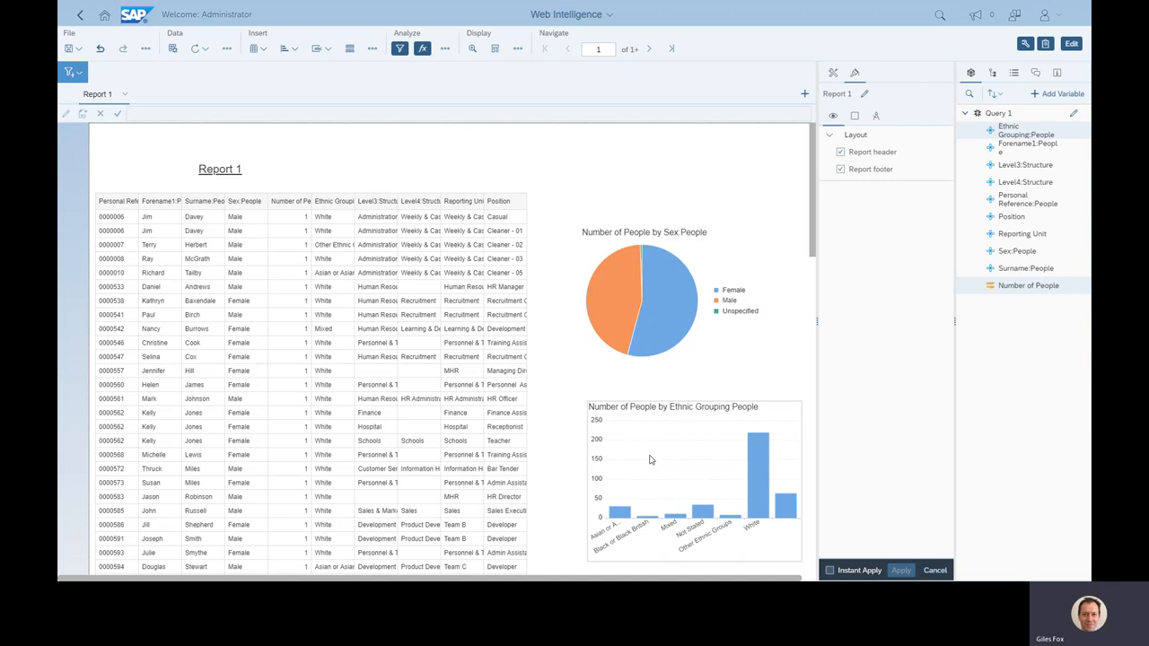
mouse_move(763, 461)
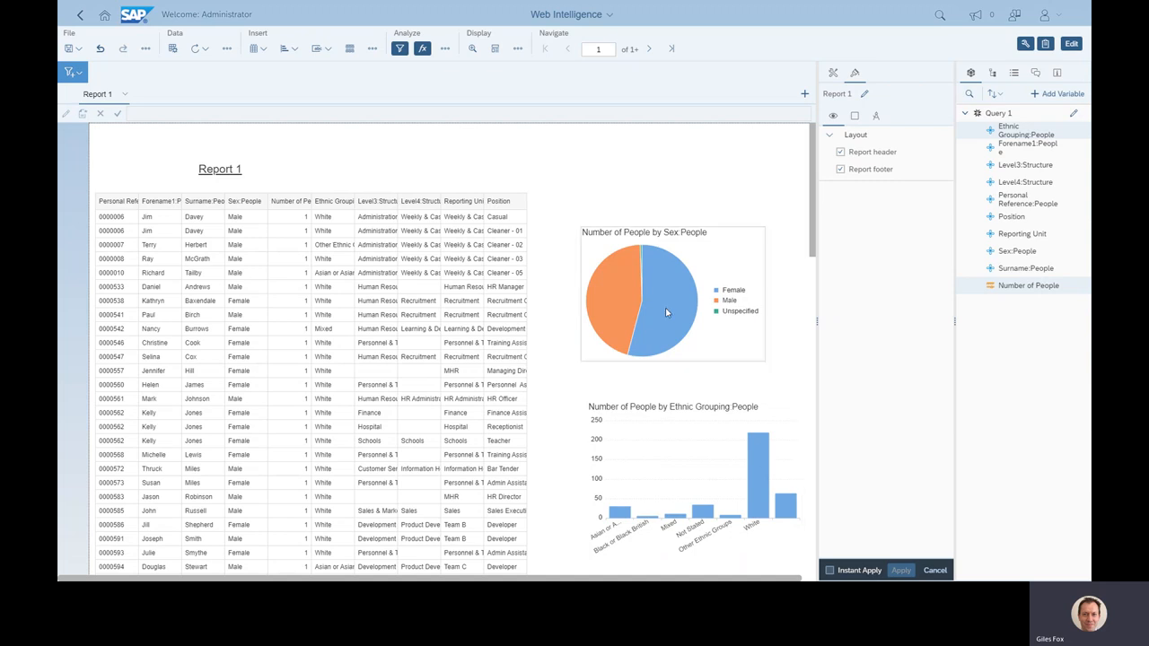
mouse_move(604, 297)
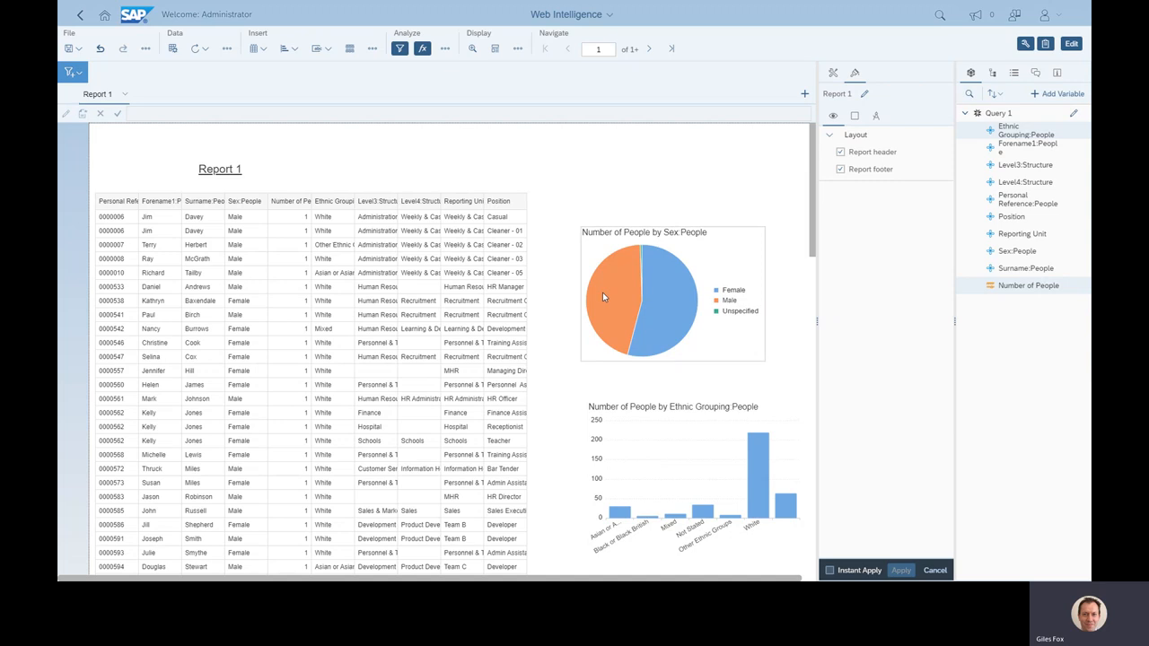
mouse_move(567, 297)
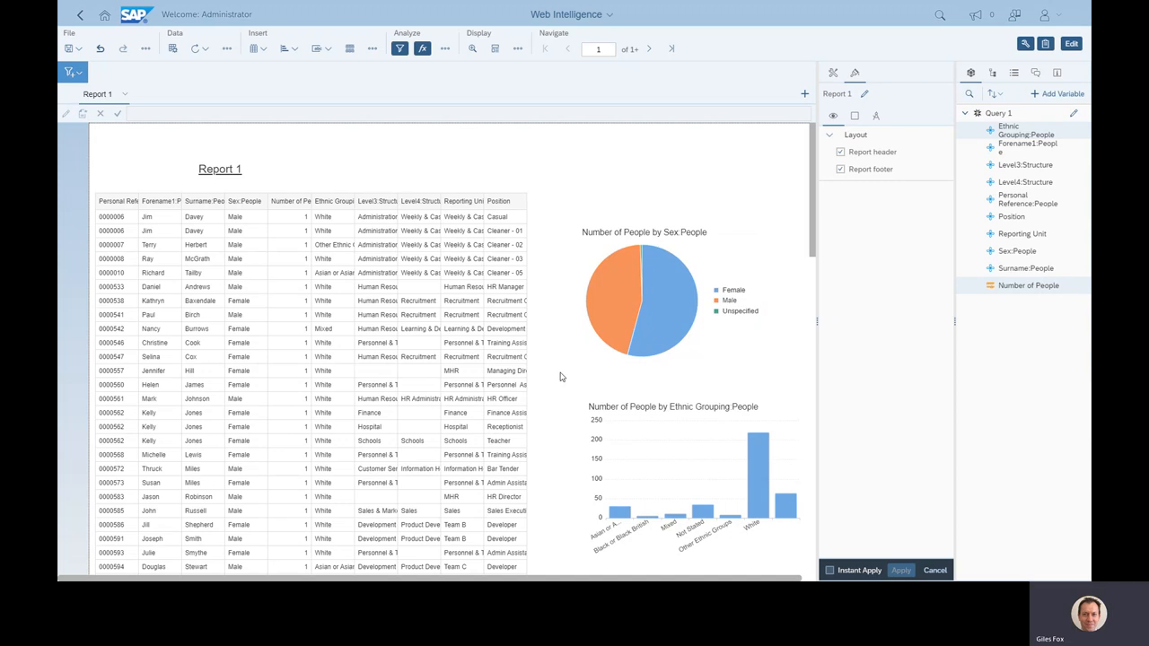
mouse_move(551, 322)
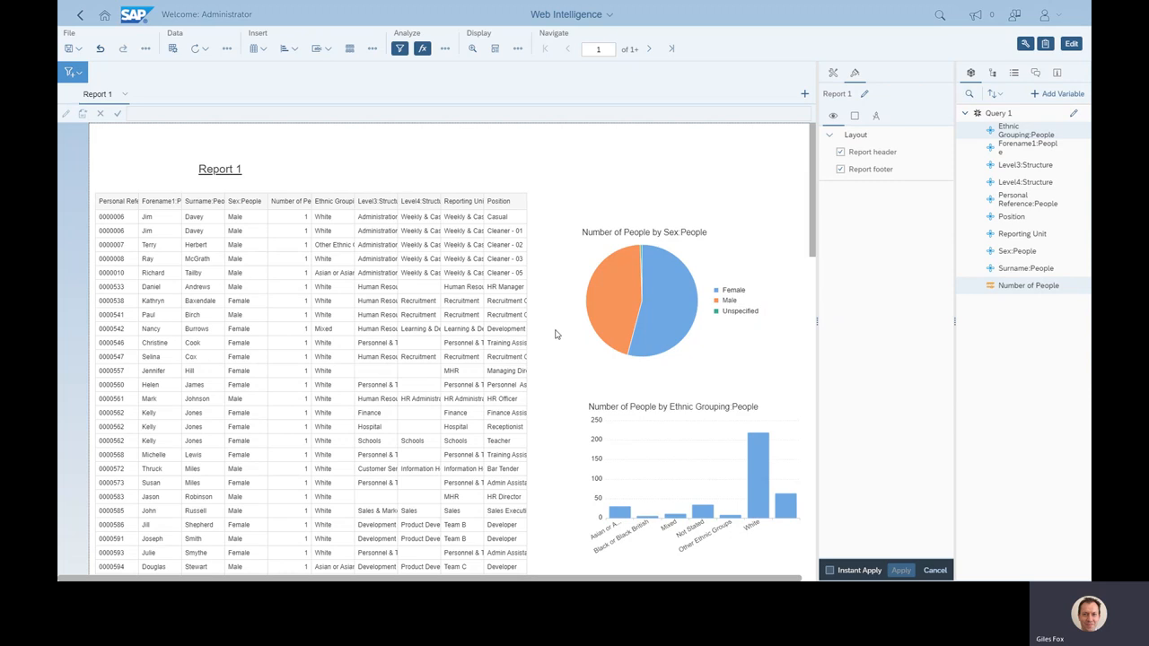
mouse_move(565, 382)
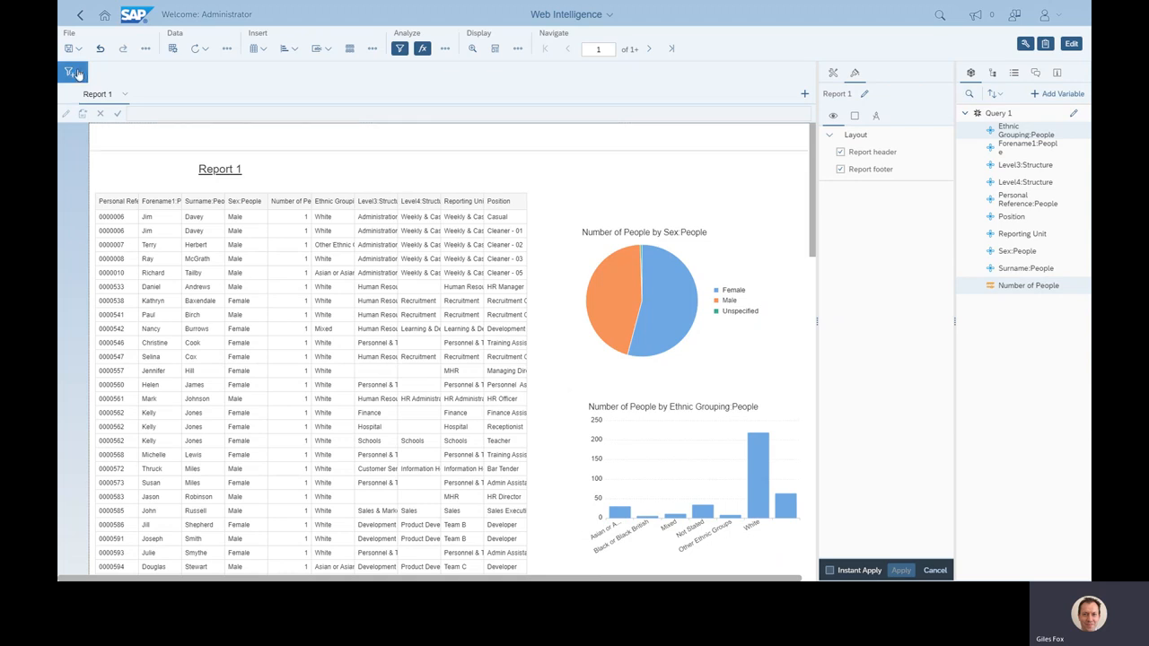
Create a new input control on Level3:Structure named 'Level 3'.
click(72, 73)
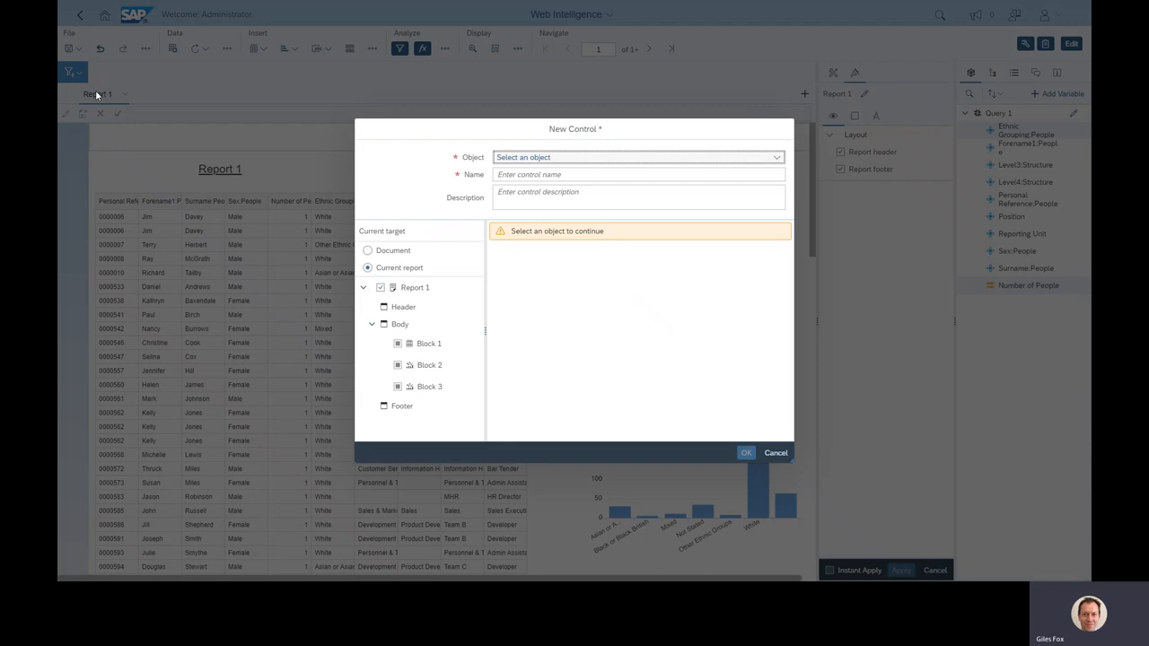
mouse_move(294, 86)
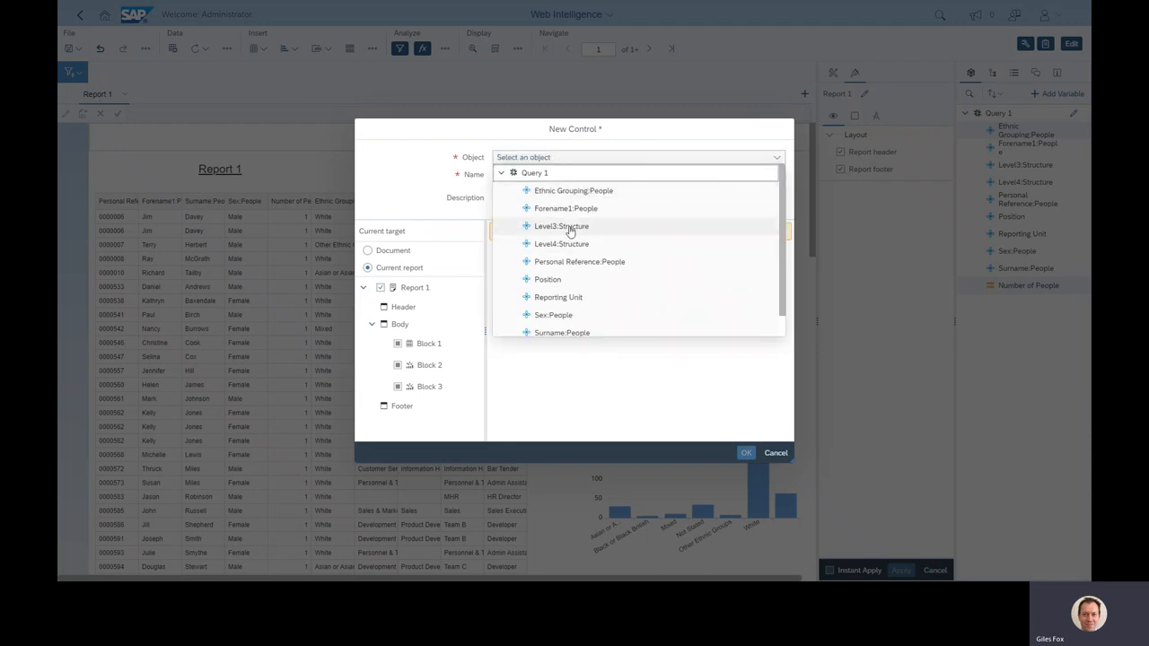
click(561, 226)
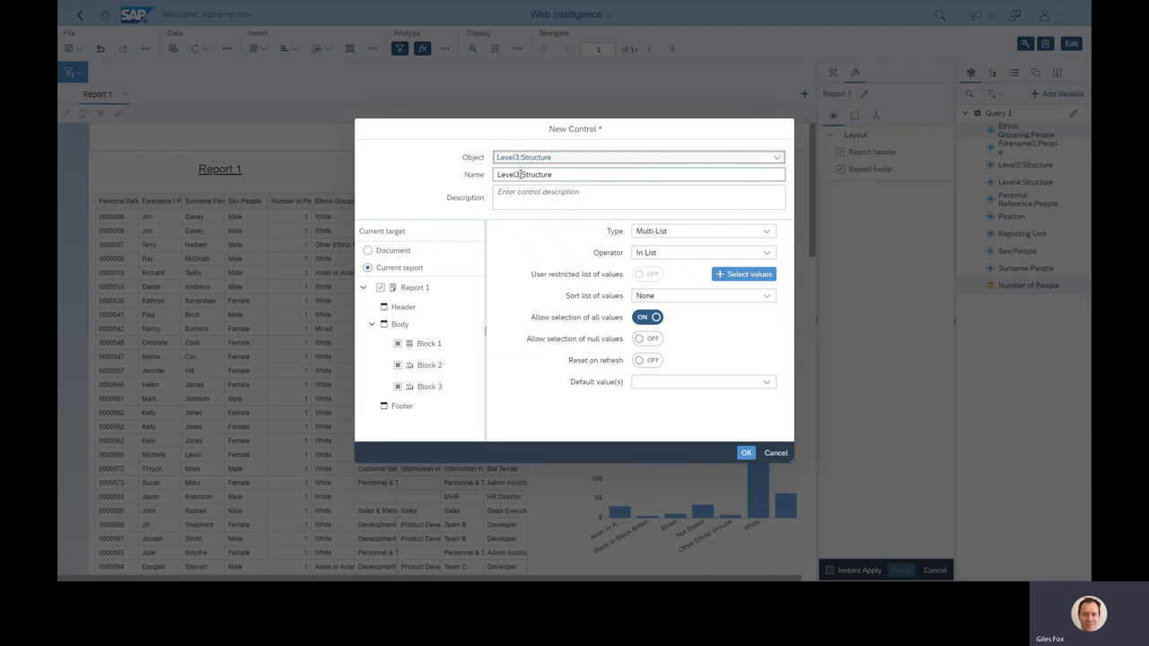
text(Level 3)
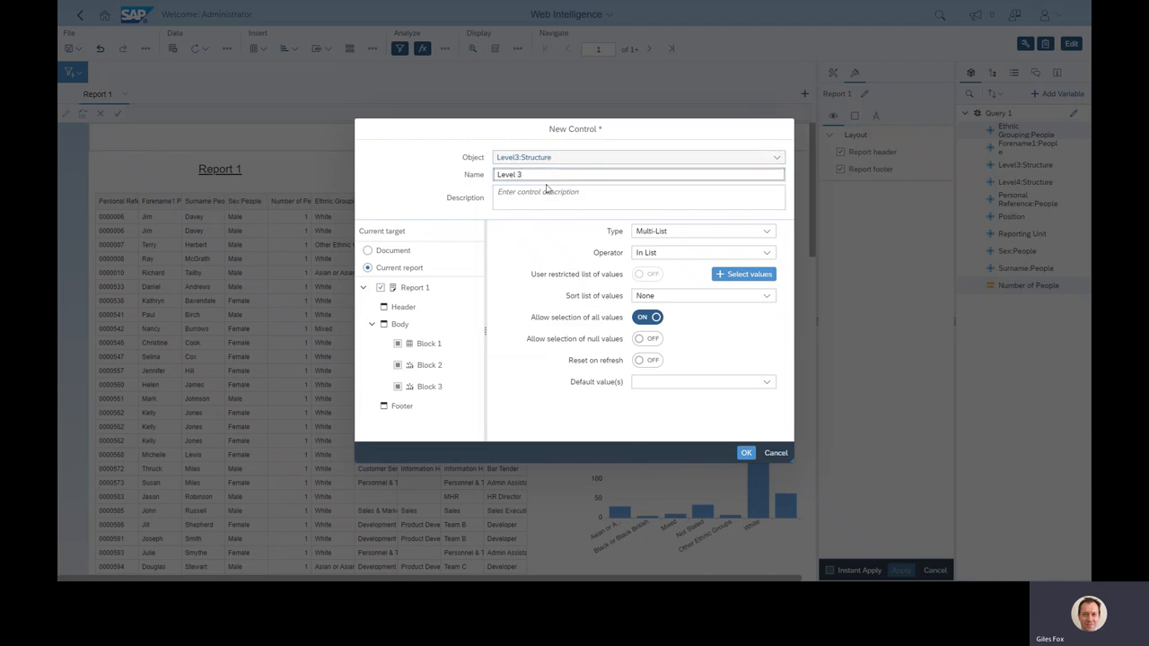
click(638, 174)
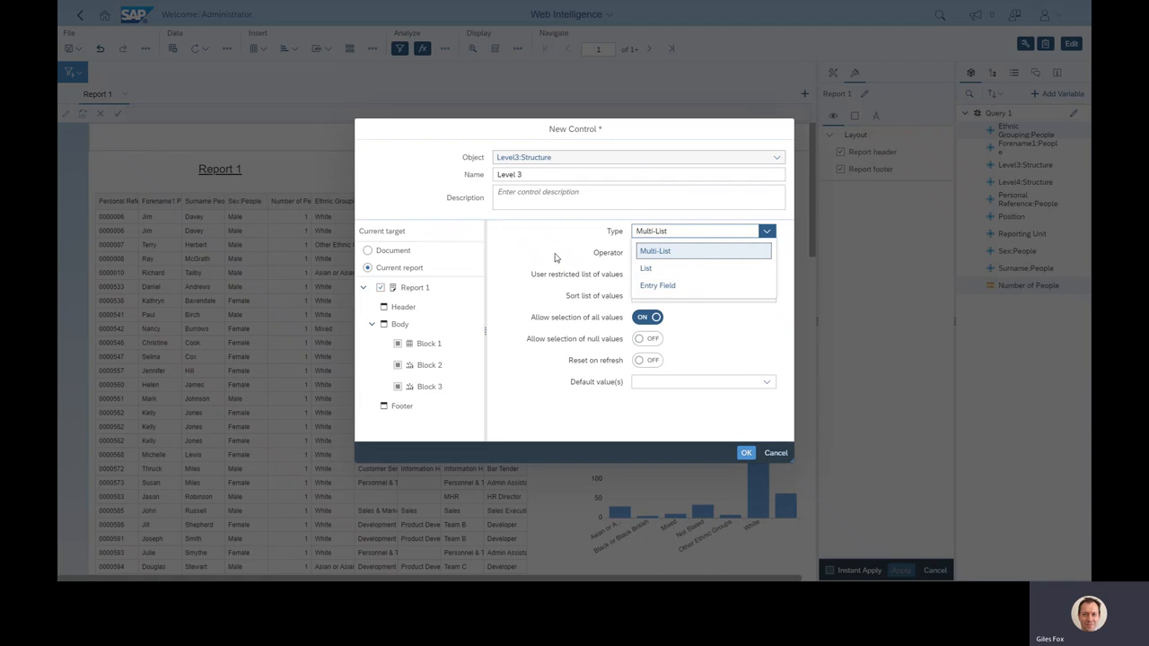
Make the Level 3 control a Multi-List with operator In List and confirm it.
click(655, 251)
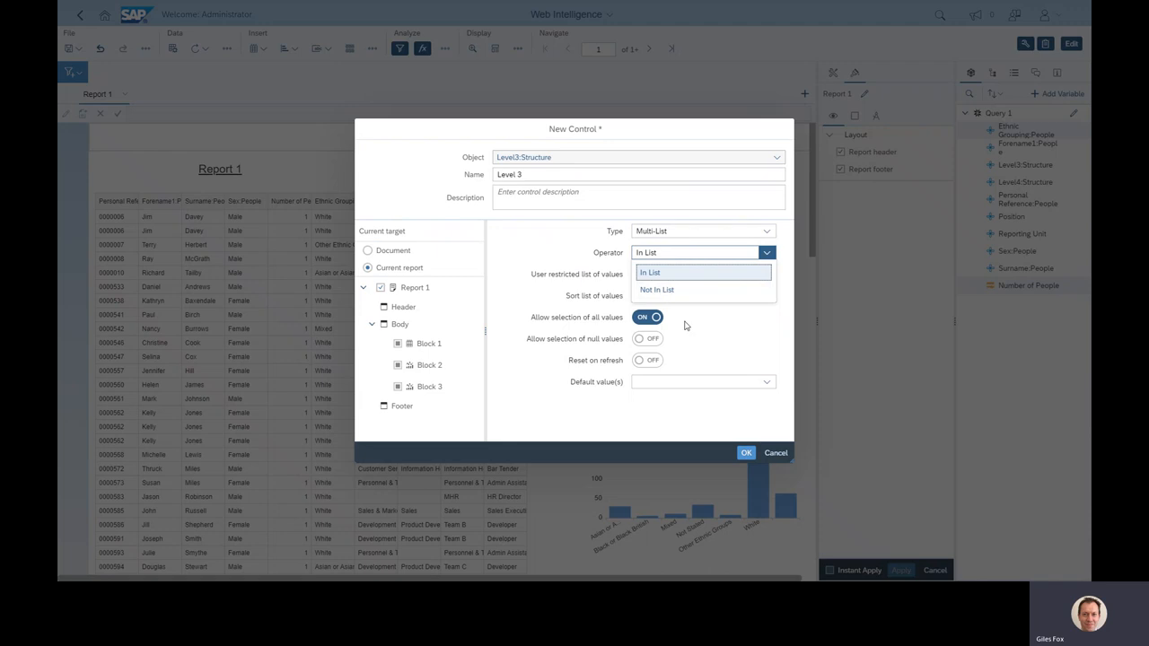
click(649, 272)
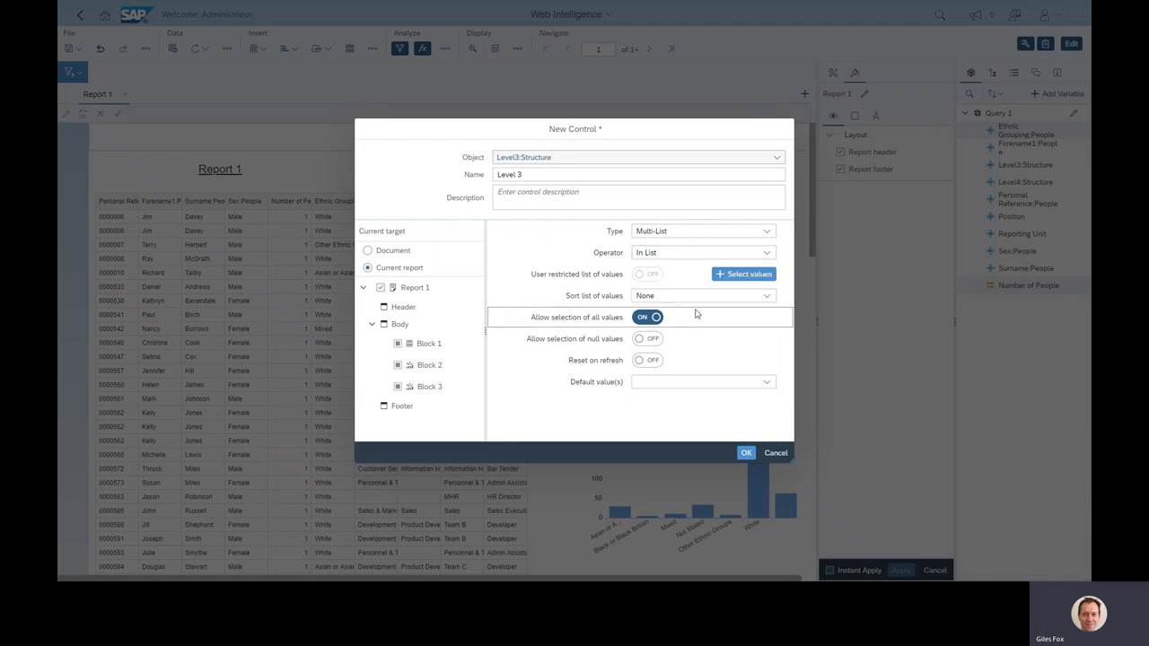
mouse_move(739, 491)
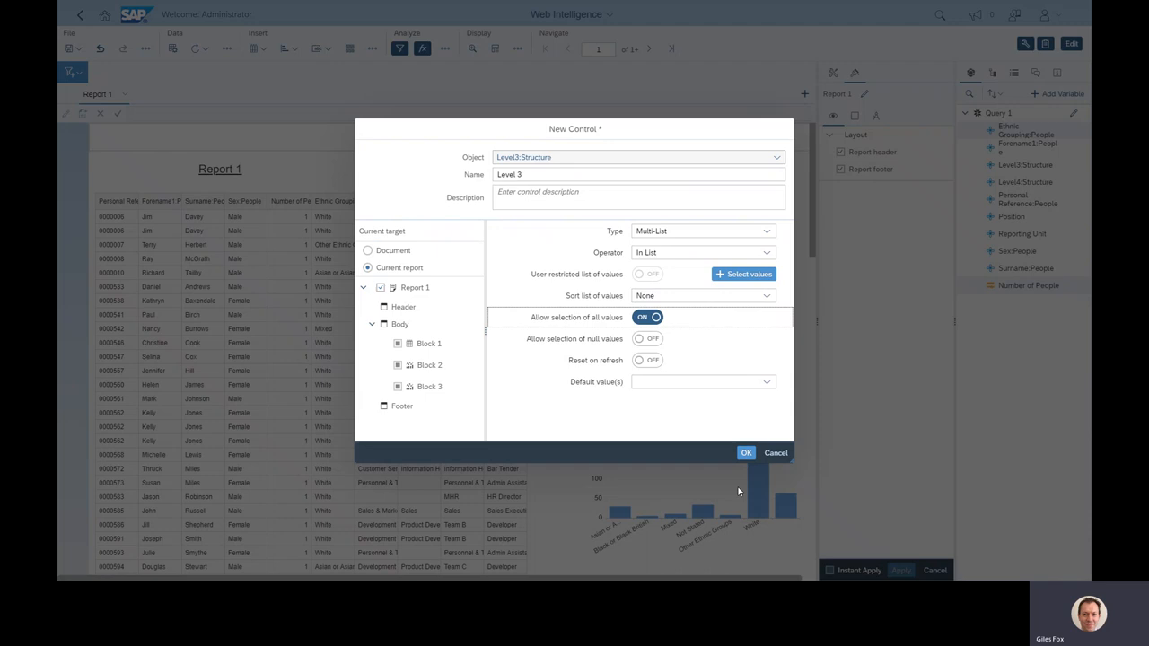
click(746, 453)
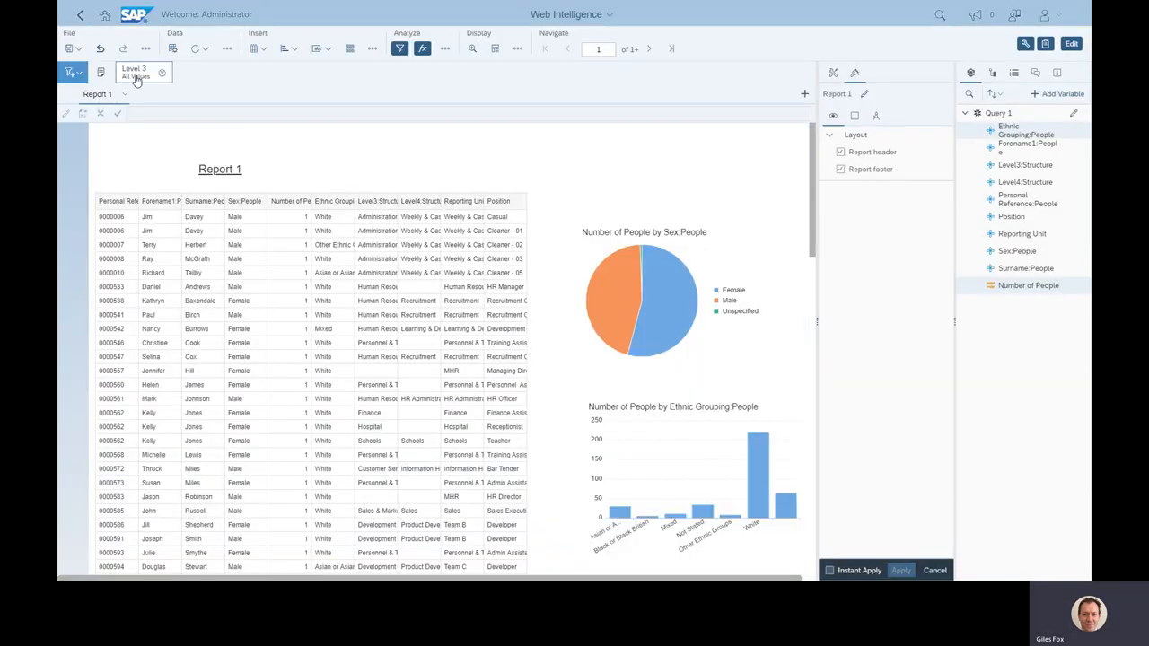
Set the Level 3 control to Human Resources only so Report 1 shows just that department.
click(135, 73)
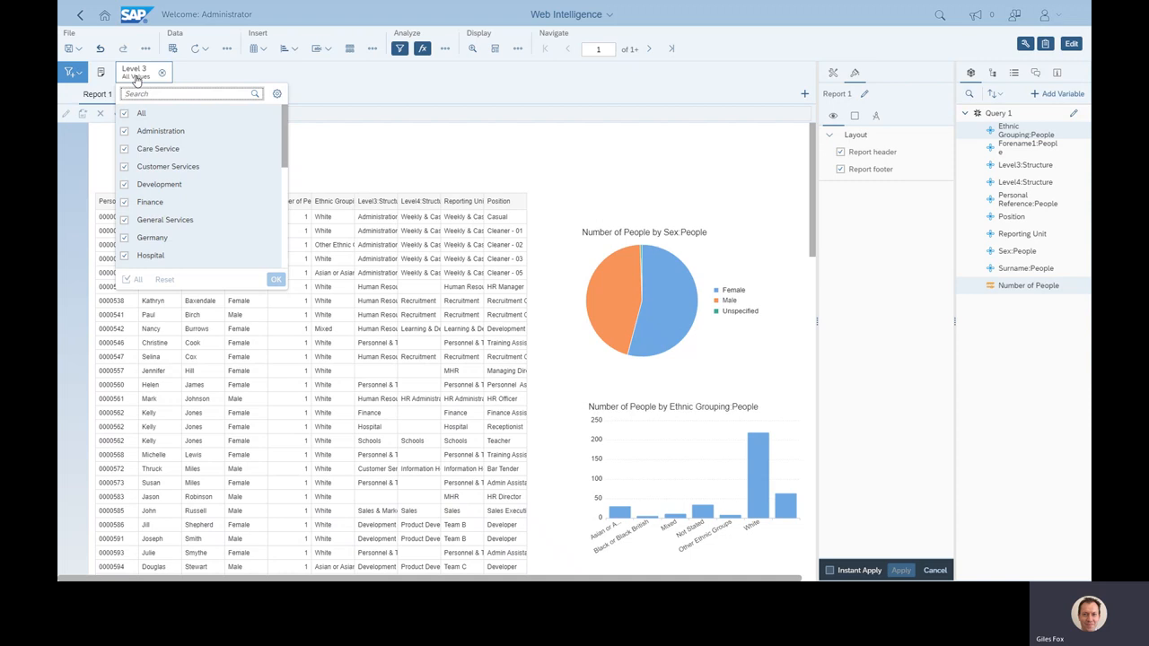
mouse_move(524, 85)
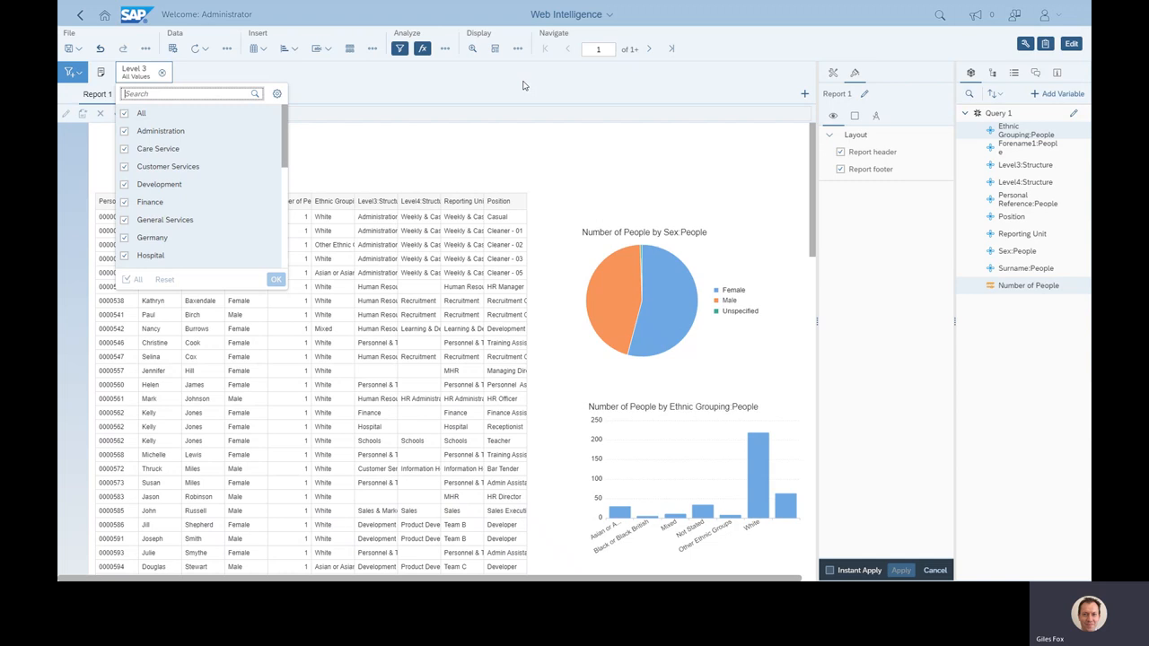
click(124, 113)
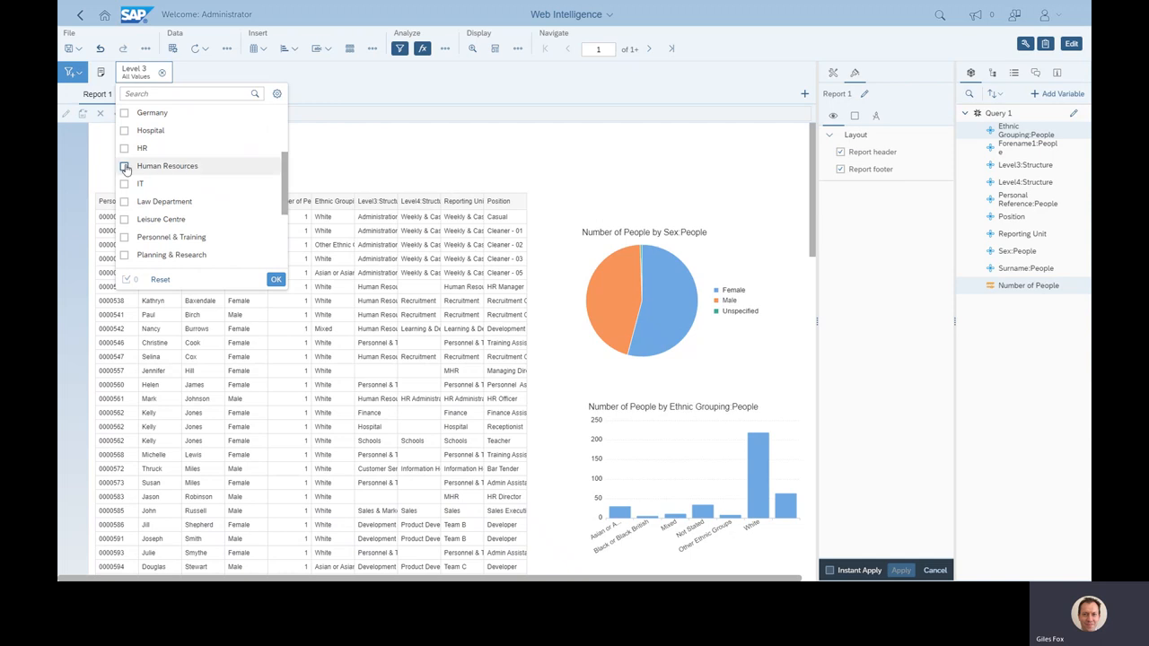
click(124, 166)
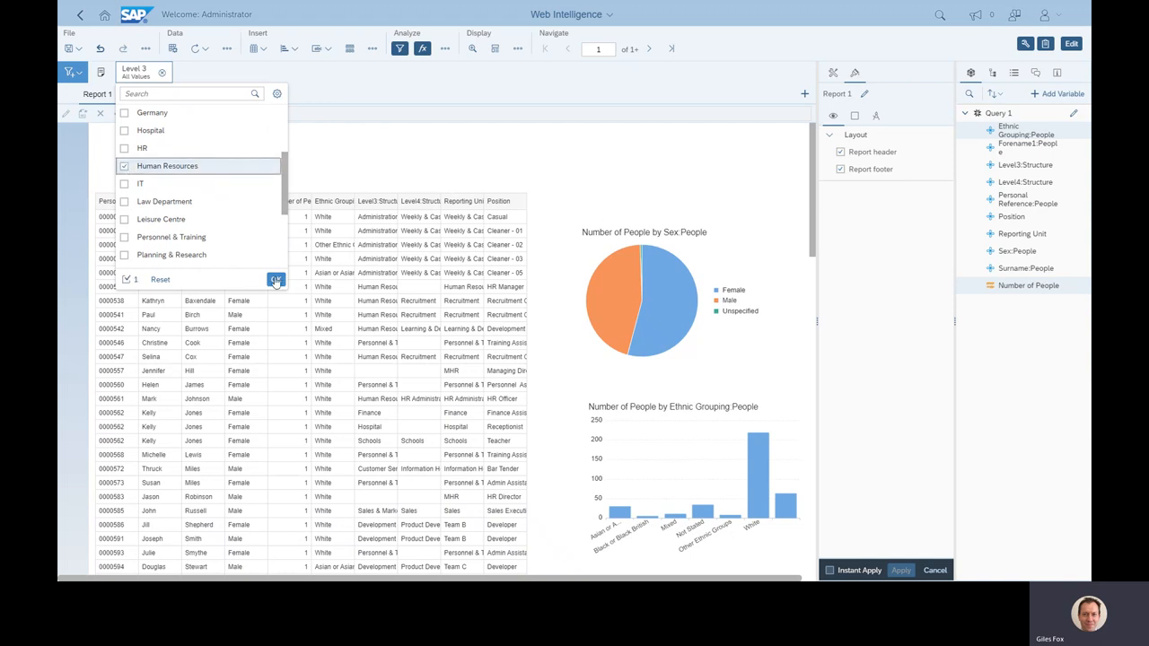
click(276, 280)
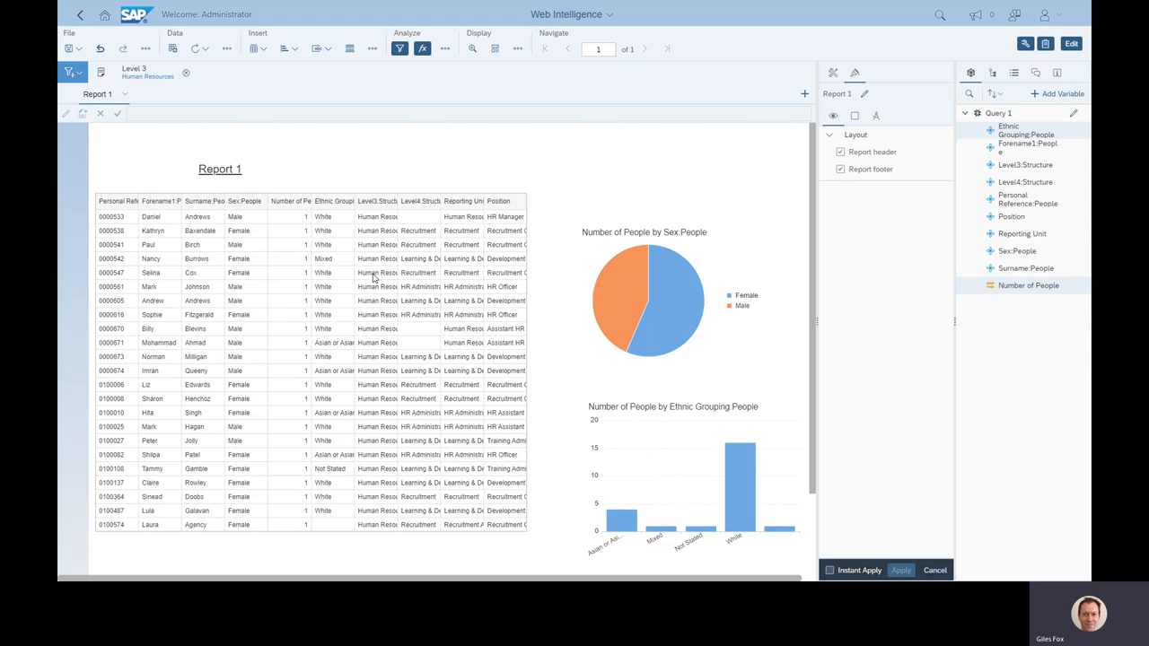
click(641, 294)
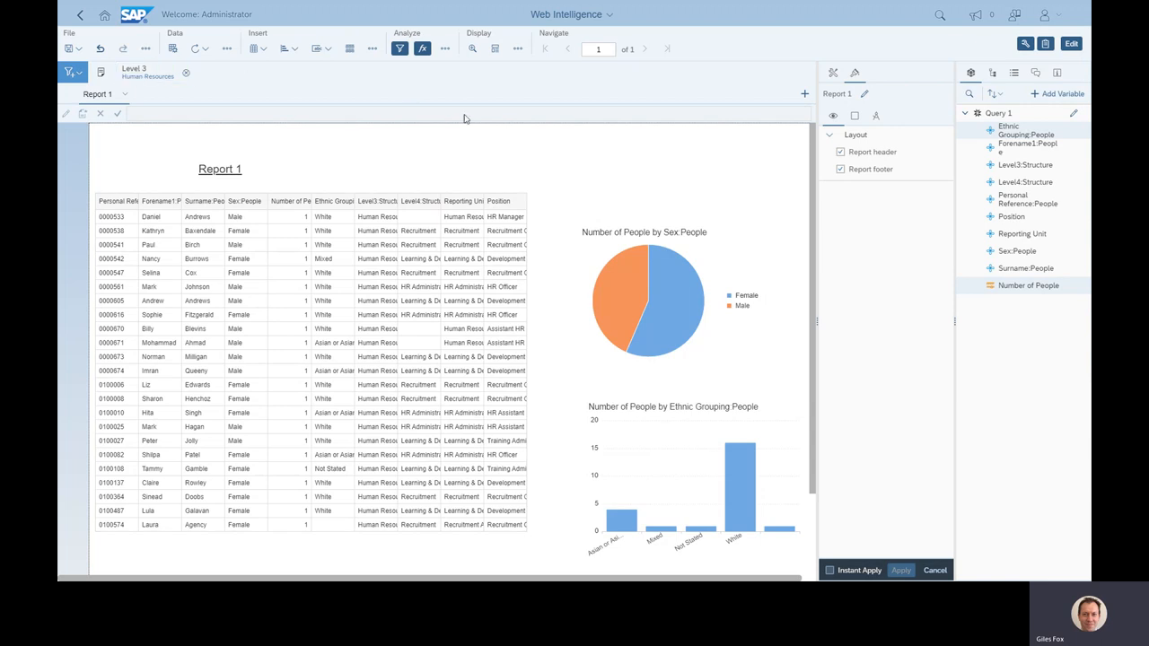
mouse_move(549, 220)
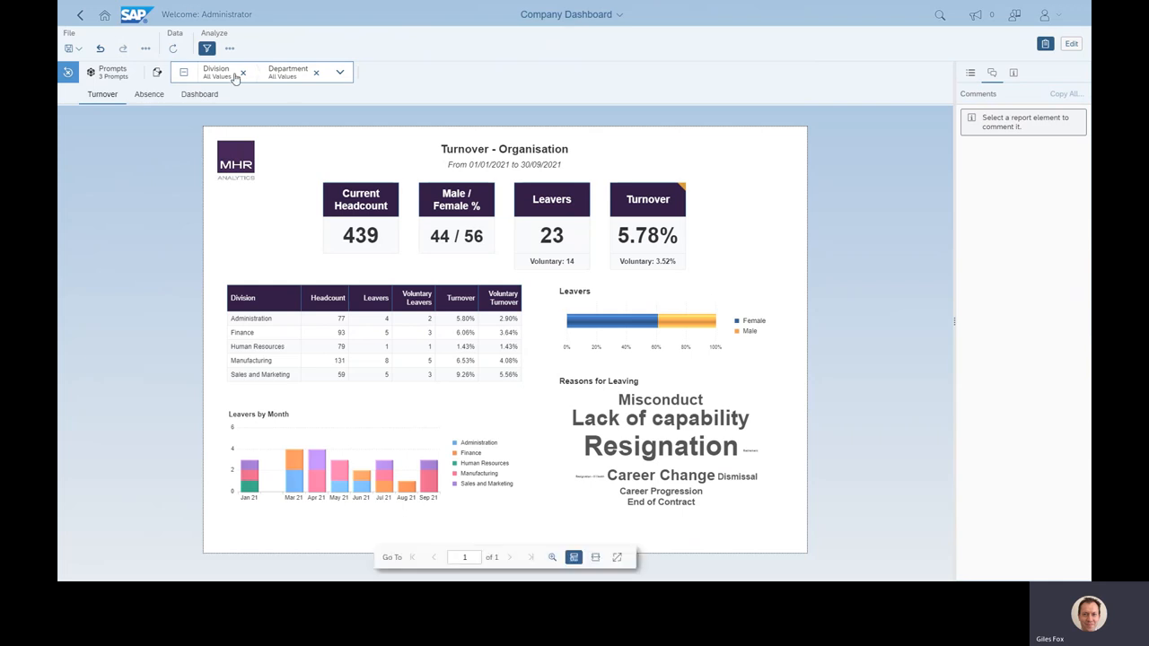
mouse_move(200, 93)
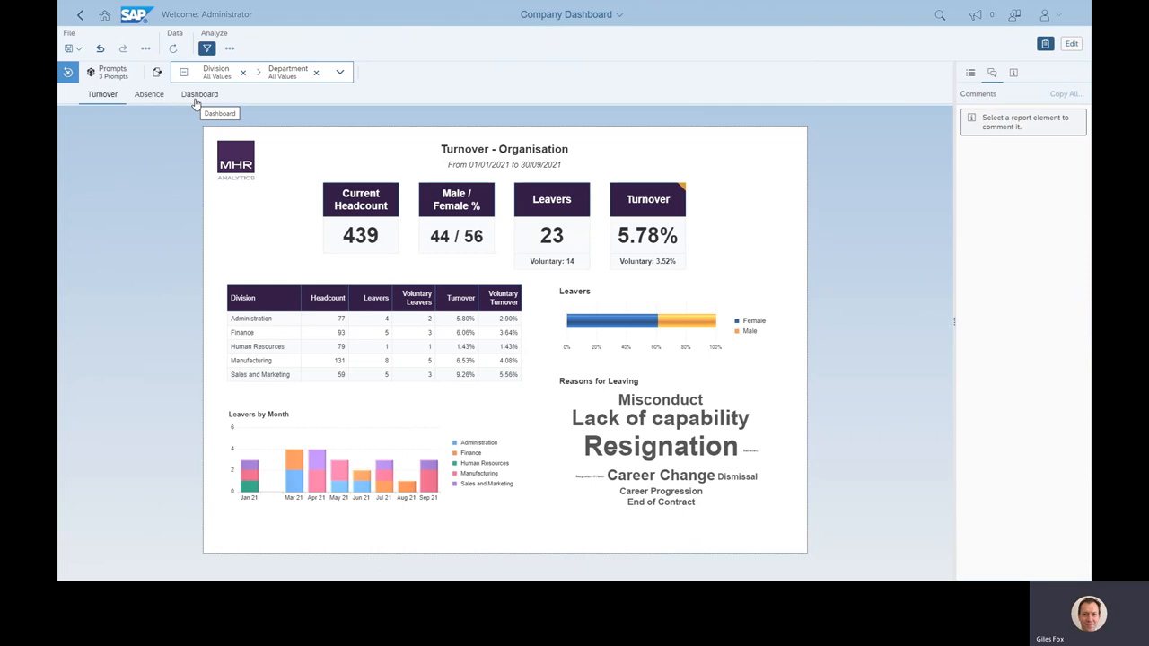
mouse_move(279, 247)
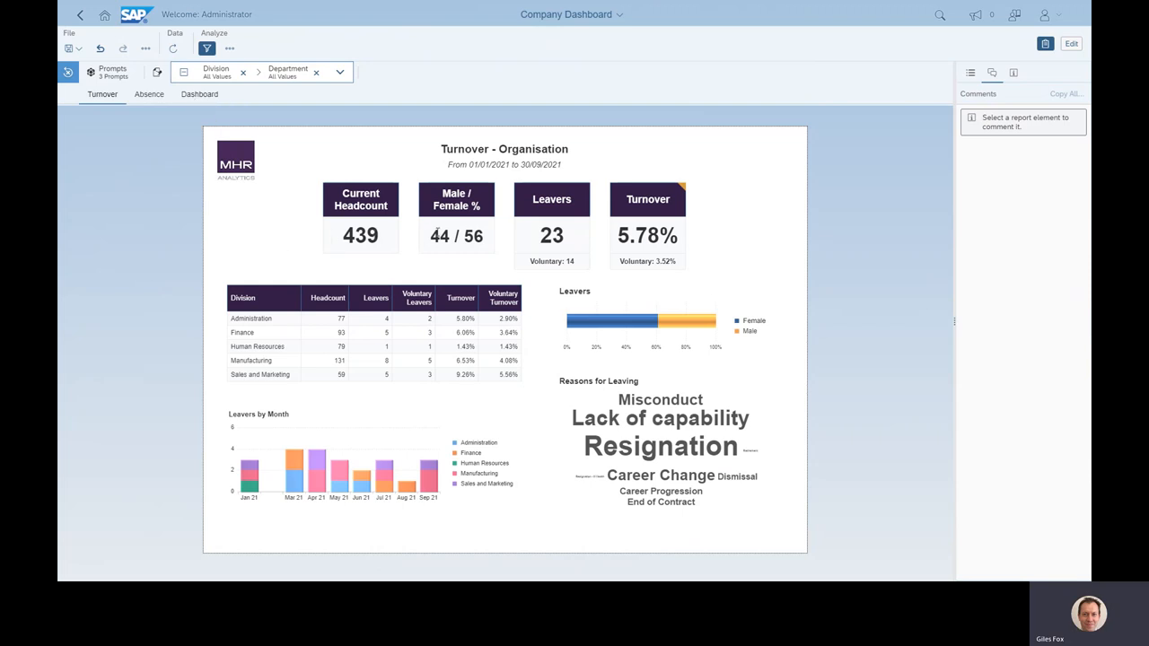
mouse_move(570, 244)
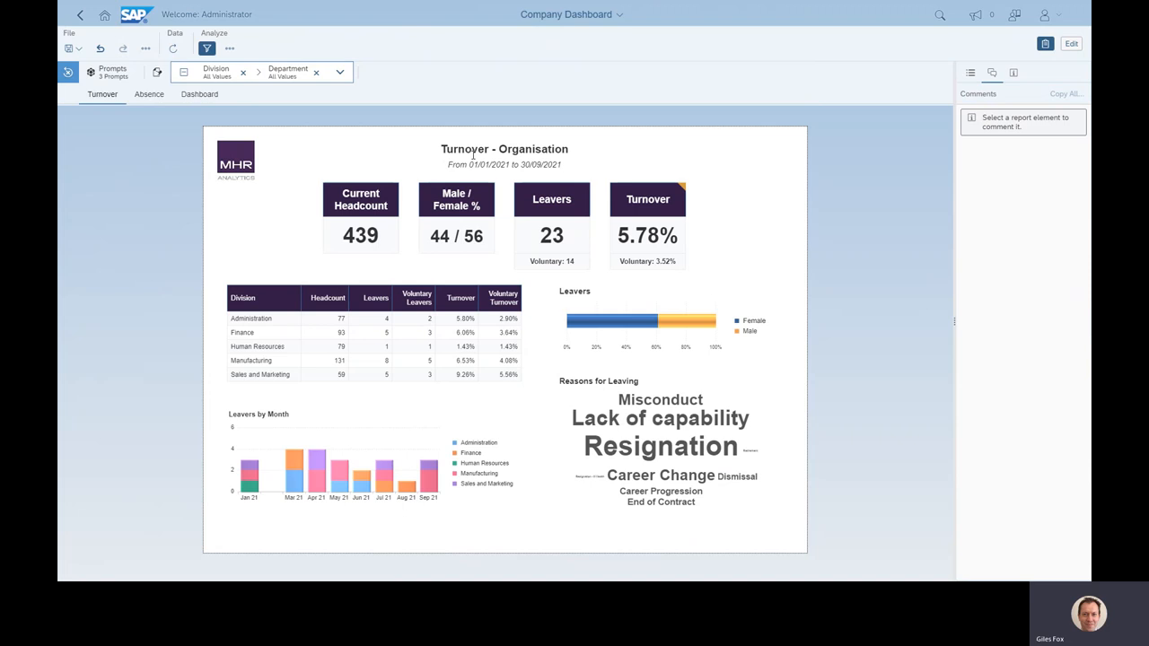
mouse_move(467, 283)
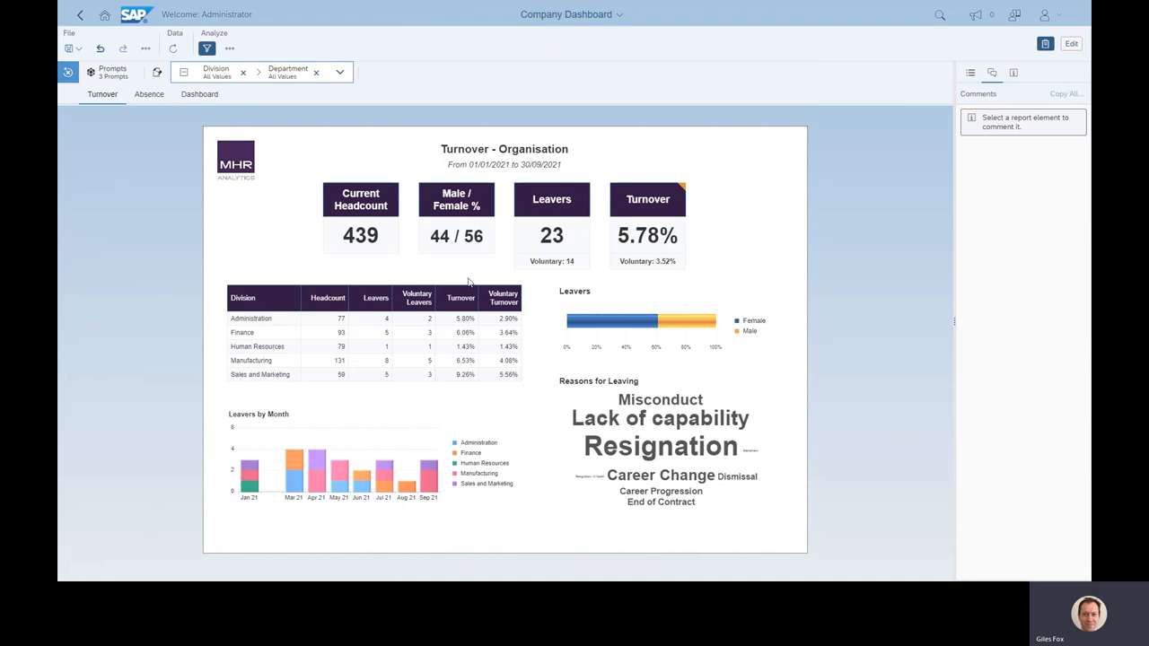
mouse_move(660, 418)
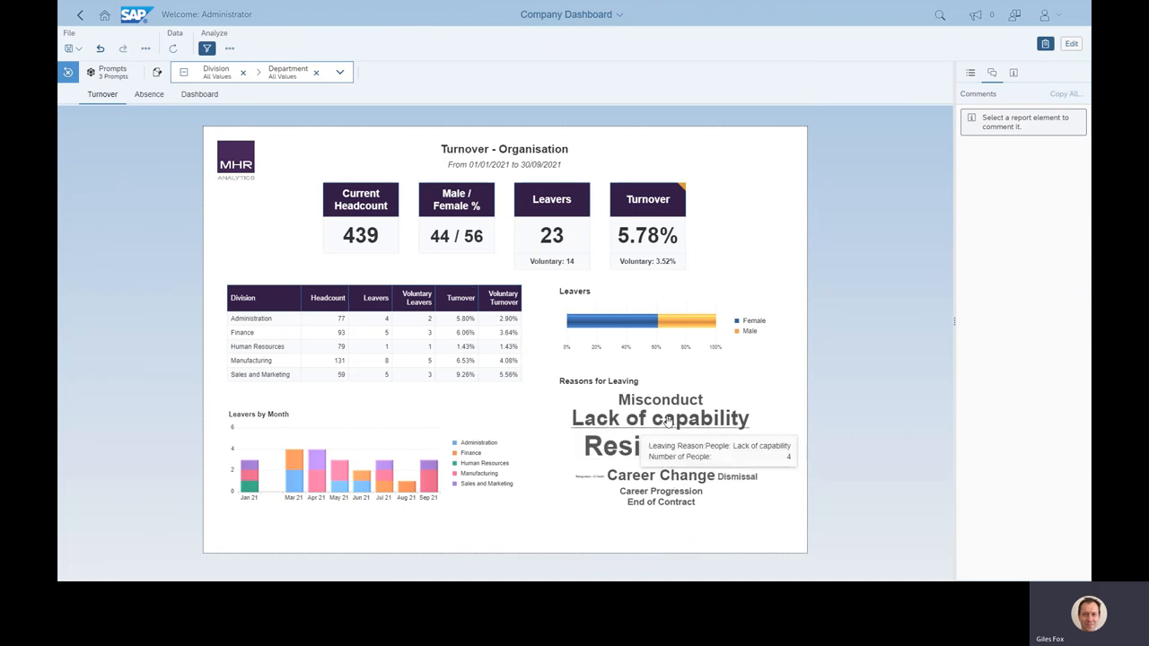
mouse_move(749, 382)
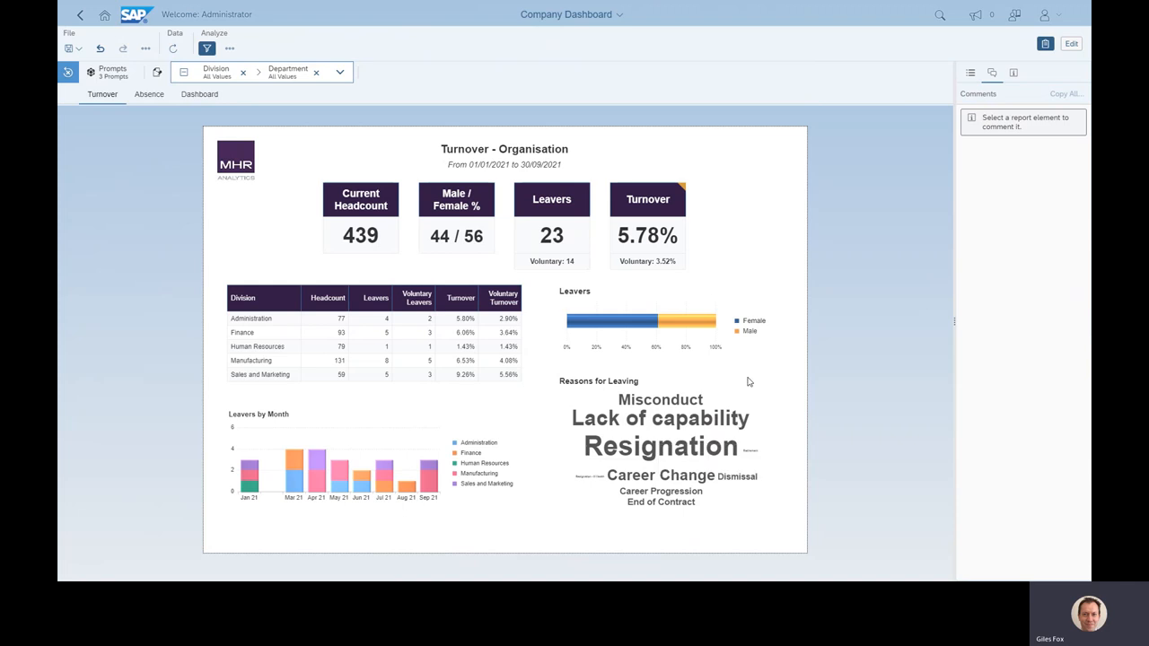
mouse_move(661, 446)
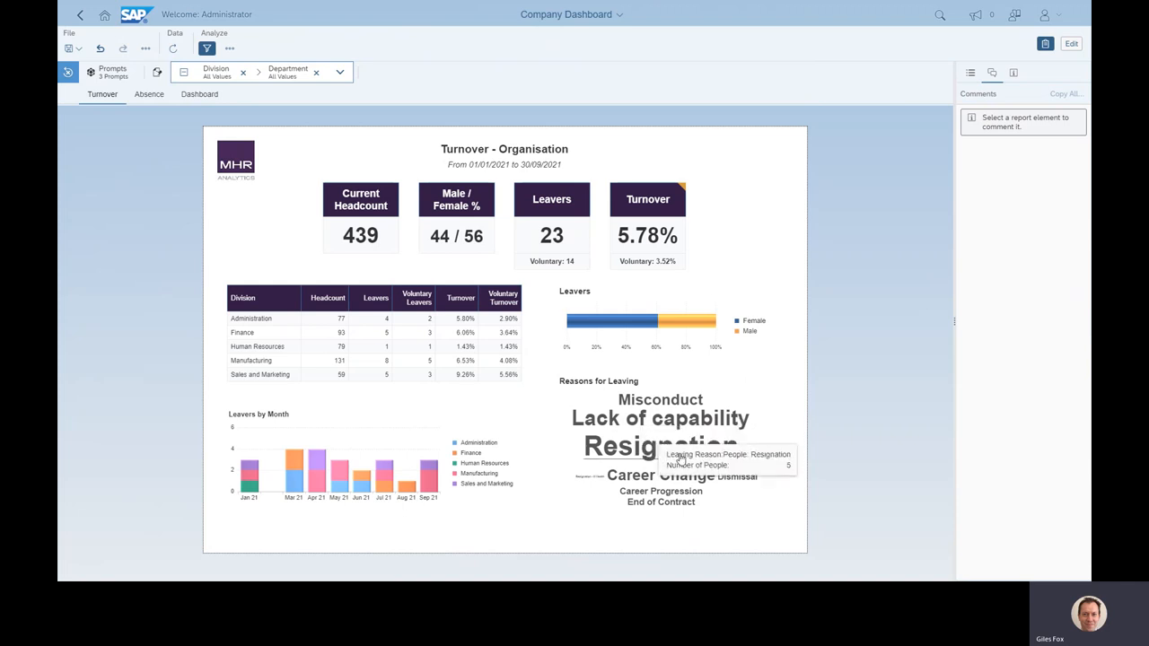
mouse_move(574, 456)
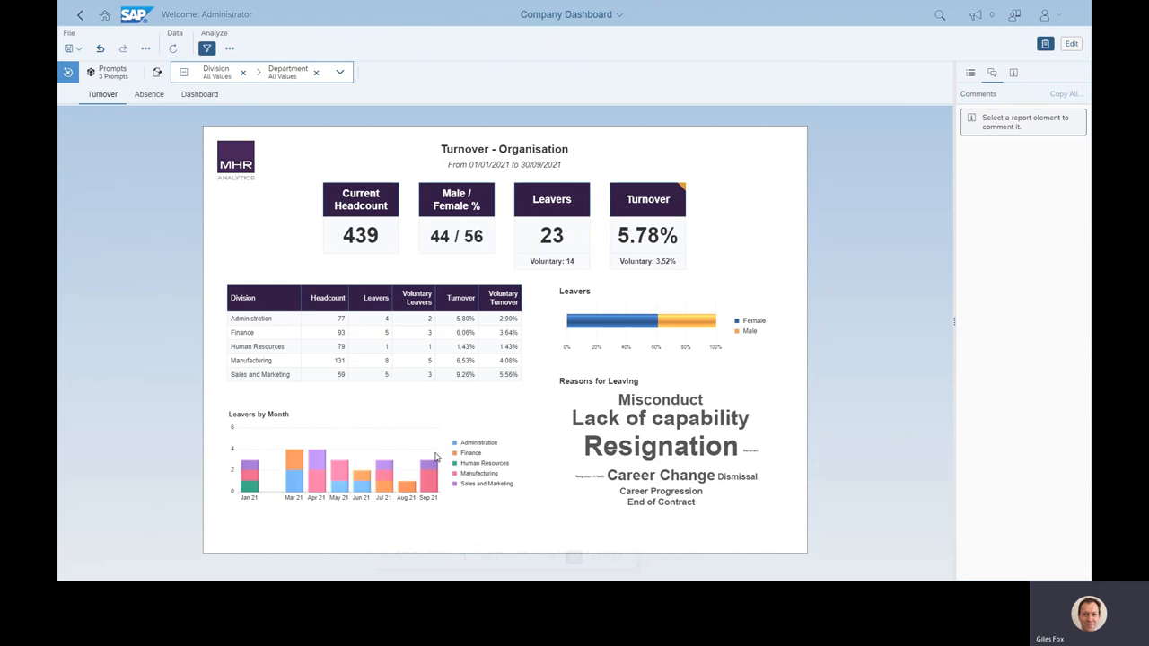
mouse_move(414, 427)
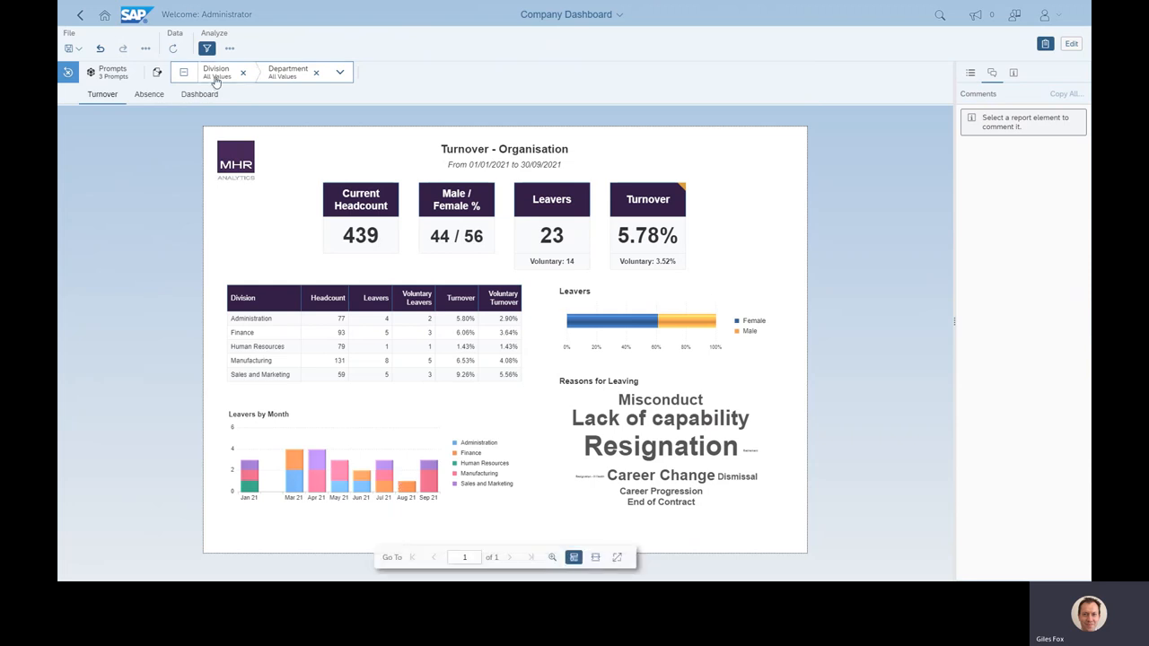
Pick Manufacturing in the Division control, then show the Absence dashboard tab.
click(215, 72)
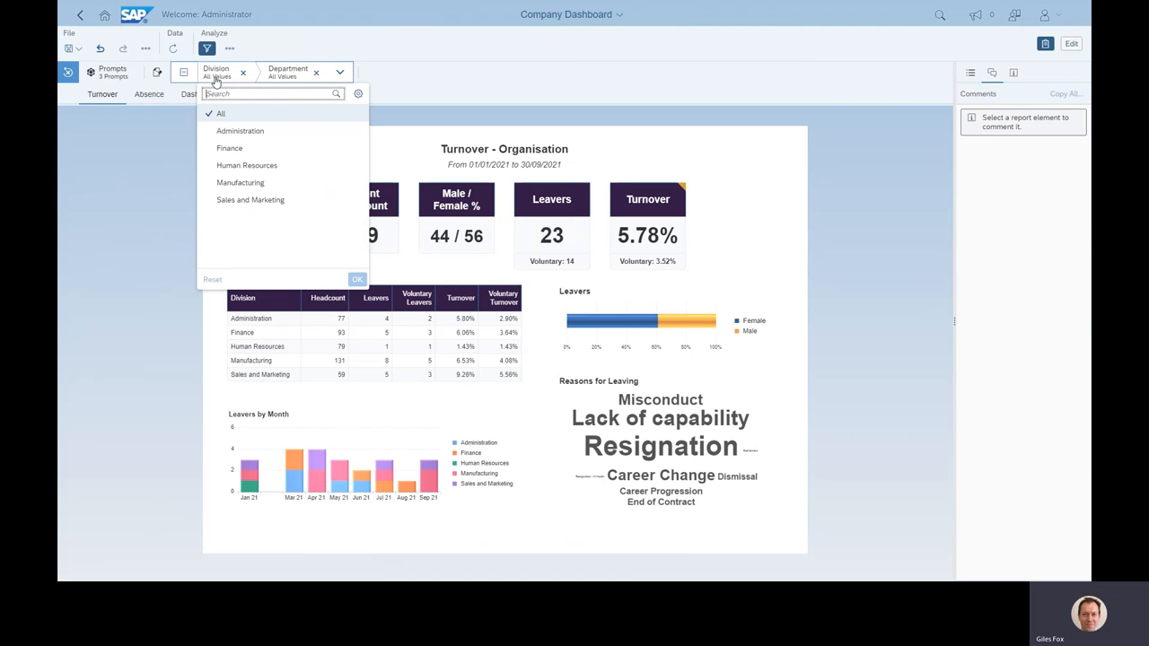
click(240, 182)
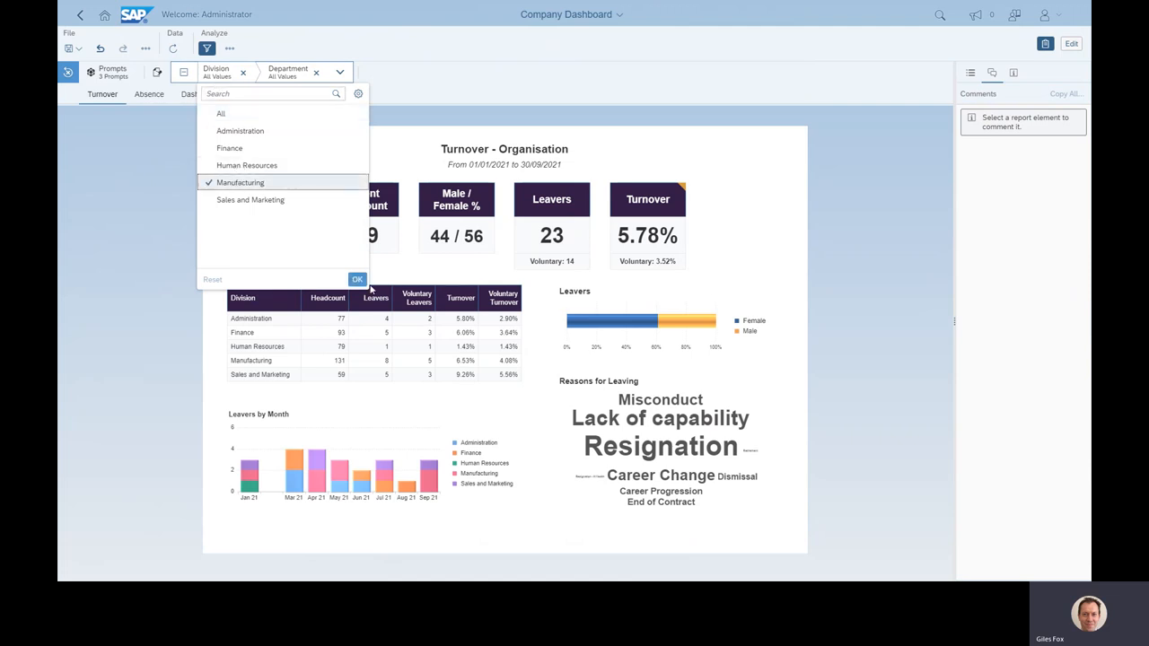
click(357, 279)
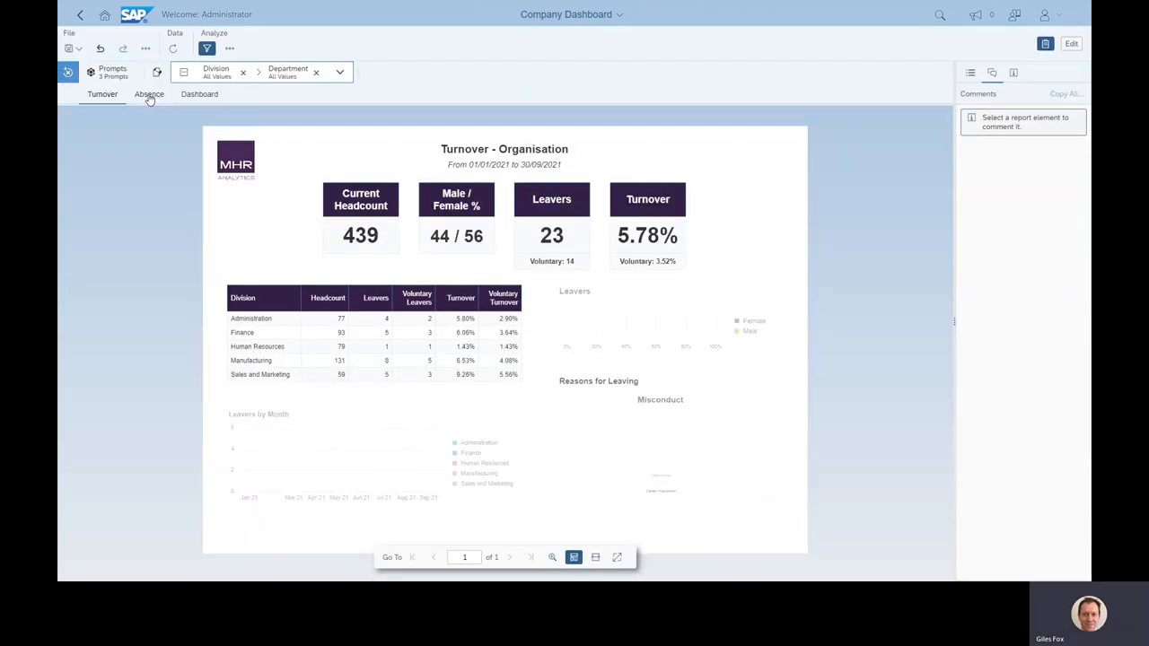
click(149, 95)
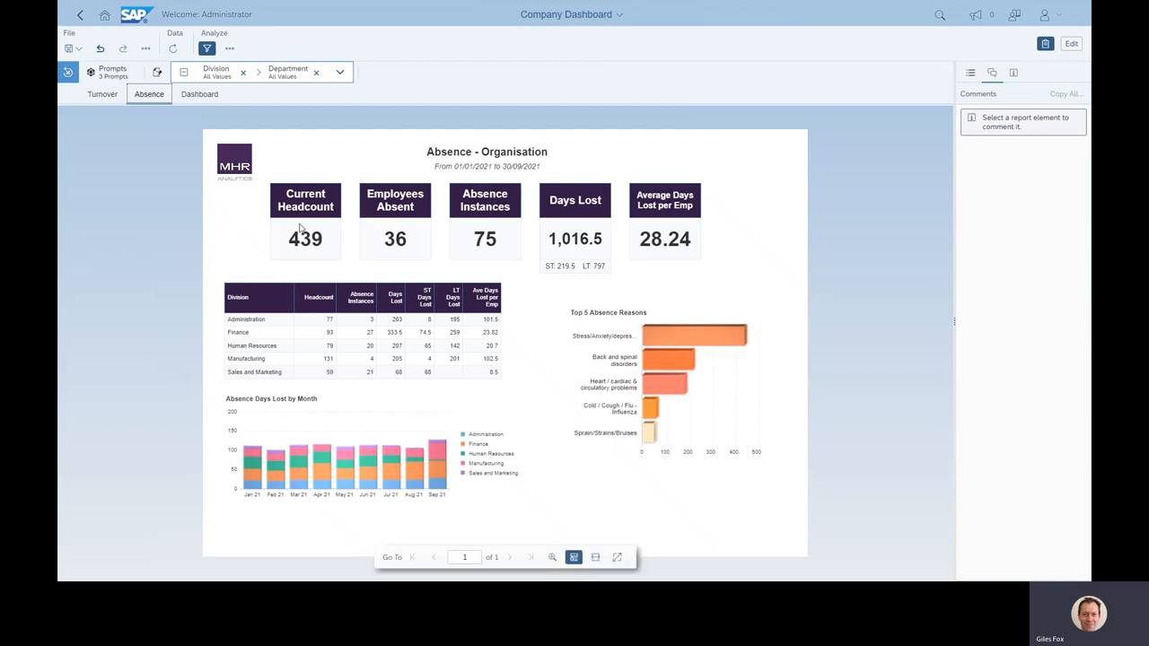
mouse_move(559, 226)
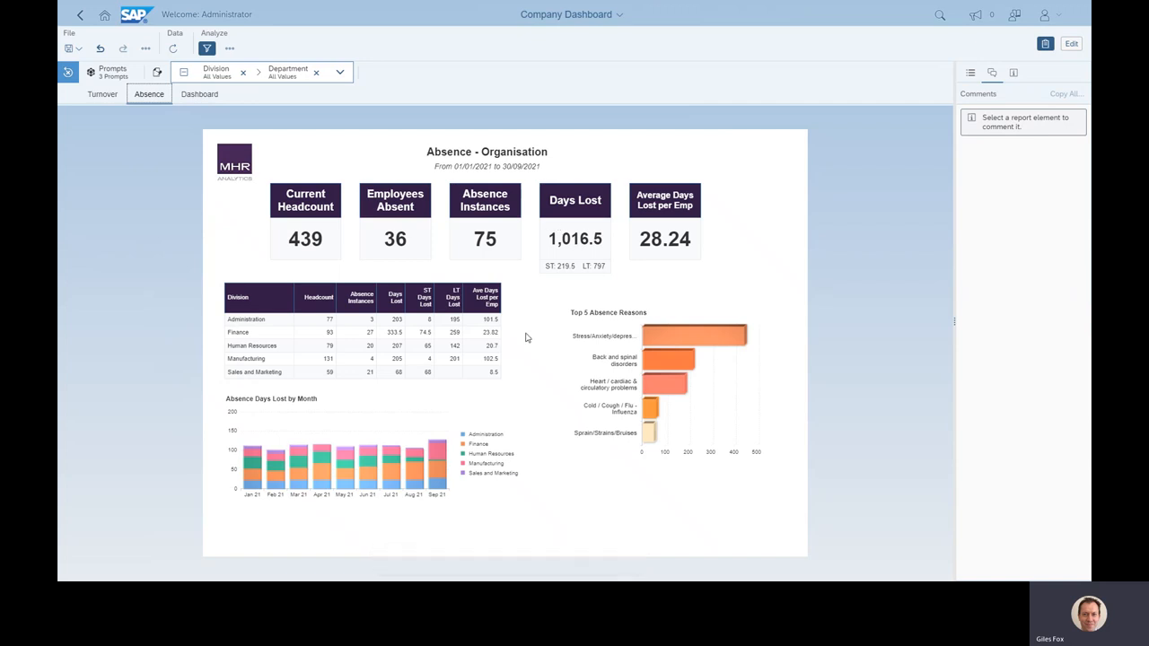
mouse_move(694, 335)
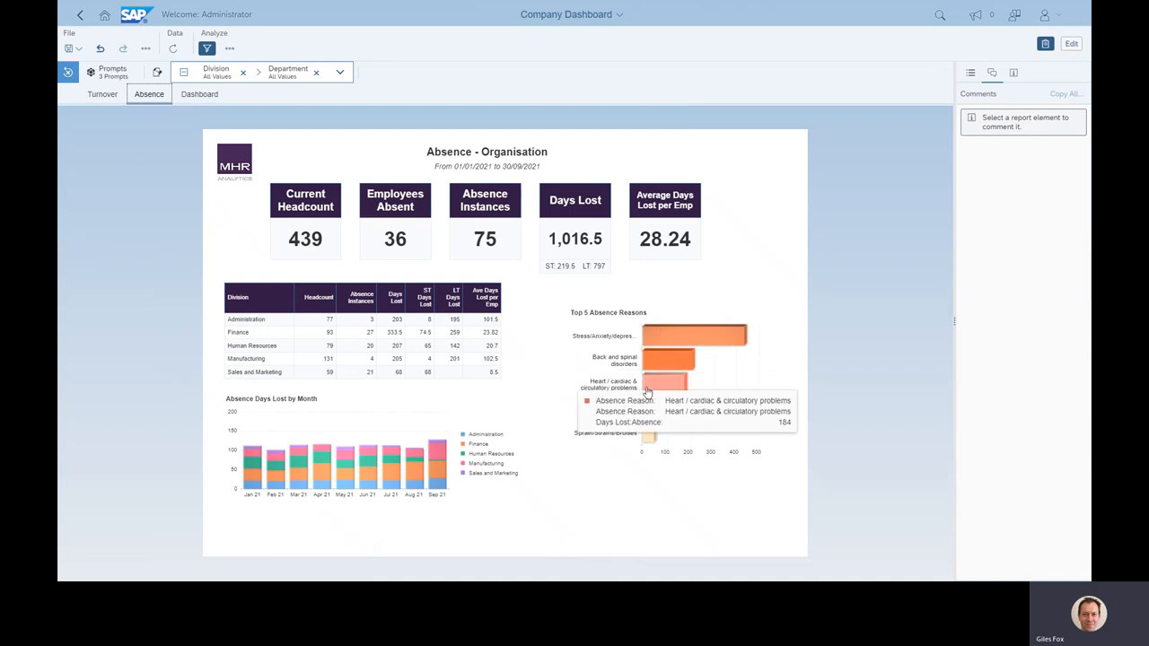
mouse_move(694, 336)
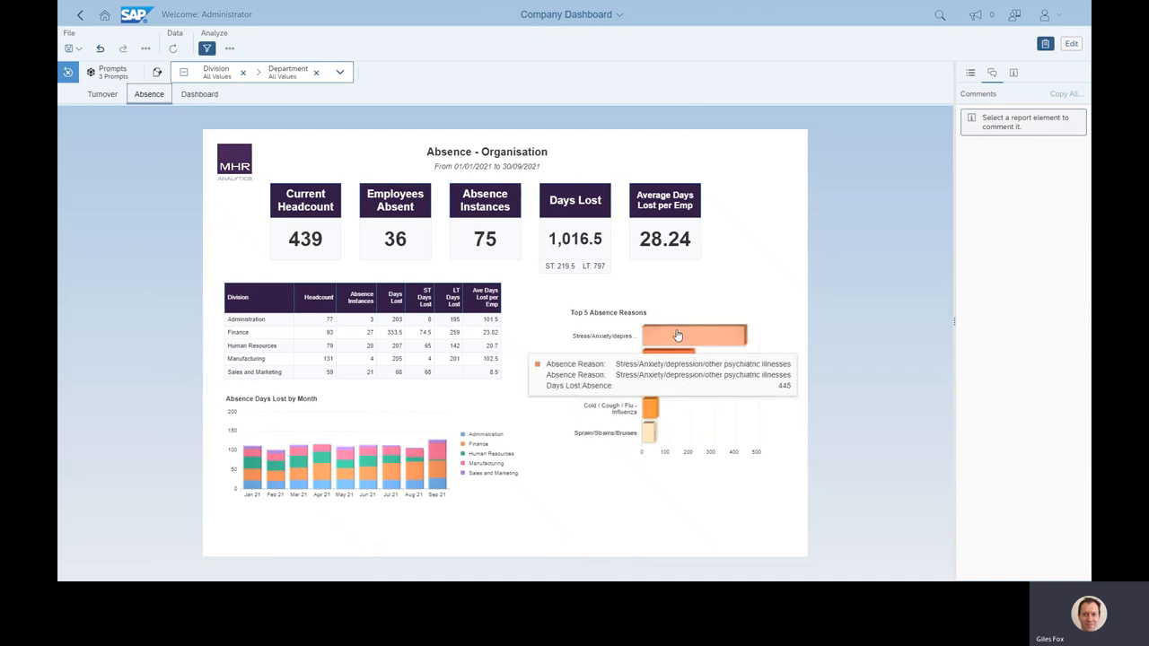
mouse_move(669, 363)
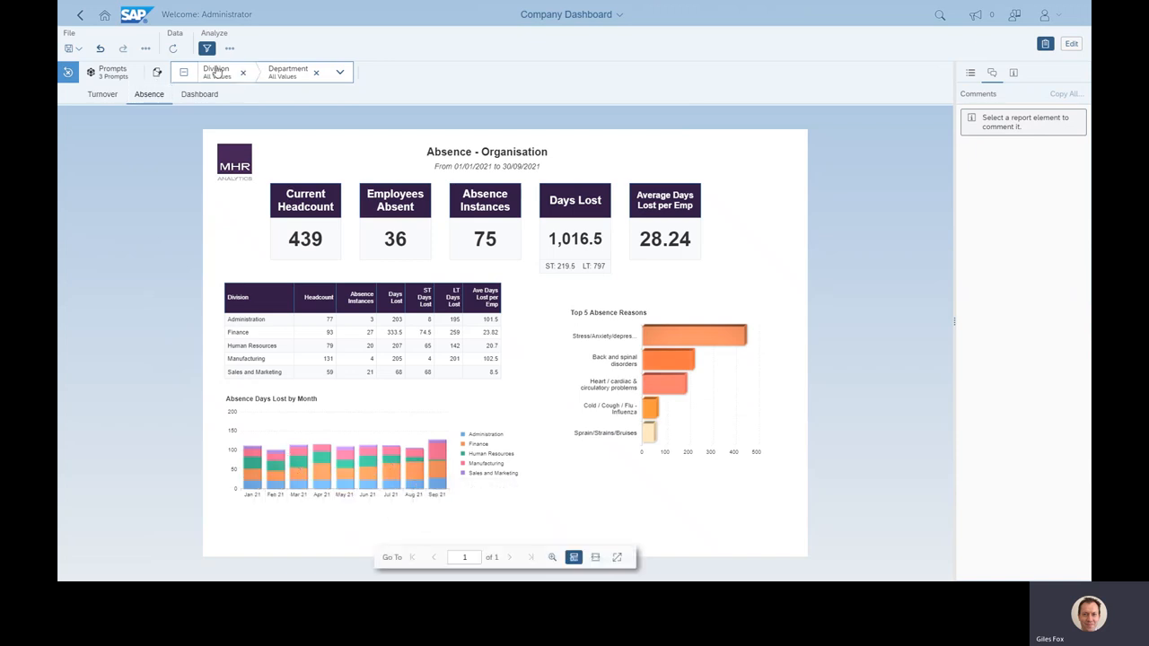
Bring up the Division control's list of values on the Absence dashboard.
click(215, 72)
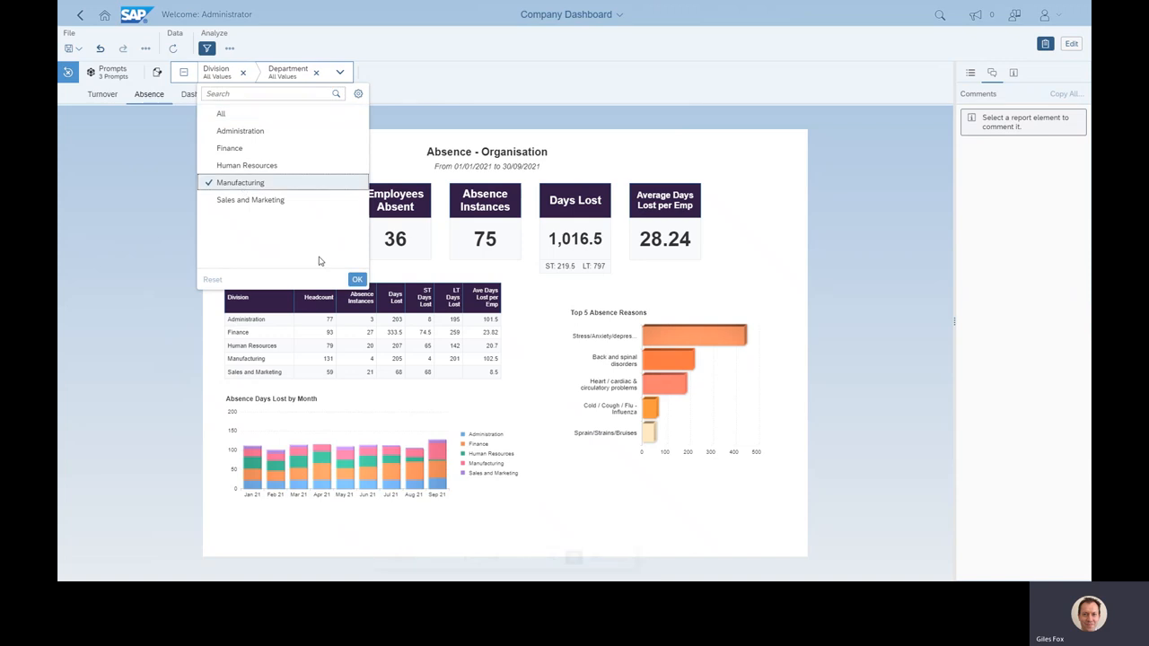
click(357, 279)
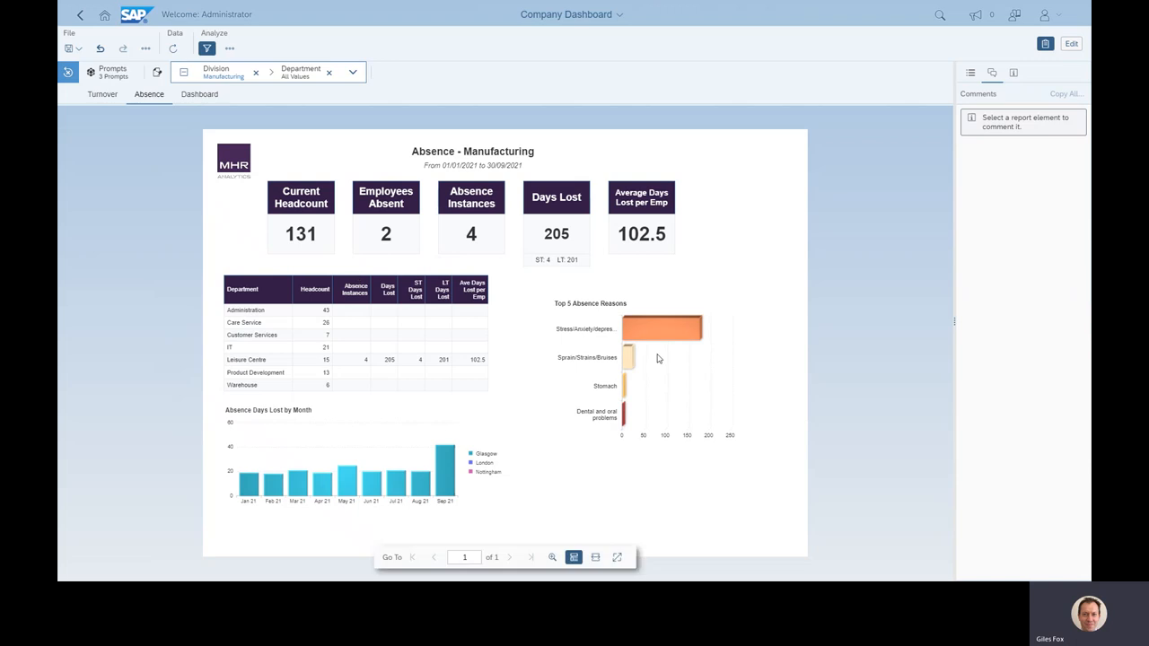
click(215, 71)
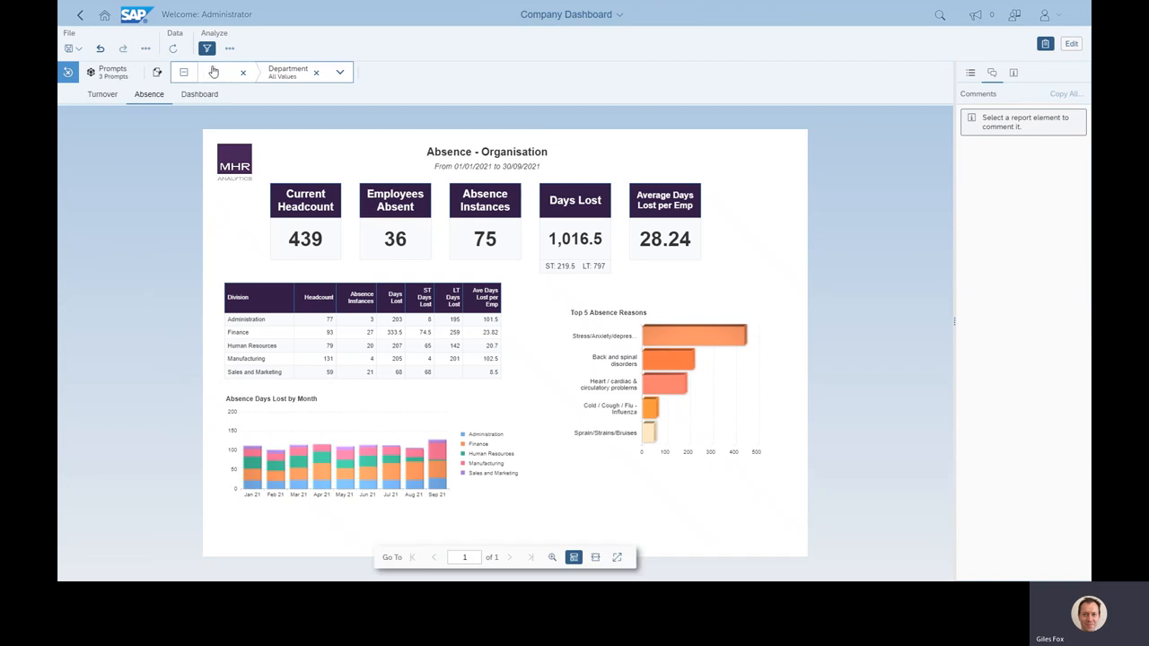
click(215, 71)
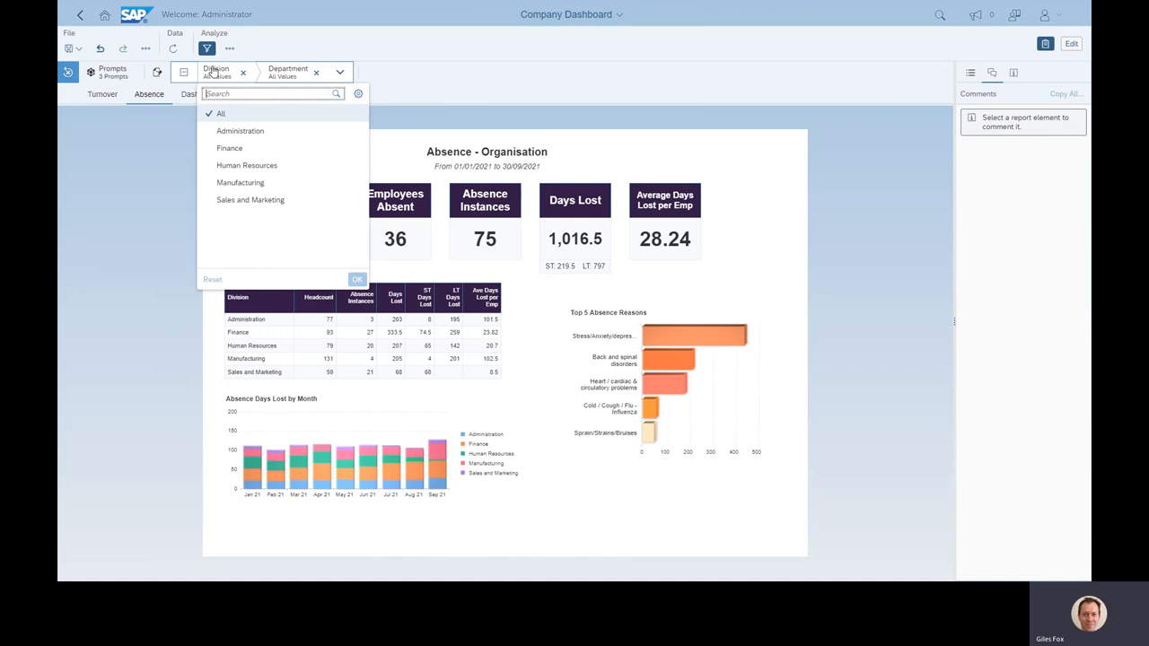
mouse_move(256, 131)
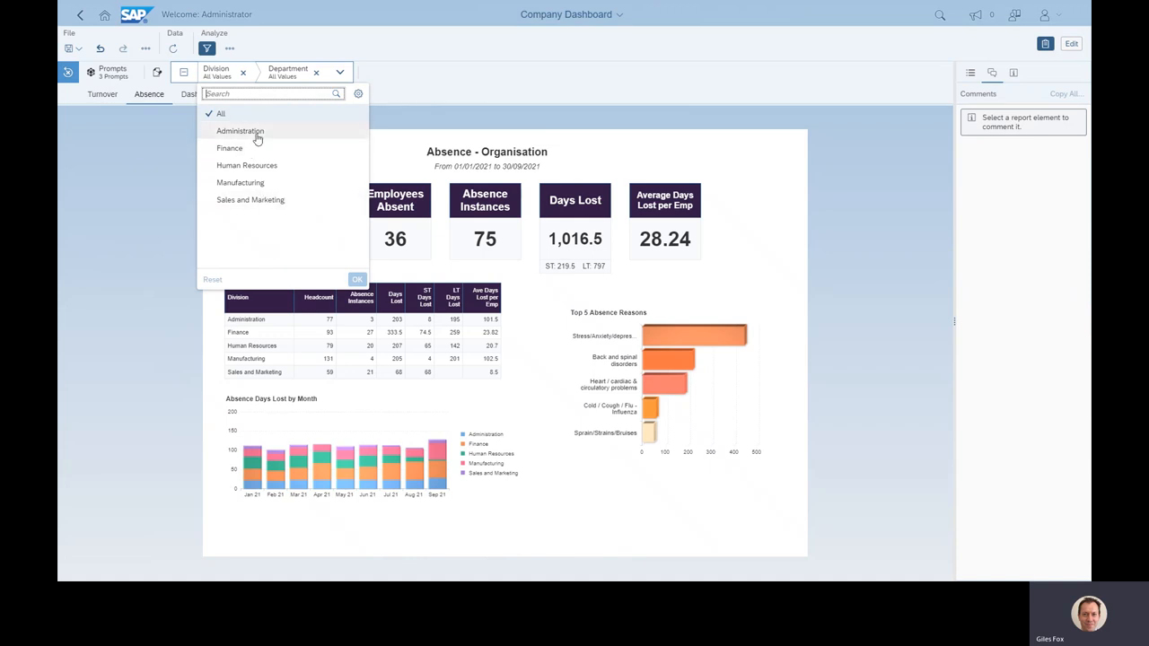
mouse_move(260, 199)
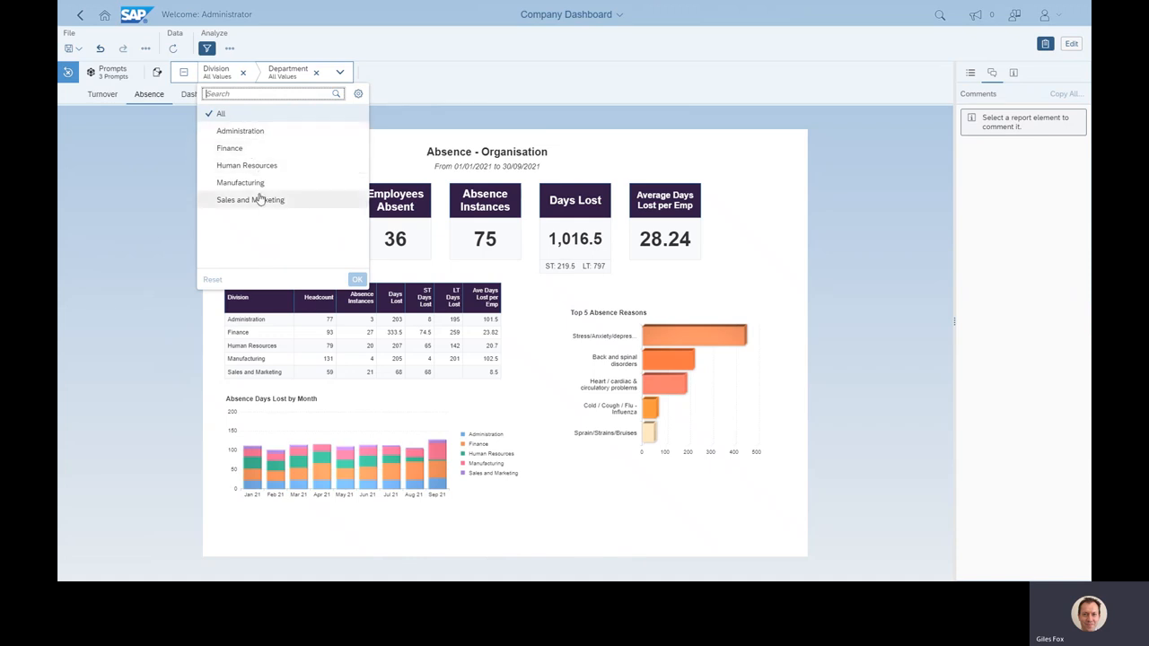
mouse_move(350, 196)
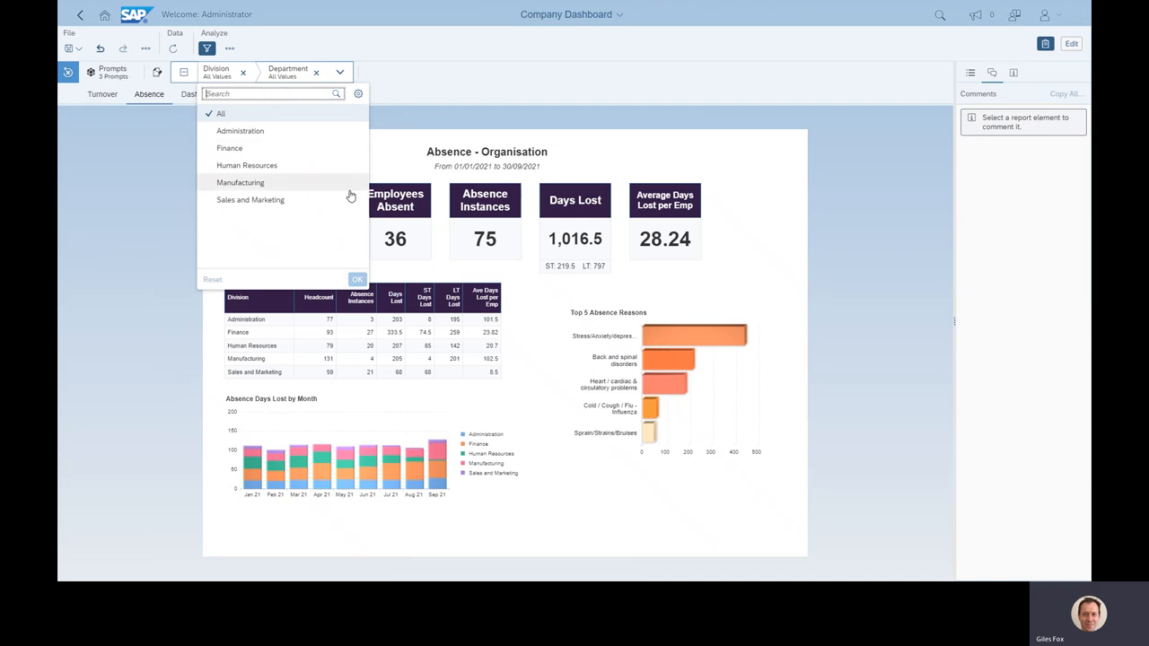
mouse_move(292, 164)
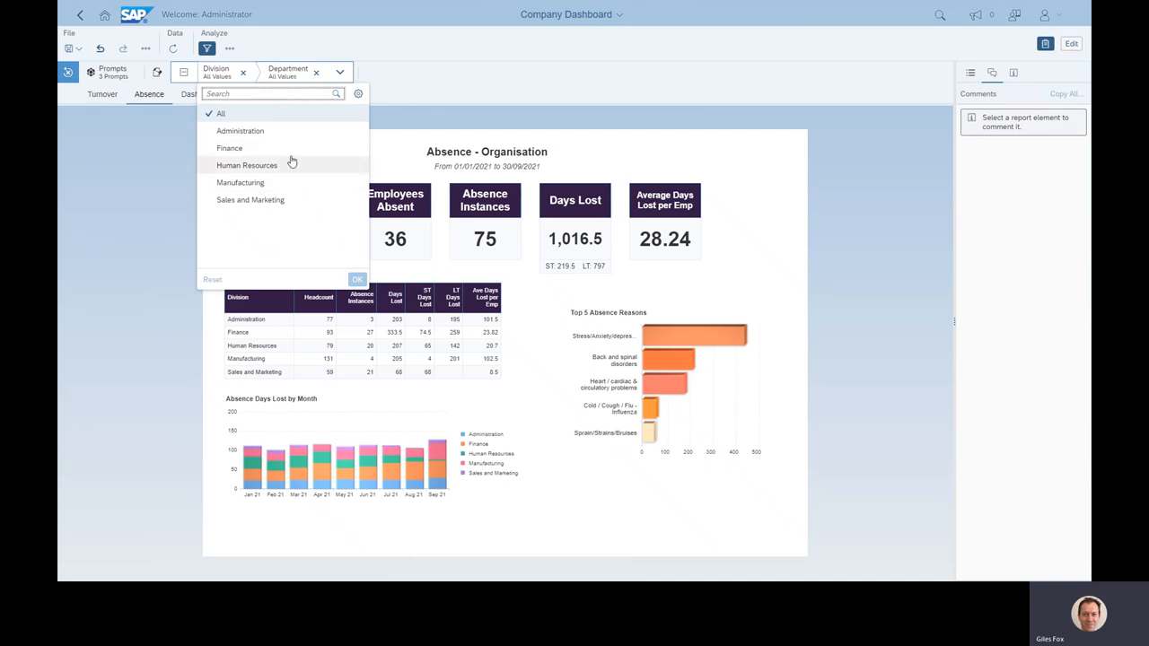
click(239, 131)
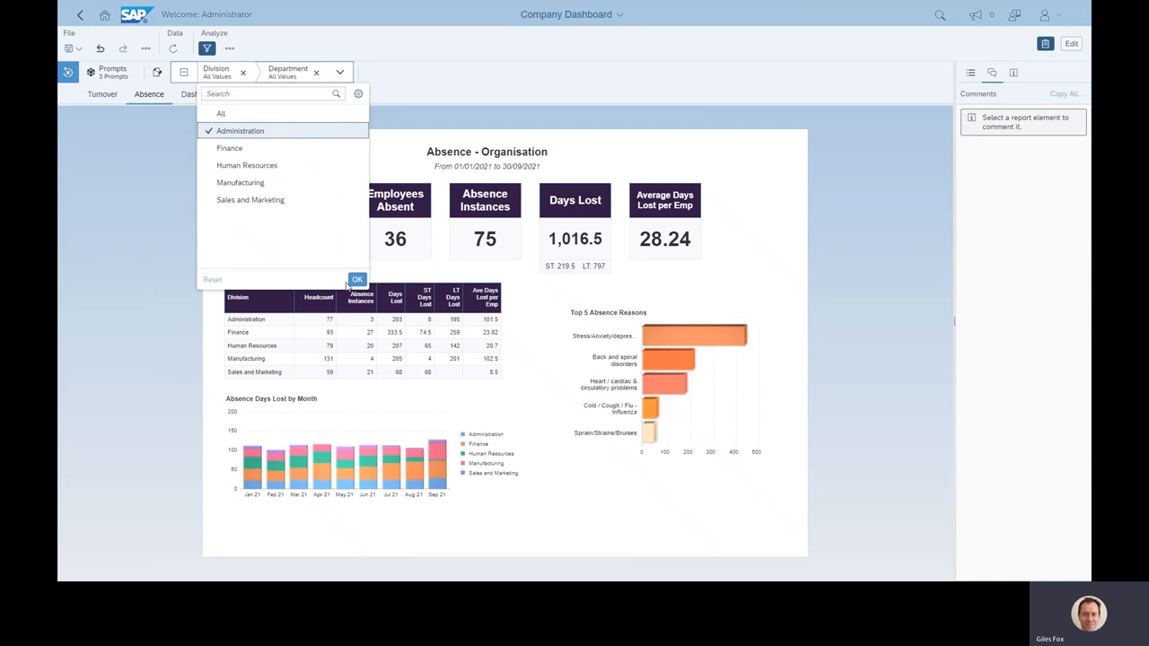
click(358, 279)
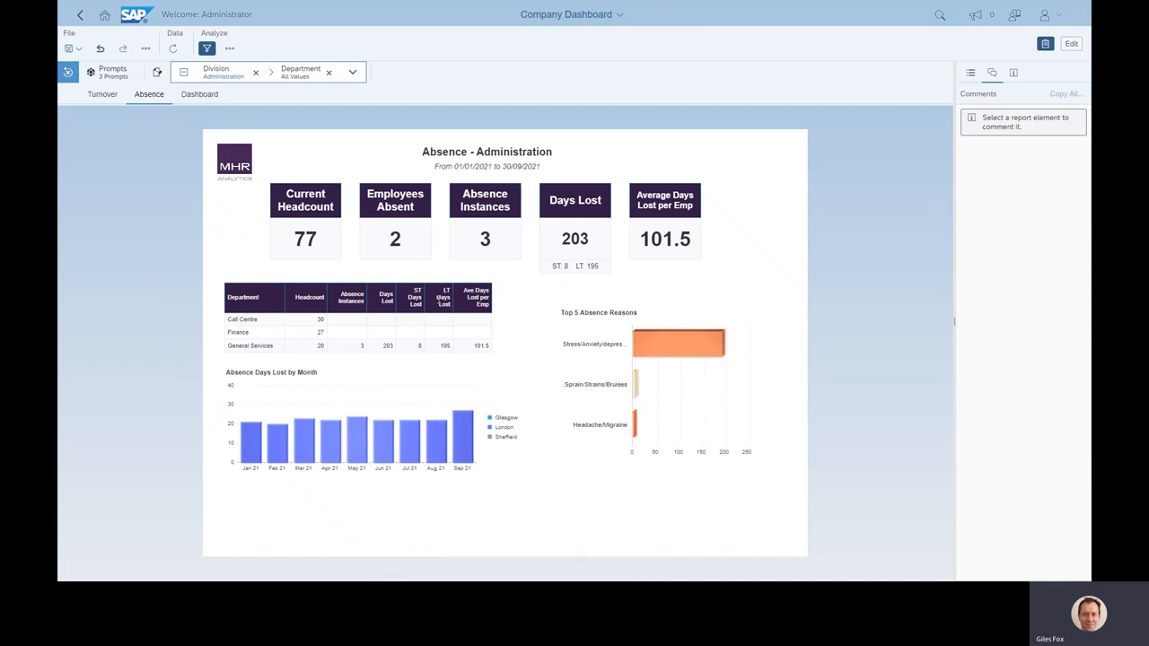
click(222, 72)
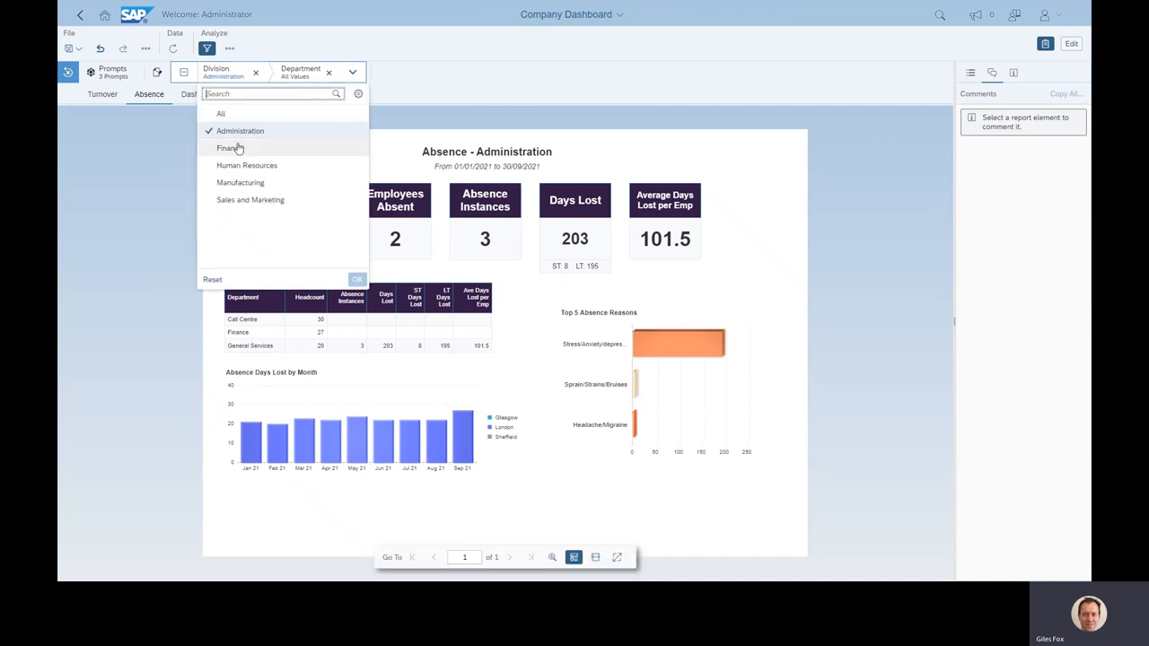
click(357, 279)
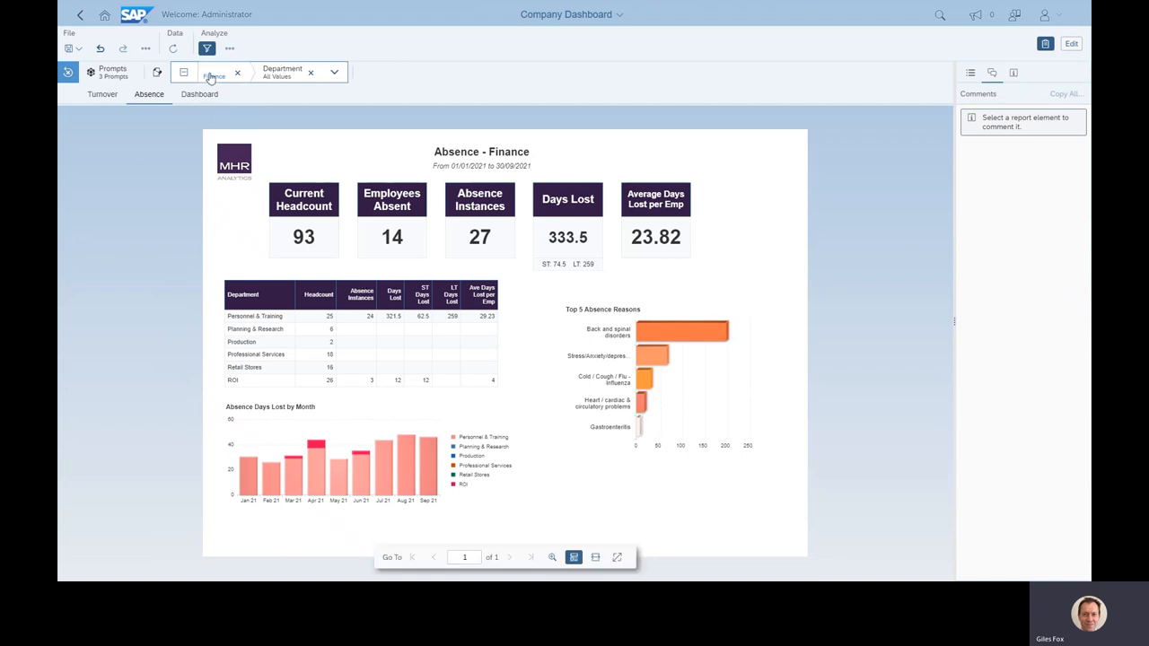
click(214, 72)
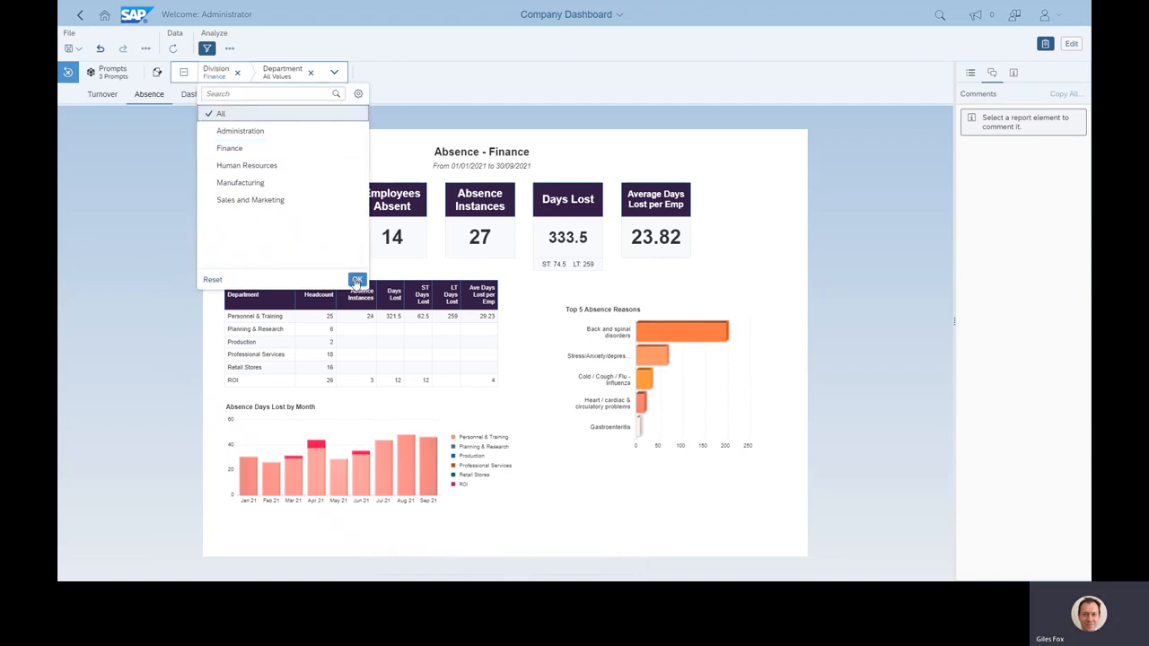
click(357, 279)
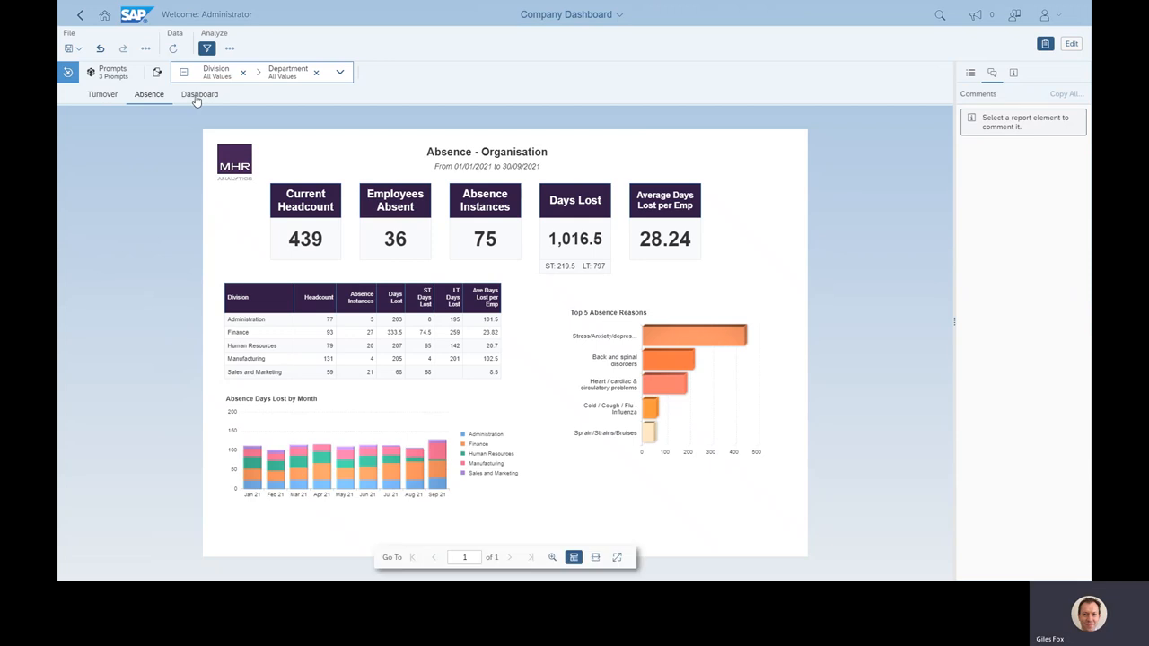
Show the Workforce Dashboard tab and filter it to Manufacturing from the headcount bar.
click(199, 94)
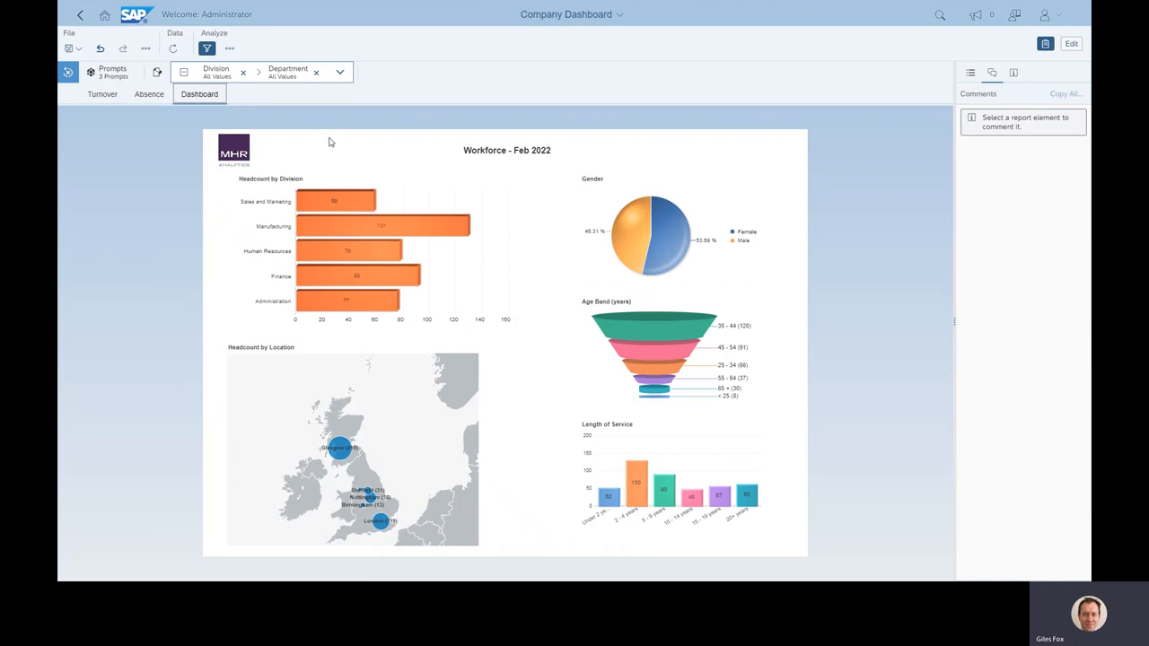
mouse_move(344, 144)
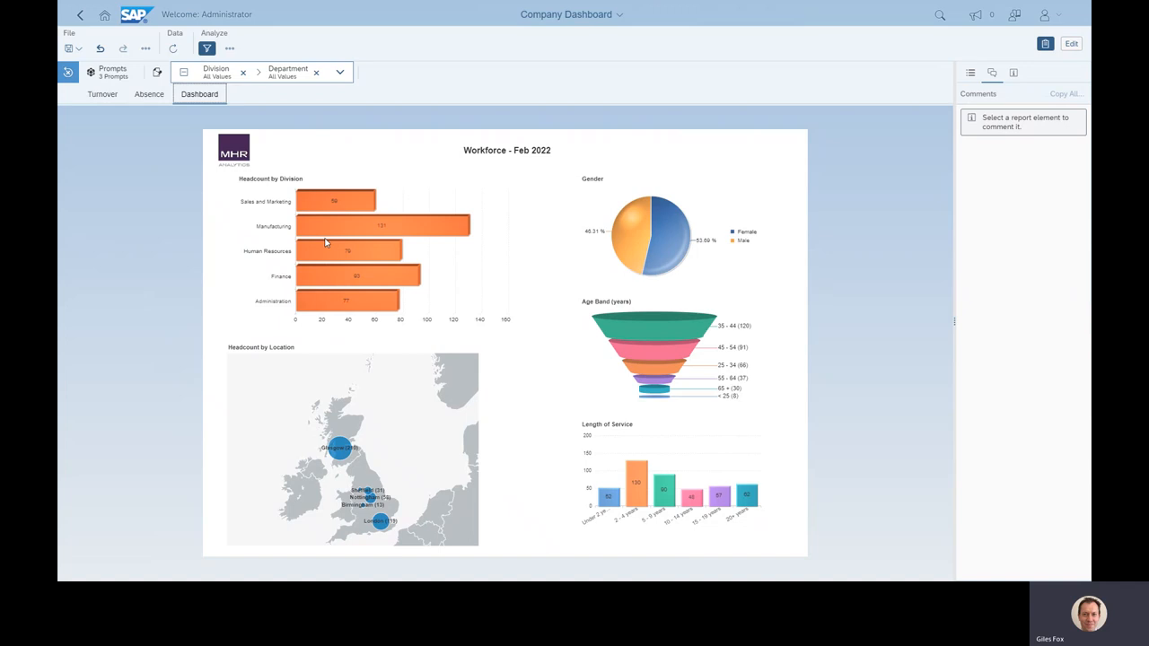
click(377, 225)
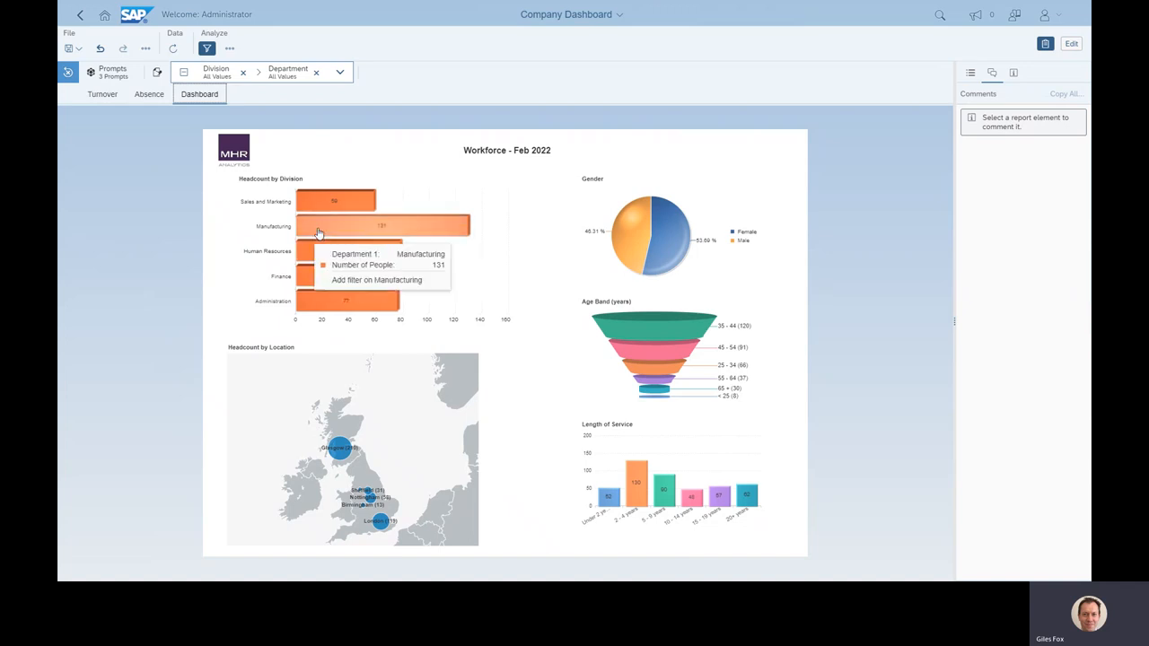
click(376, 279)
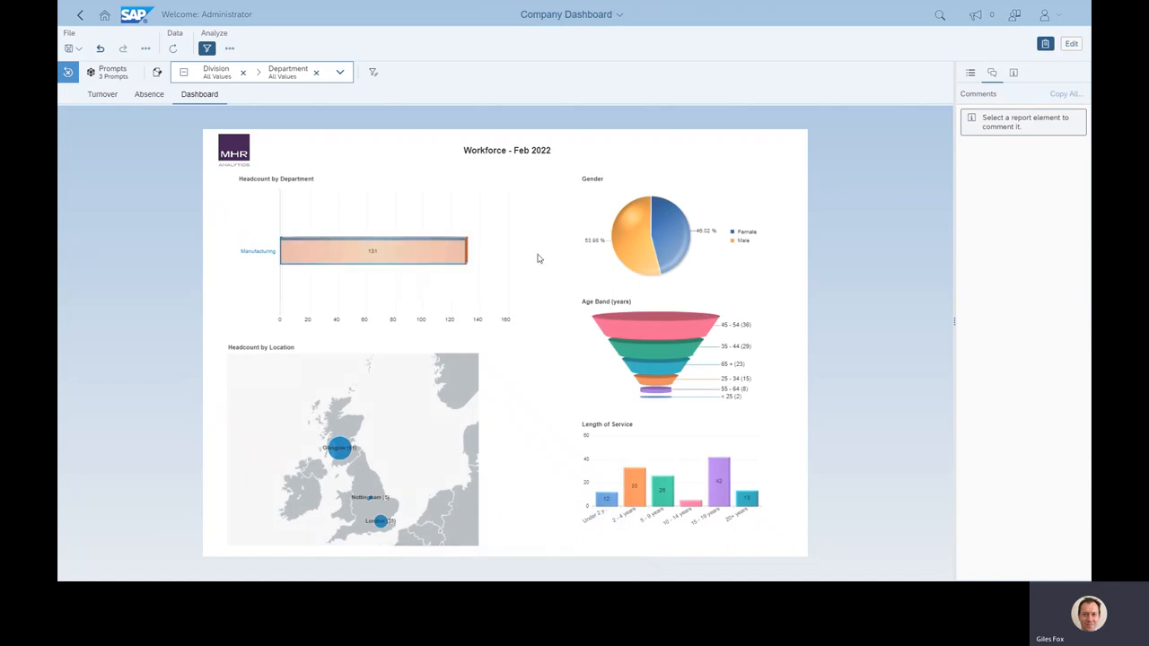
Add chart filters narrowing to female staff and the 45–54 age band.
click(339, 448)
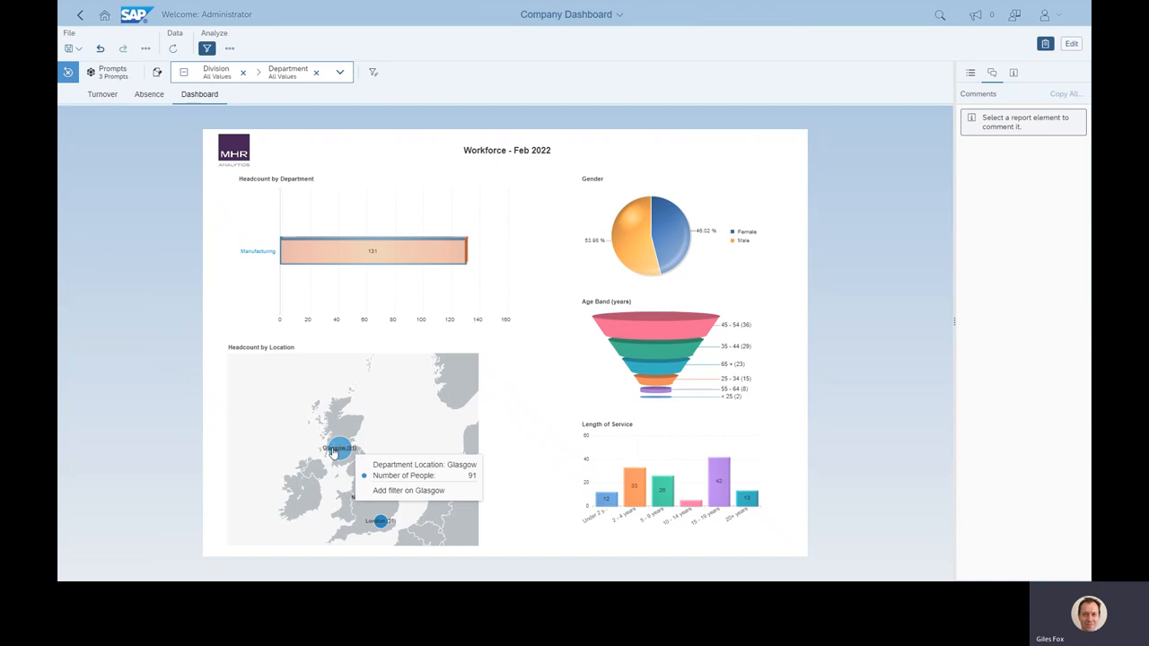
mouse_move(647, 323)
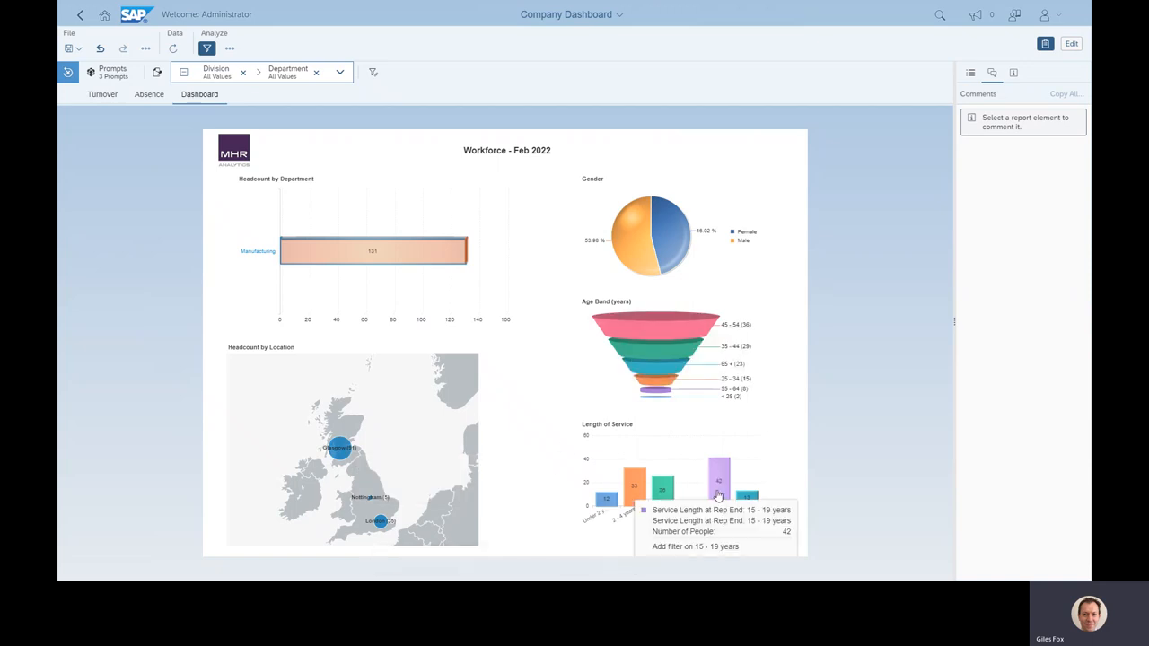
click(664, 229)
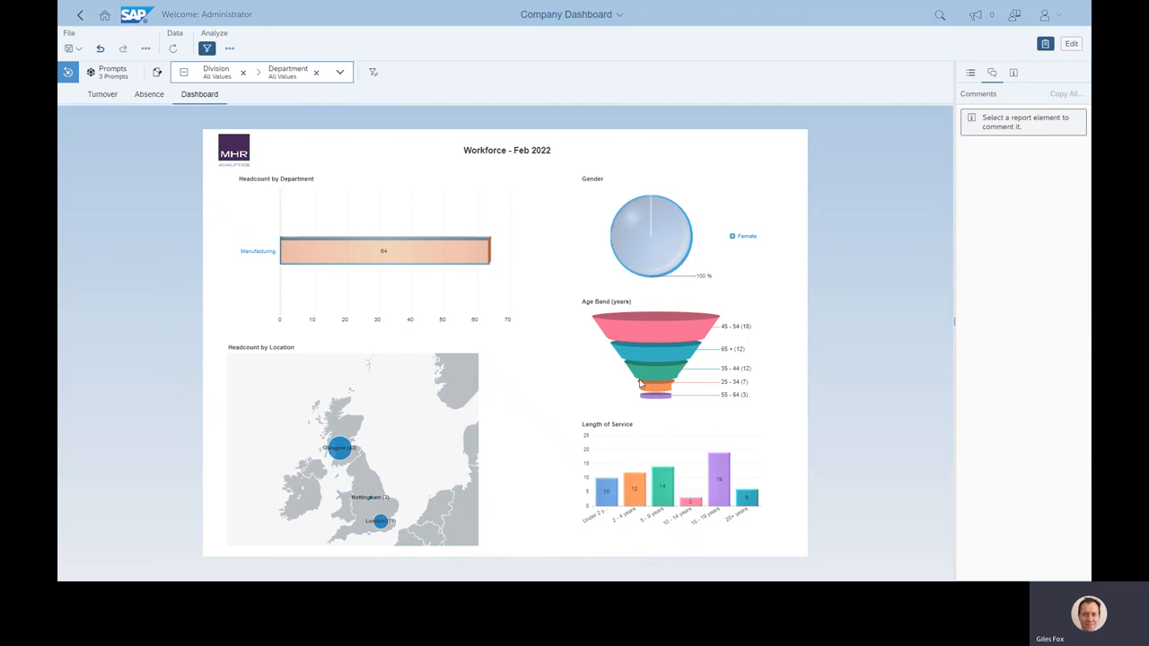
click(656, 325)
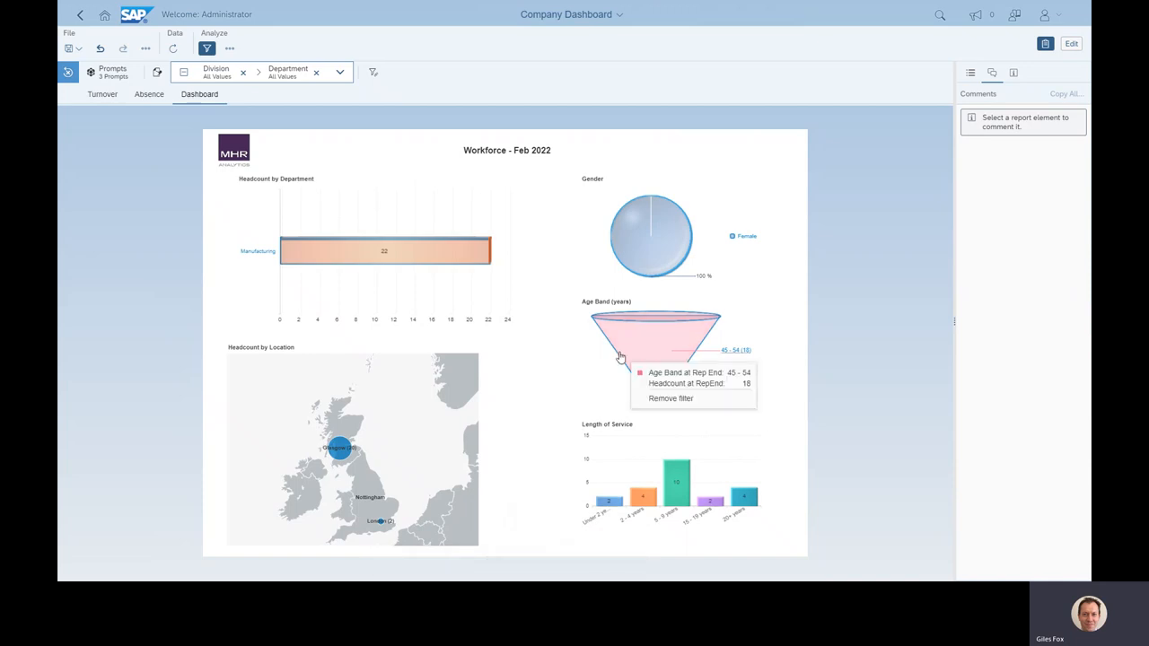
mouse_move(566, 374)
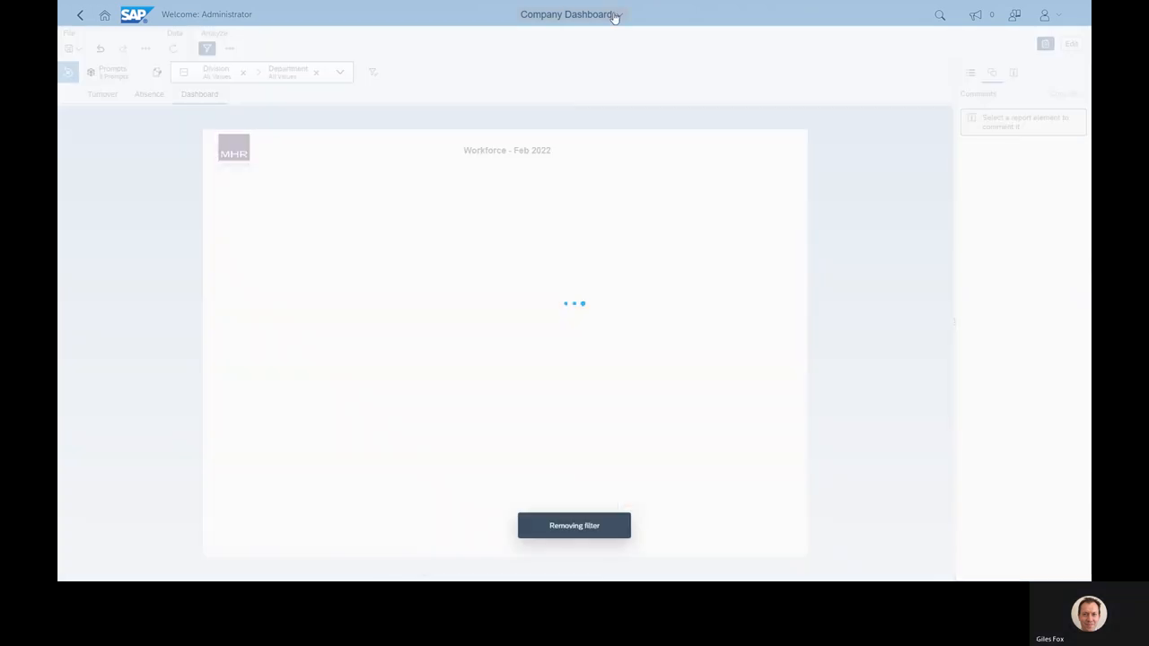
click(572, 13)
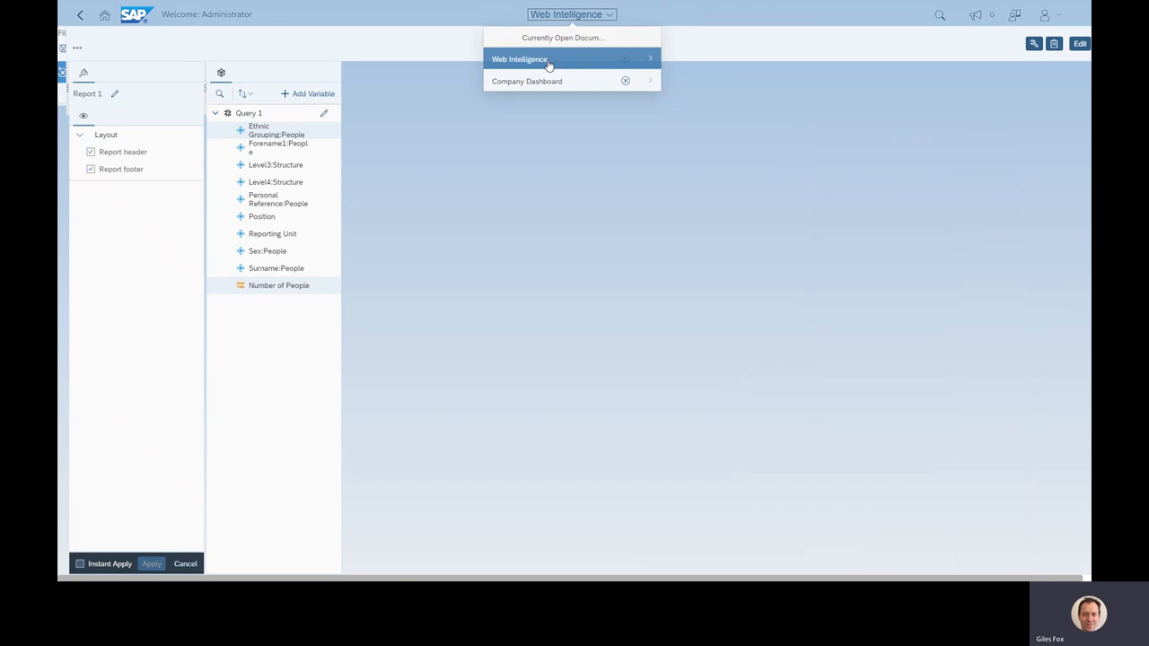
click(521, 59)
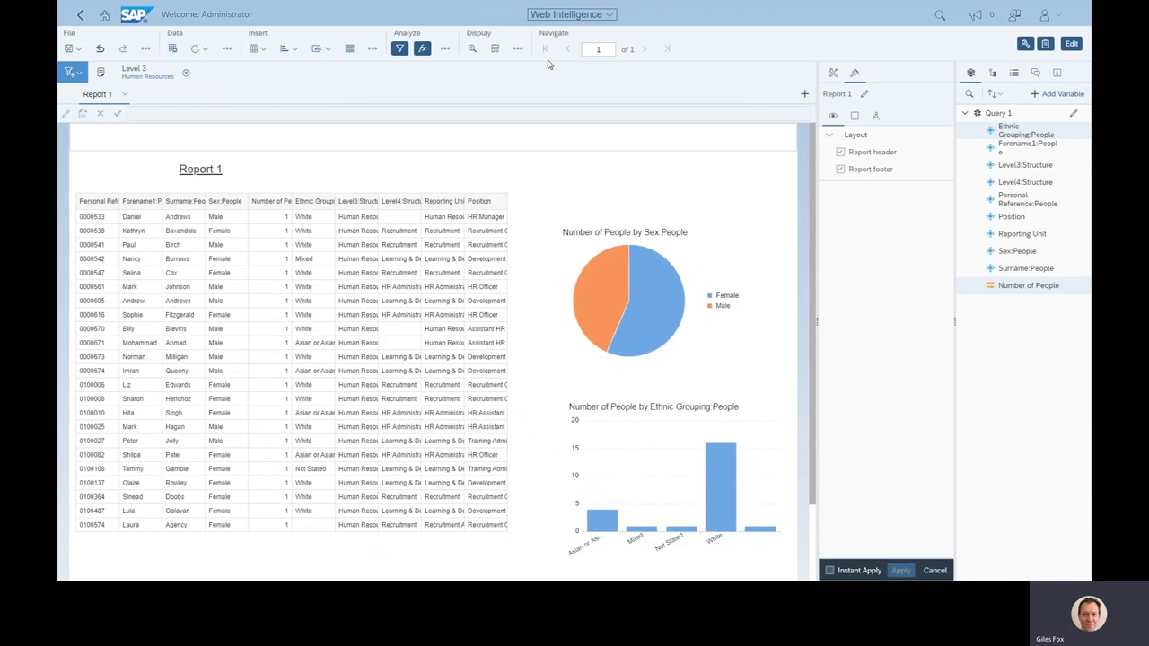
click(571, 13)
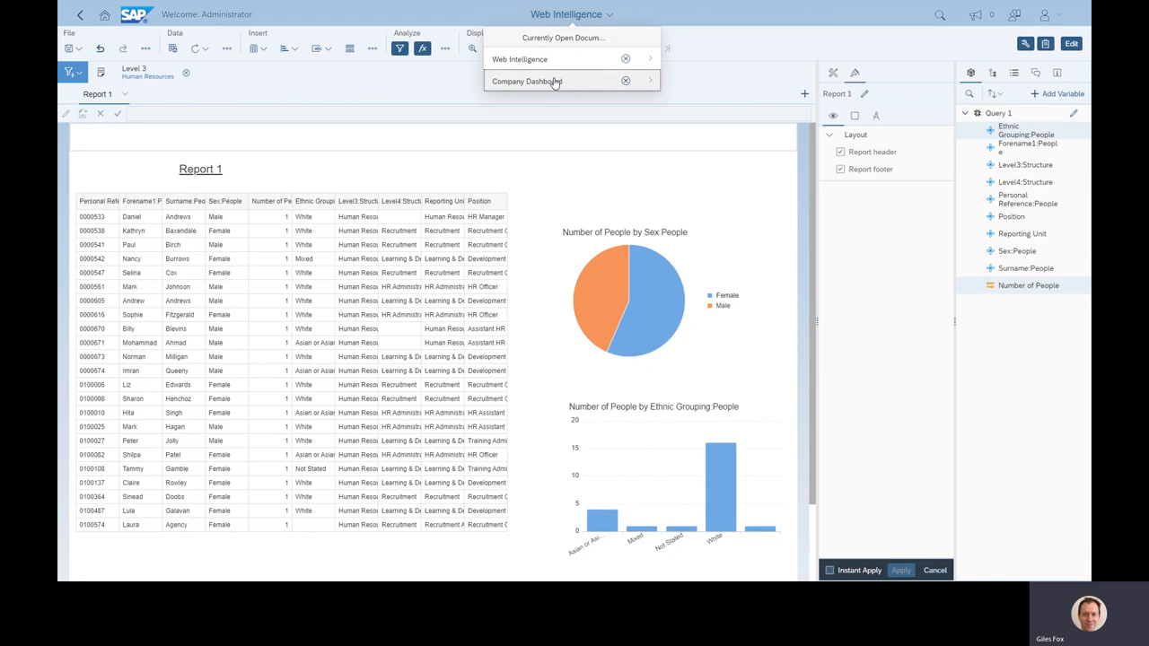
click(527, 81)
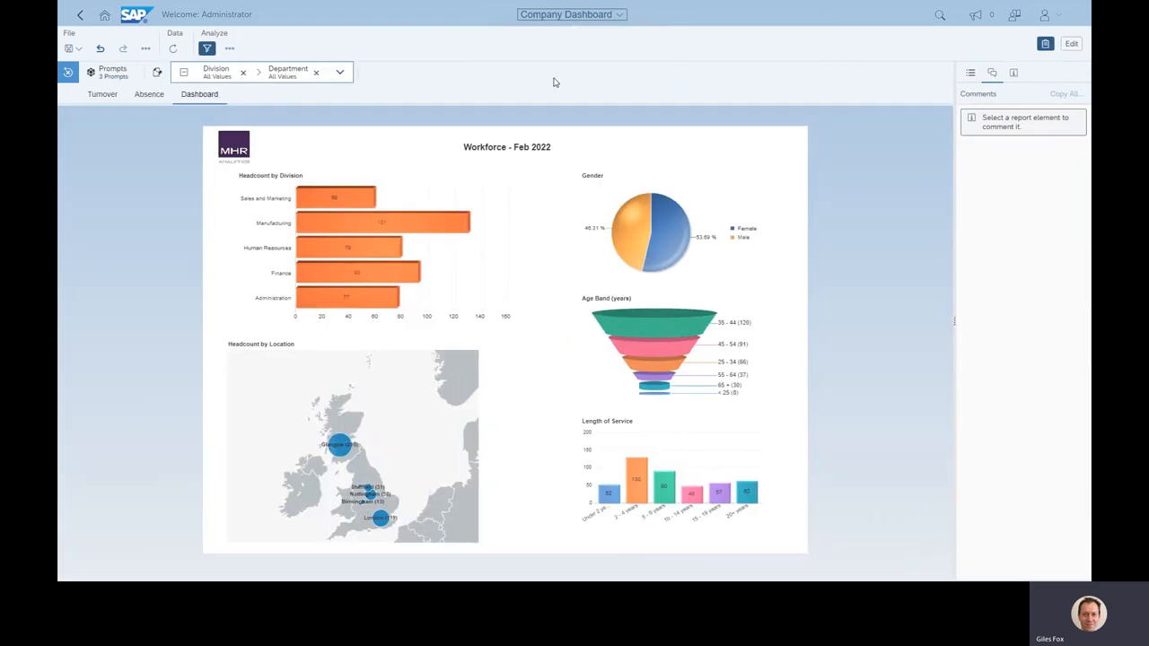
mouse_move(102, 99)
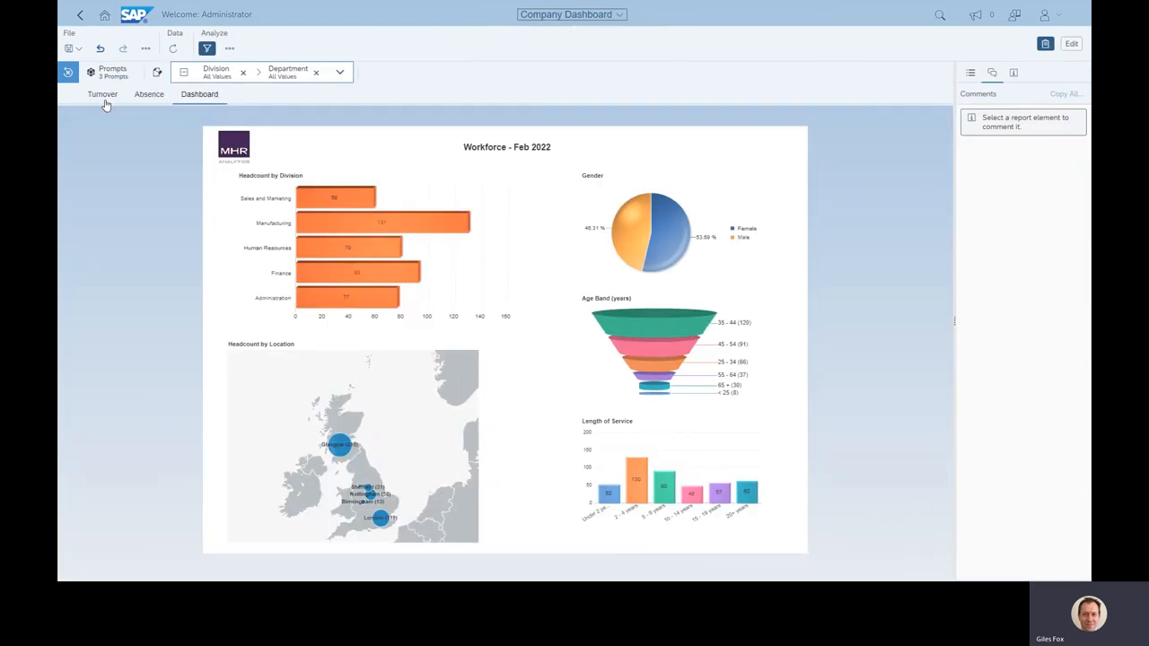
Show the Turnover dashboard tab for the whole organisation.
click(102, 94)
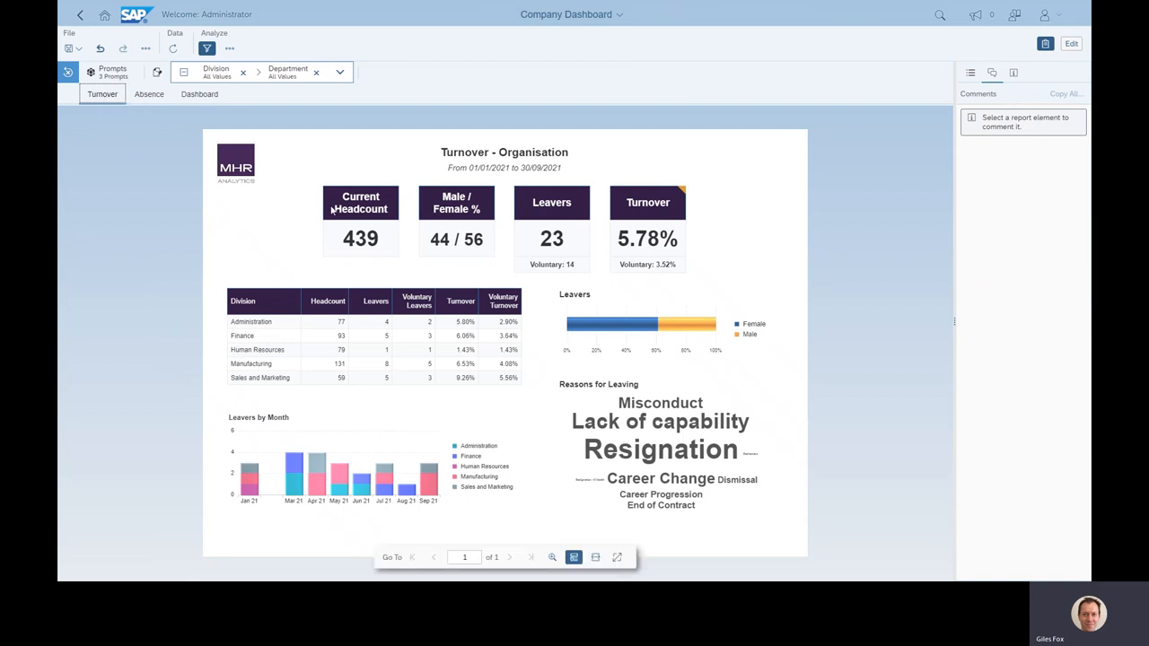
mouse_move(303, 216)
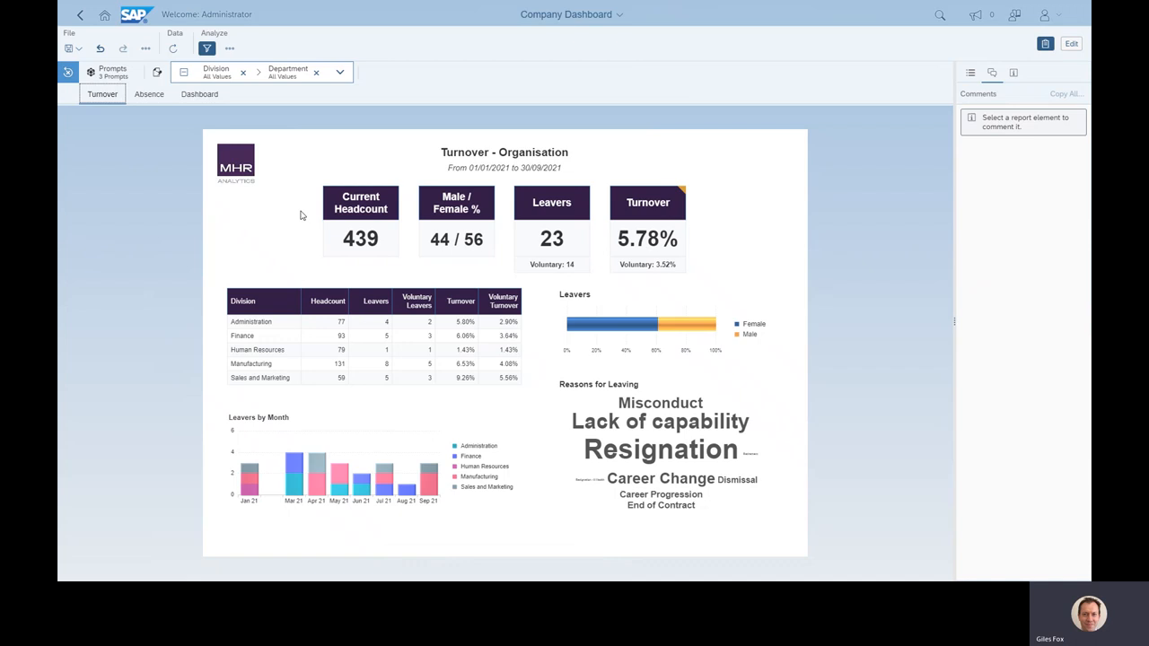
mouse_move(341, 263)
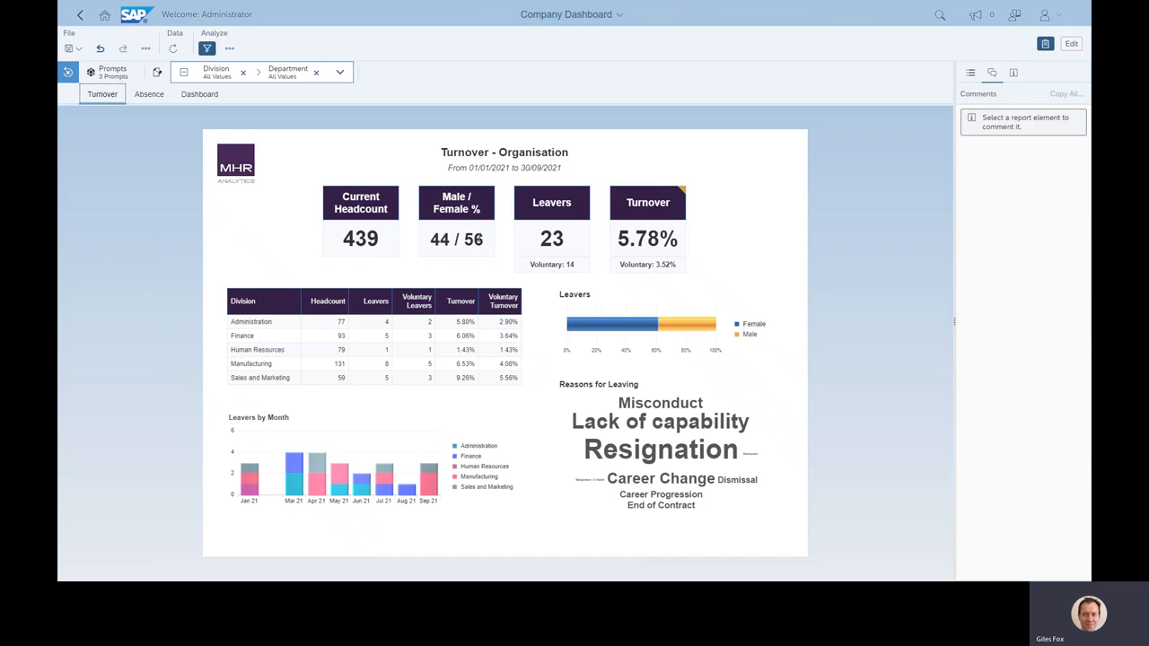
mouse_move(504, 245)
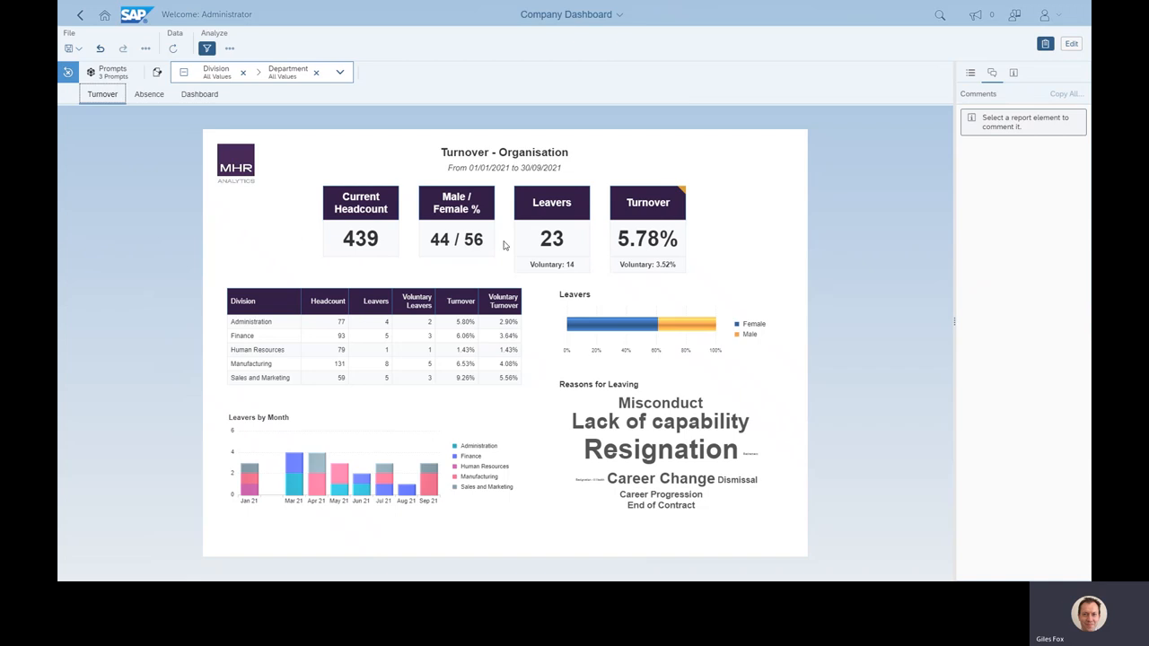
mouse_move(501, 278)
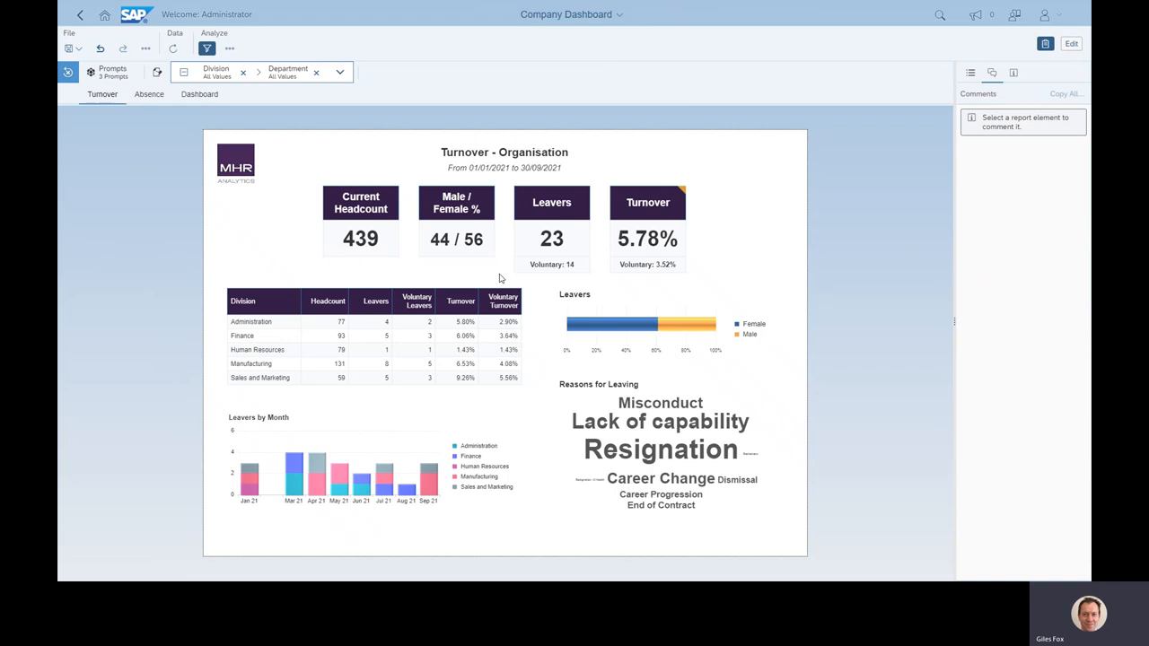